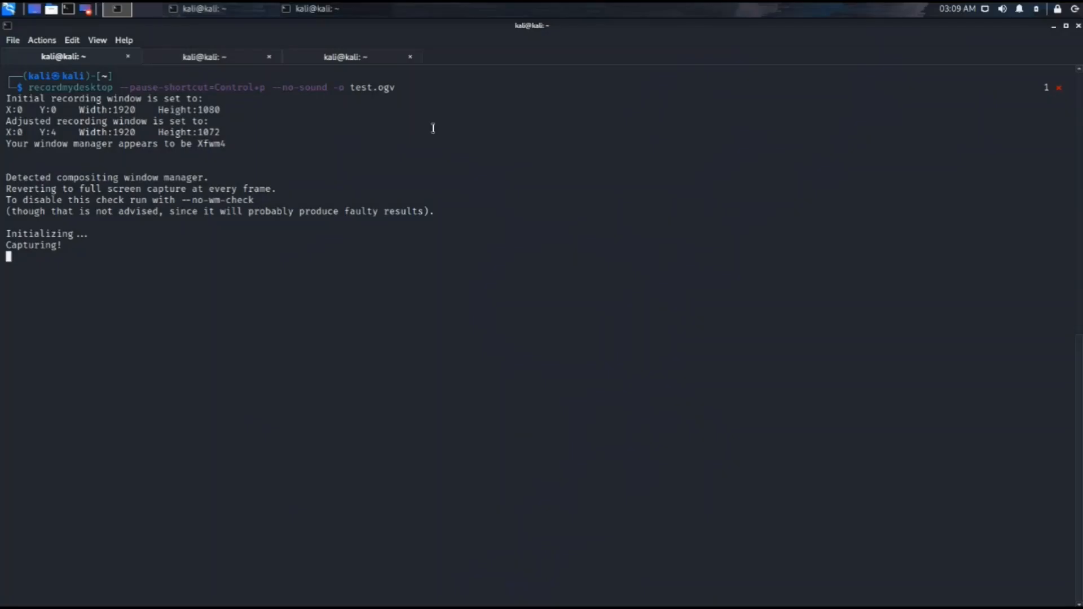
# - In a fresh terminal tab, ping 150.150.25.57 and run sudo nmap -sS -sV -p- -T4 against it
pyautogui.click(345, 56)
pyautogui.write('ping 150')
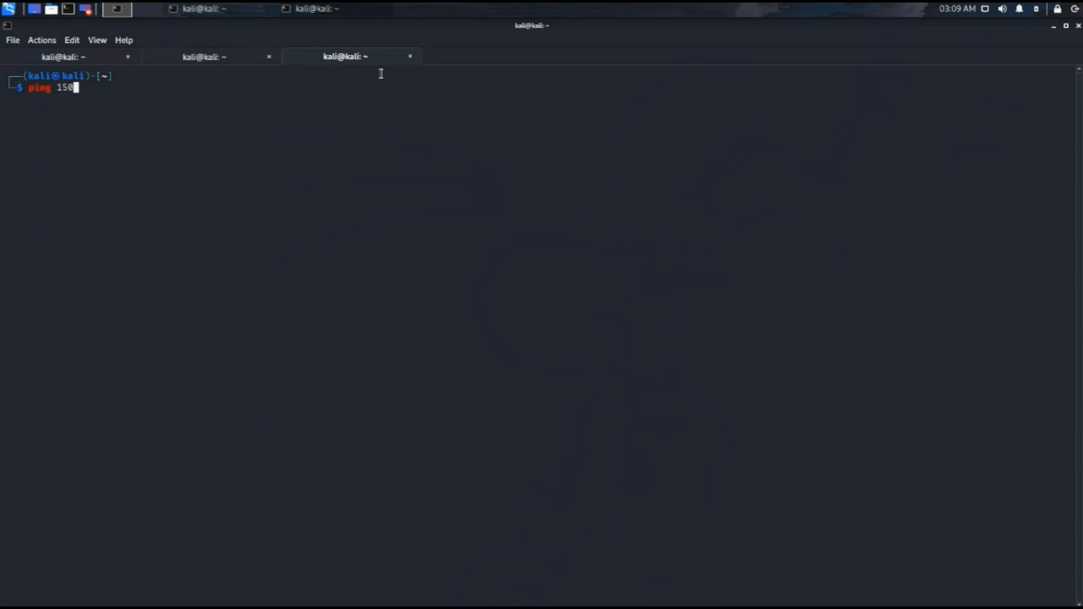
pyautogui.write('.150.25.55 22')
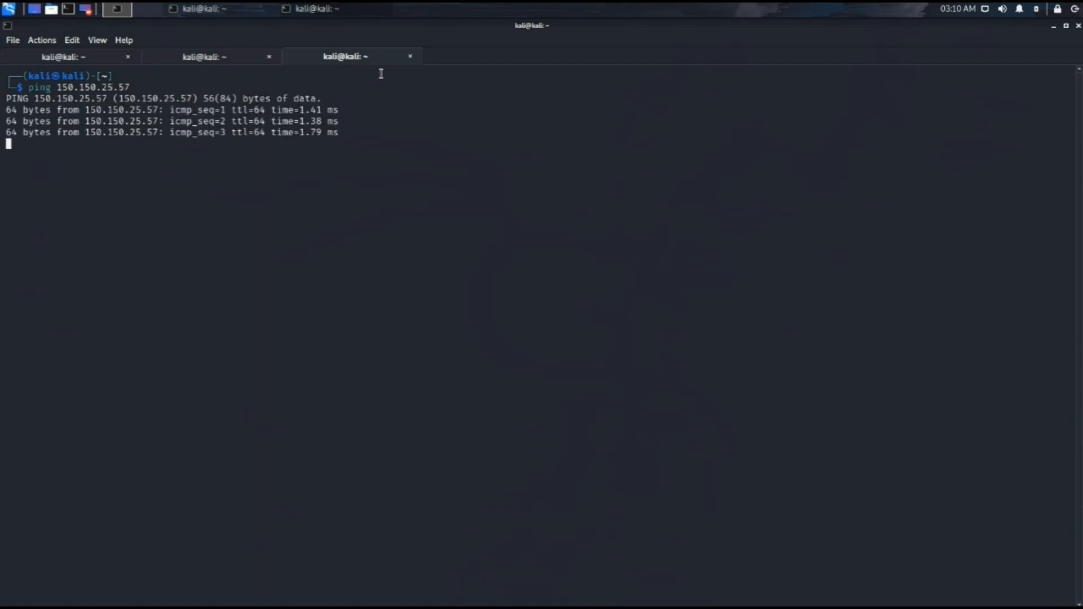
pyautogui.write('sudo nmap -sS -sV -p- -T4 150.150.25.57')
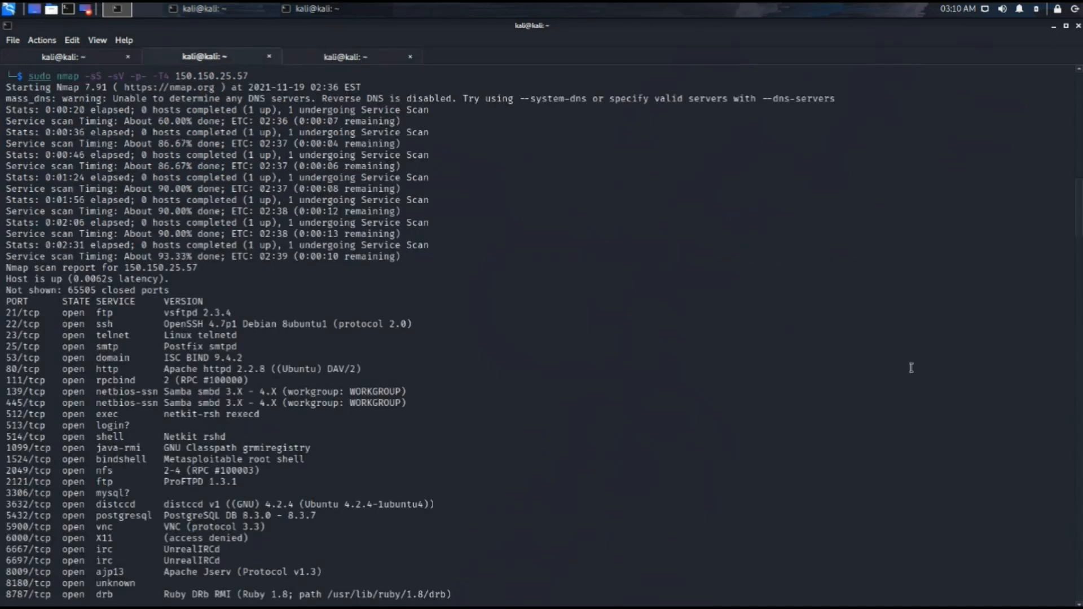
# - Highlight the vsftpd and OpenSSH lines, then run sudo nmap -sU -T4 150.150.25.57 and review its UDP results
pyautogui.moveTo(7, 312); pyautogui.dragTo(414, 324)
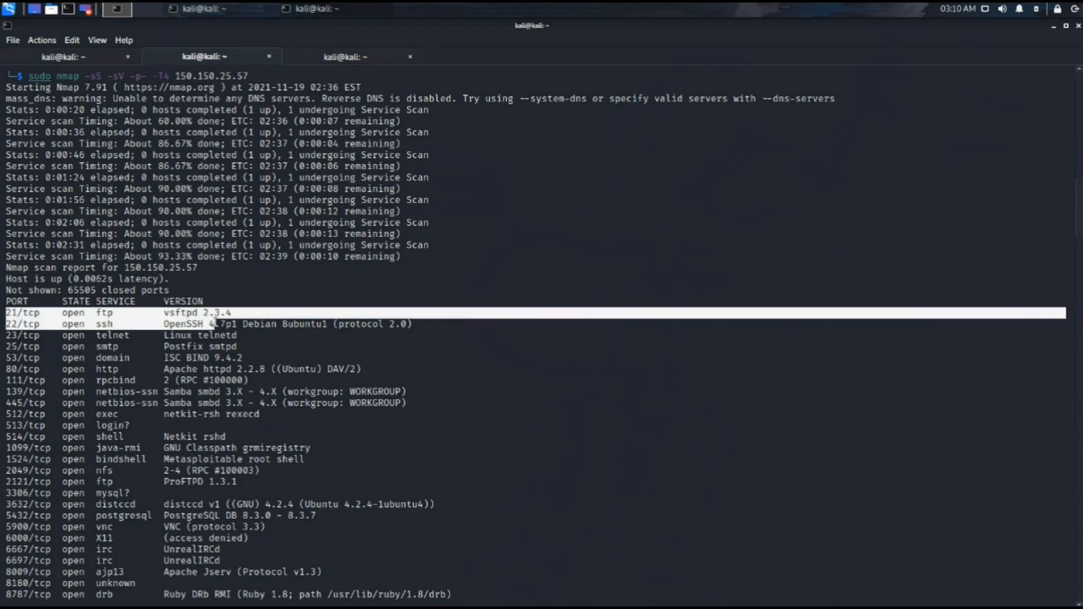
pyautogui.moveTo(207, 312); pyautogui.dragTo(238, 347)
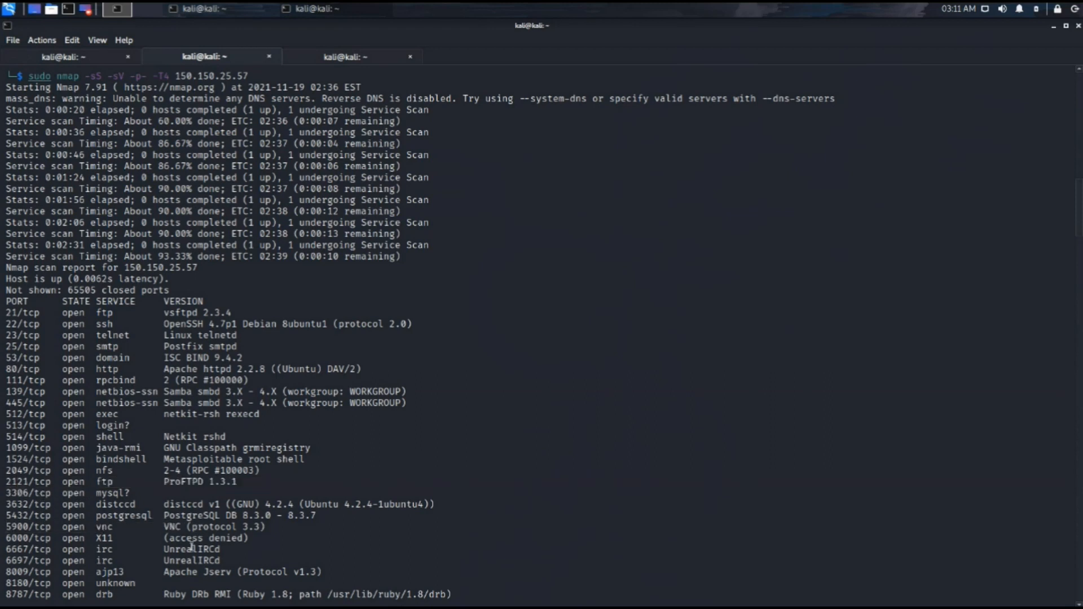
pyautogui.scroll(-3)
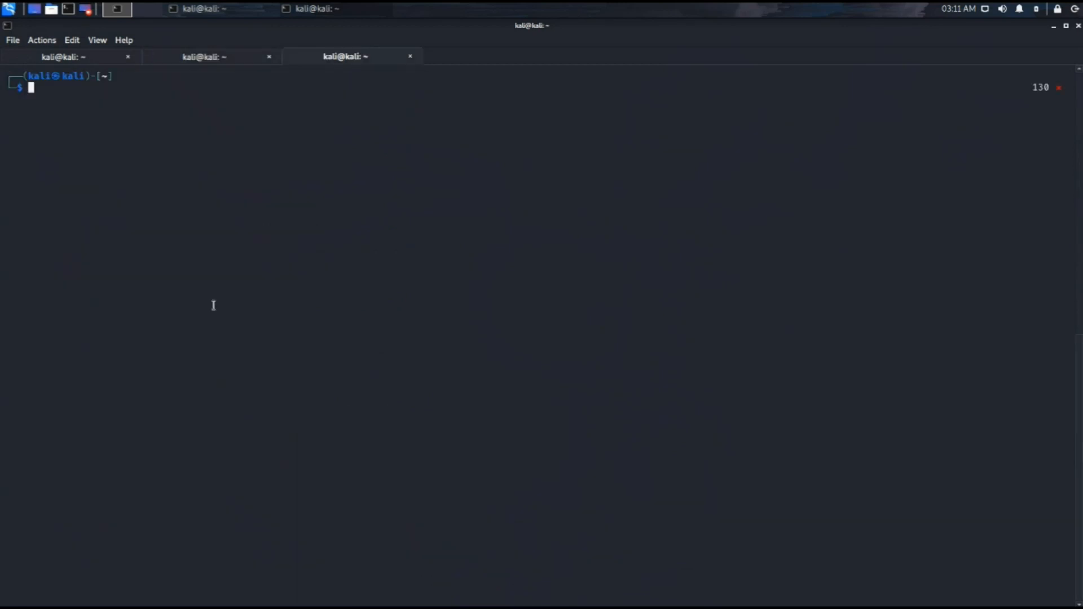
pyautogui.write('sudo nmap -sU -T4 150.150.25.57')
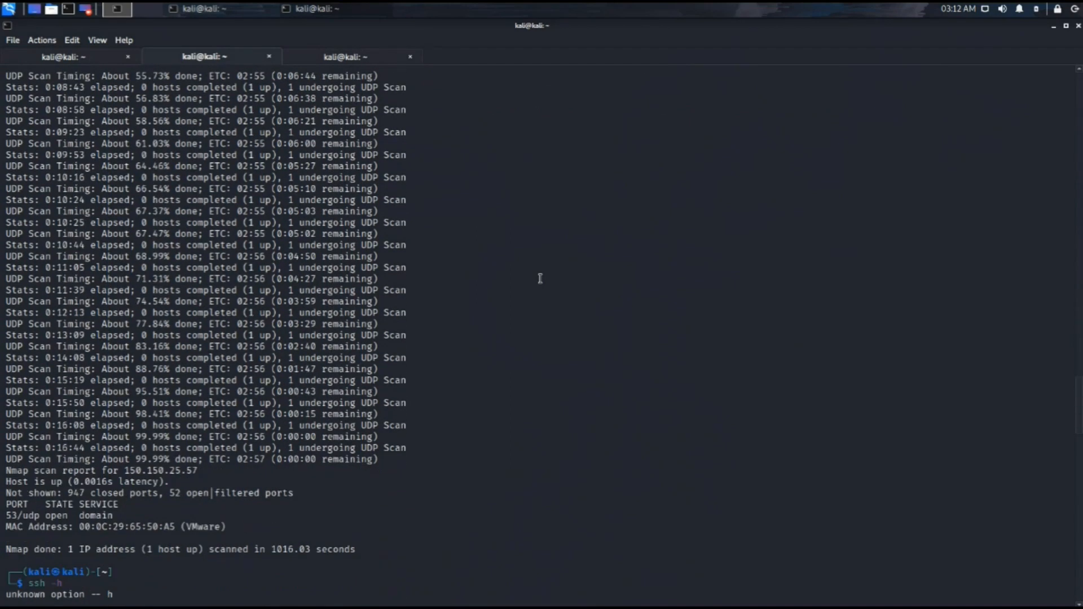
pyautogui.doubleClick(22, 528)
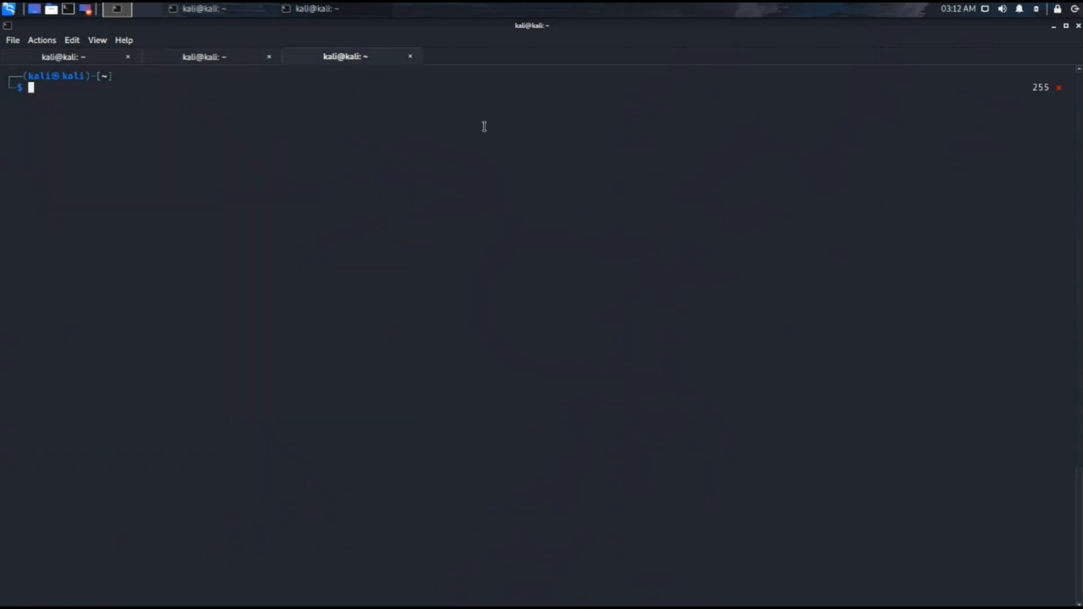
# - Check ssh usage help and pick out the -l login_name option
pyautogui.write('ssh -h')
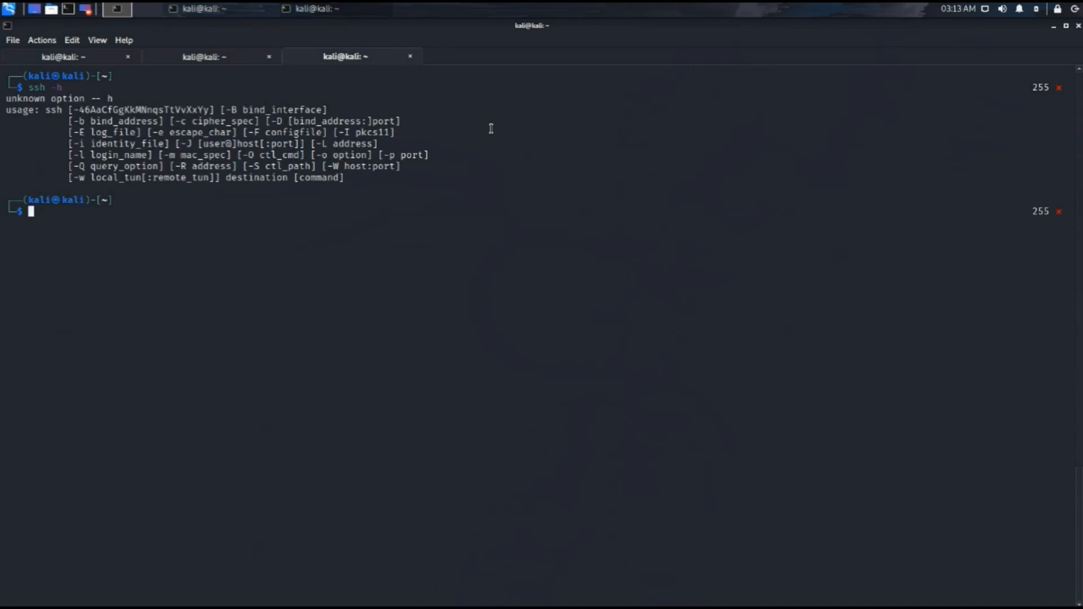
pyautogui.moveTo(70, 167)
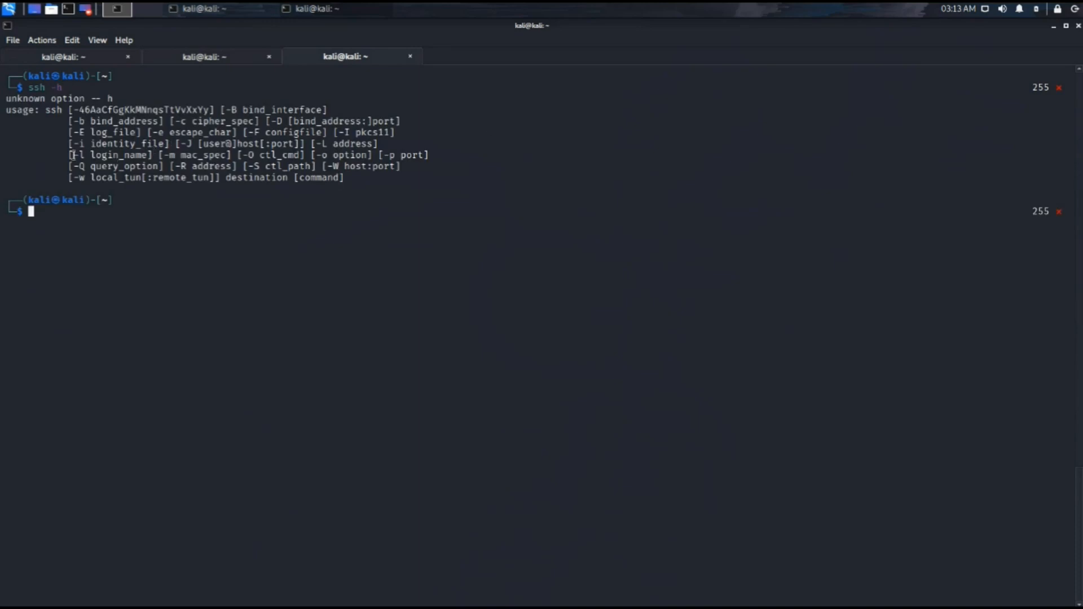
pyautogui.doubleClick(104, 166)
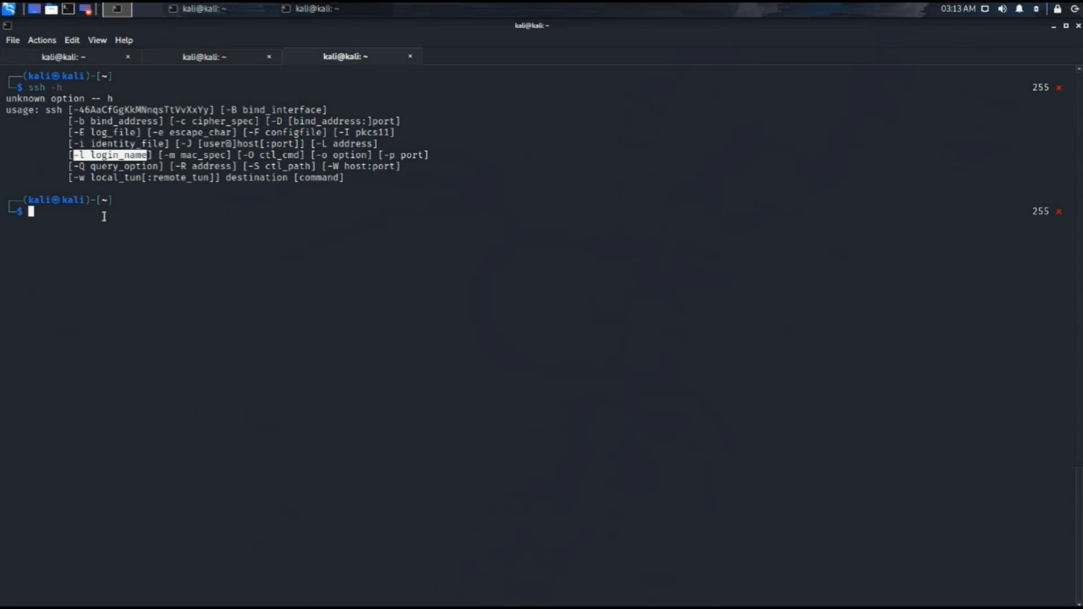
pyautogui.write('ssh -h')
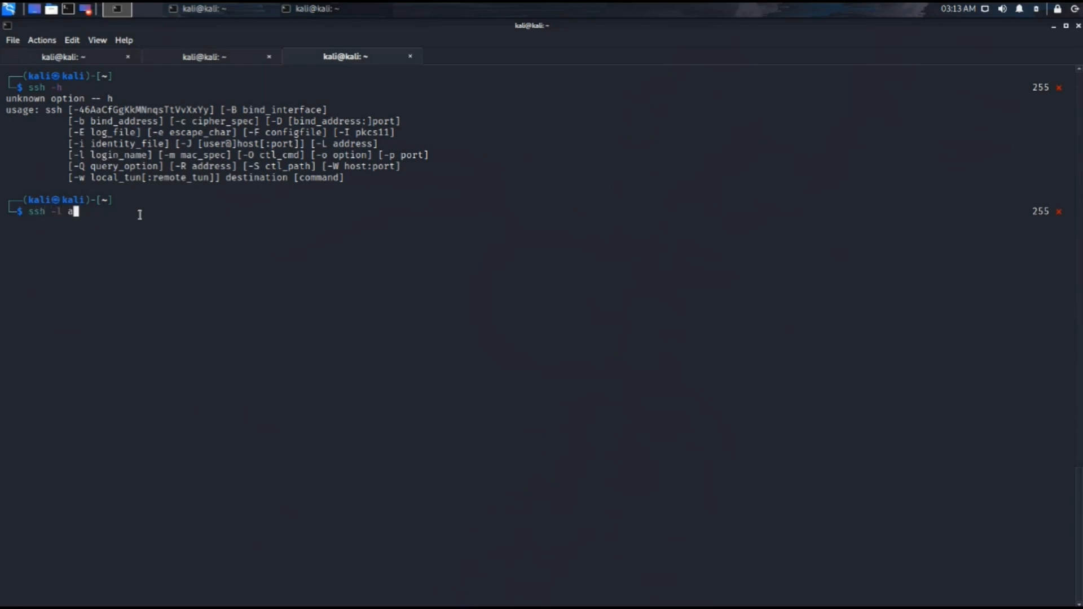
# - Log in over SSH as msfadmin to 150.150.25.57, submitting the password
pyautogui.write('sfadmin')
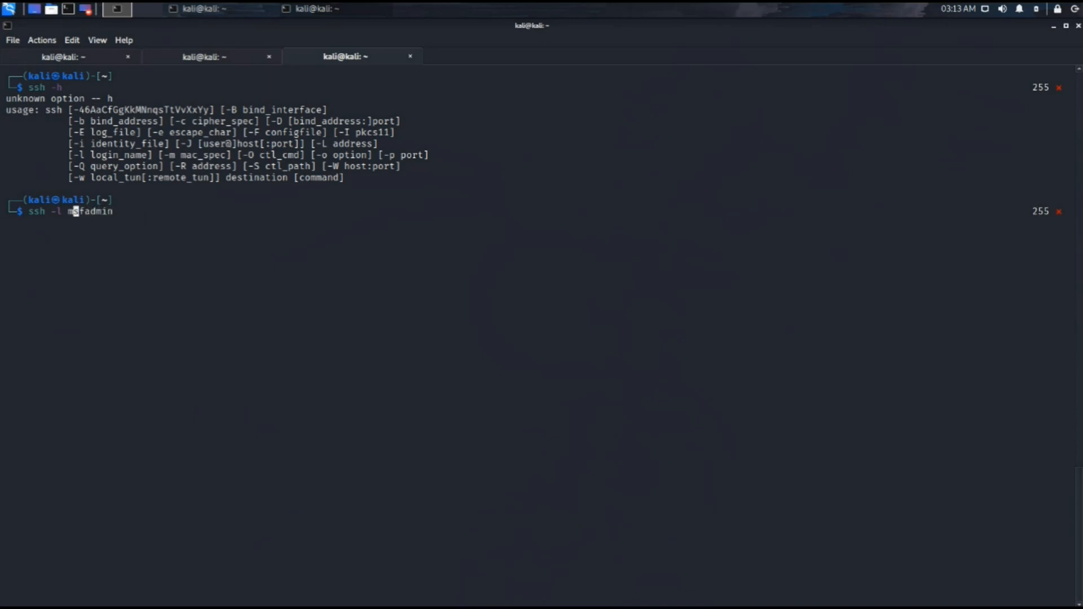
pyautogui.write('150.150')
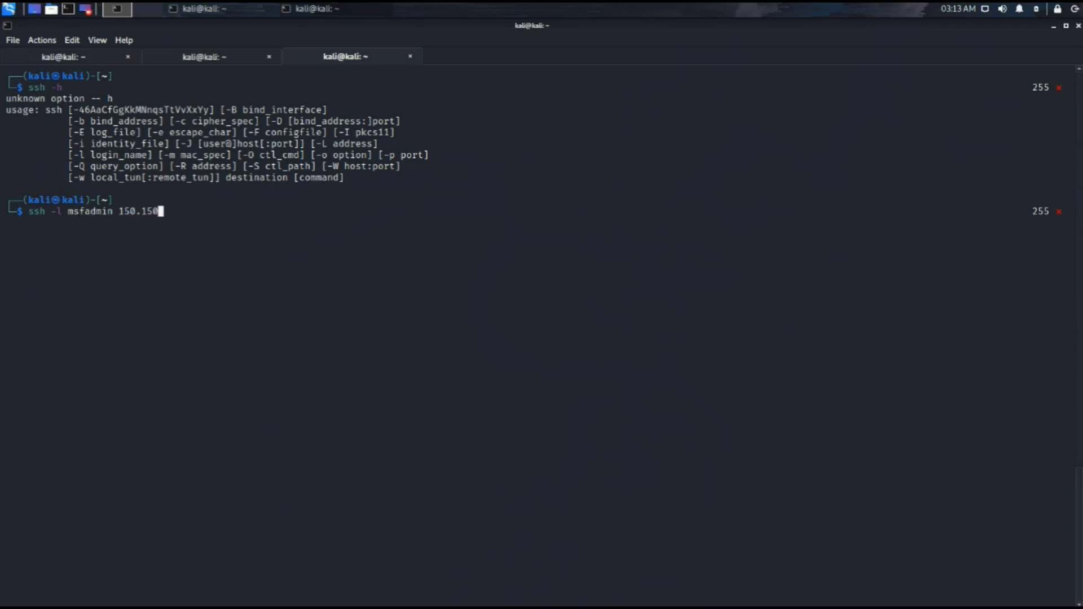
pyautogui.write('.25.57')
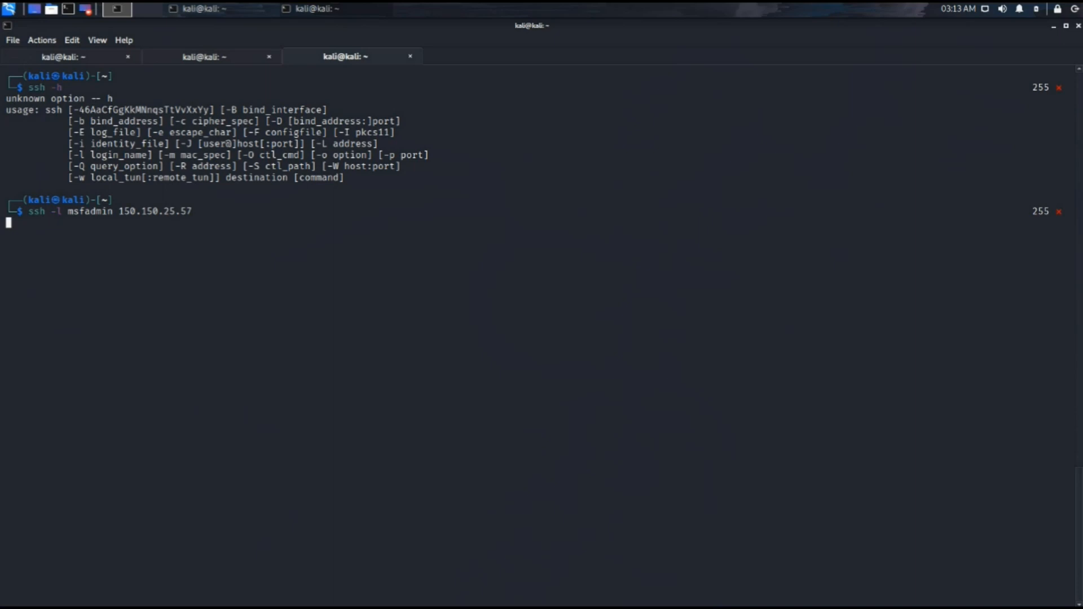
pyautogui.moveTo(395, 411)
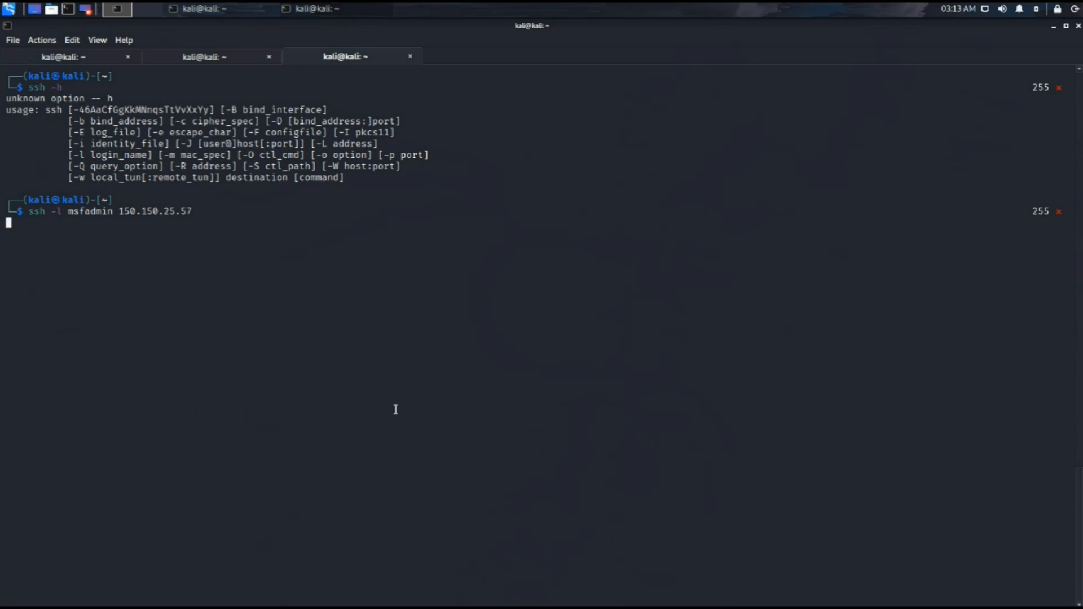
pyautogui.press('Return')
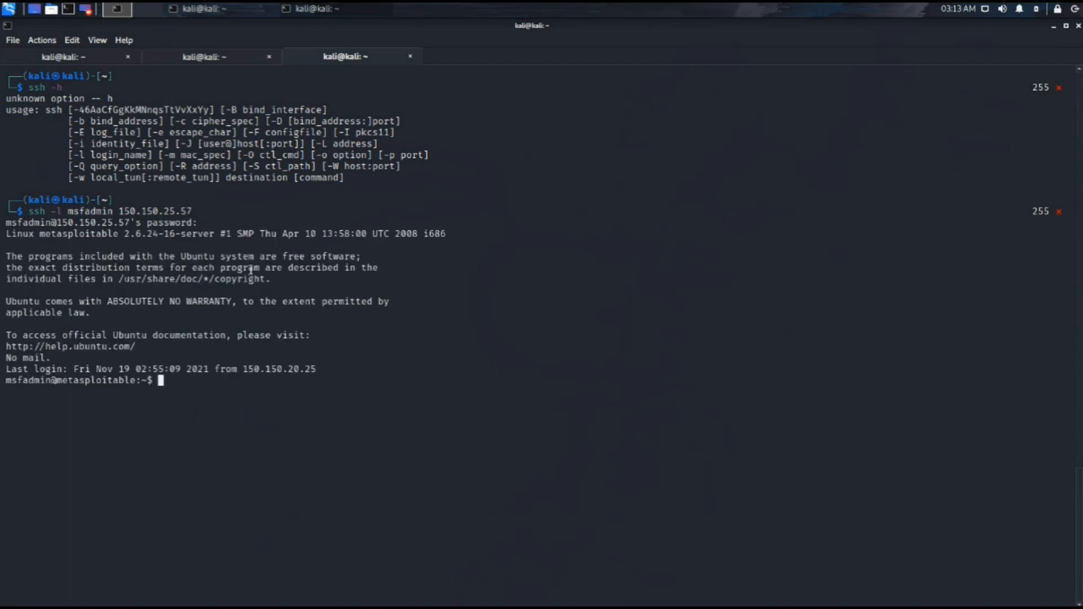
# - Run id to see msfadmin's groups, pick out address 150.150.25.57, then exit the SSH session
pyautogui.moveTo(6, 233); pyautogui.dragTo(257, 233)
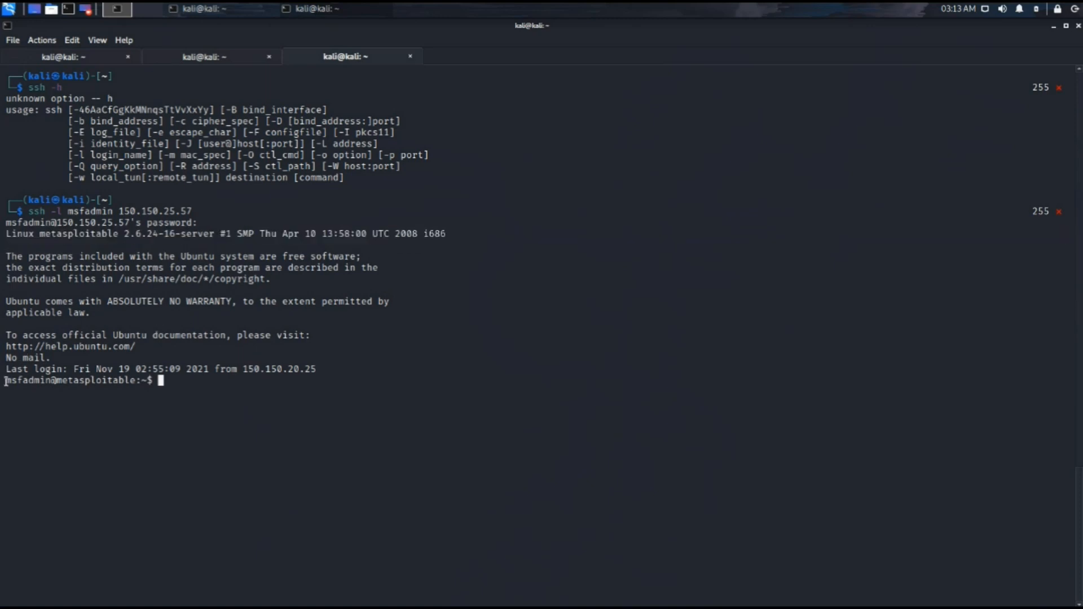
pyautogui.write('id')
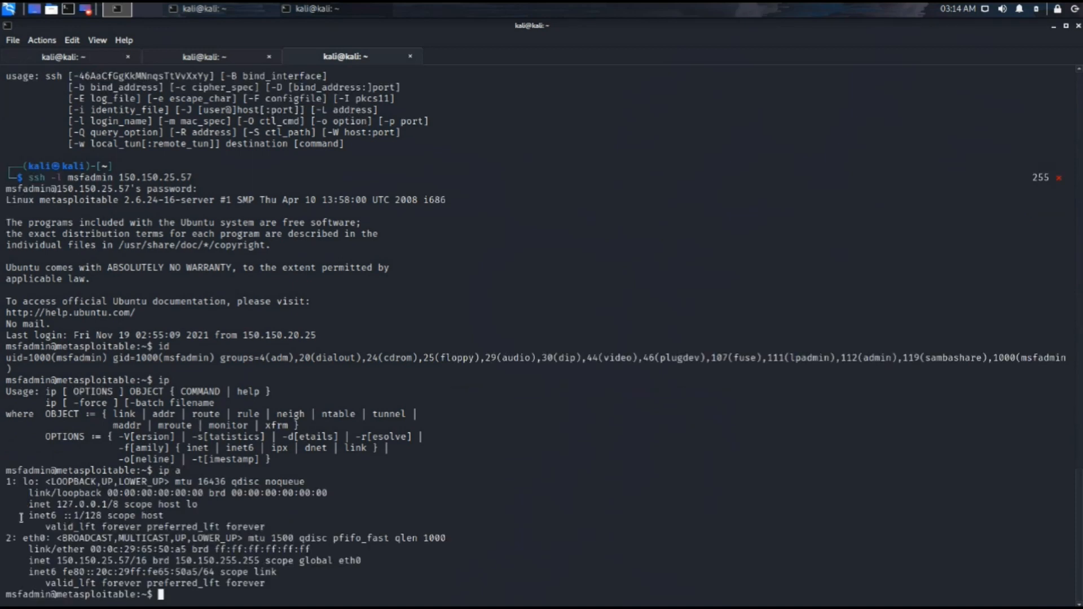
pyautogui.doubleClick(79, 573)
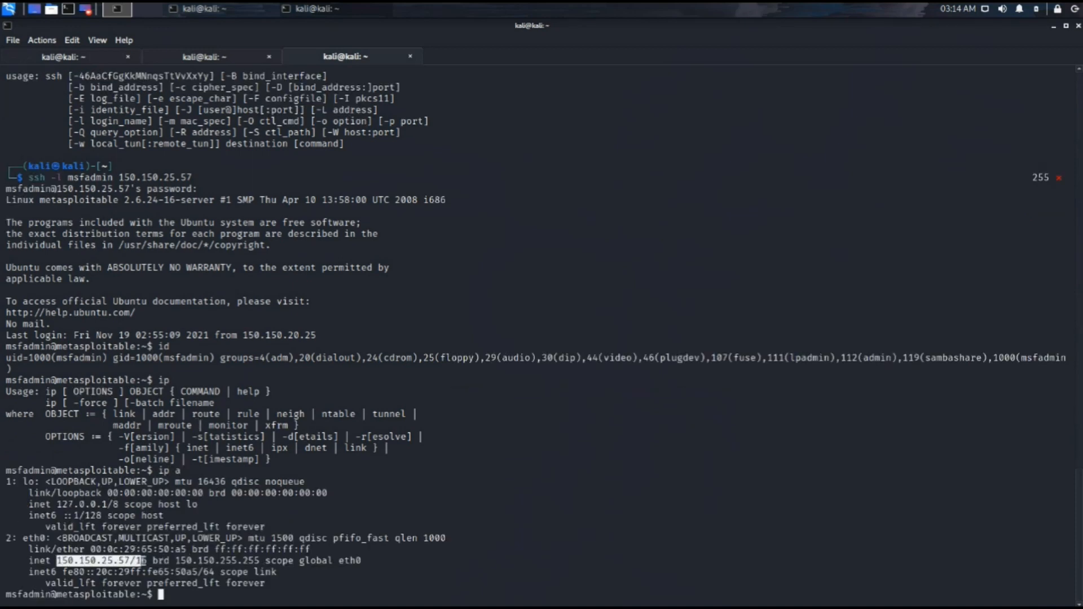
pyautogui.write('exit')
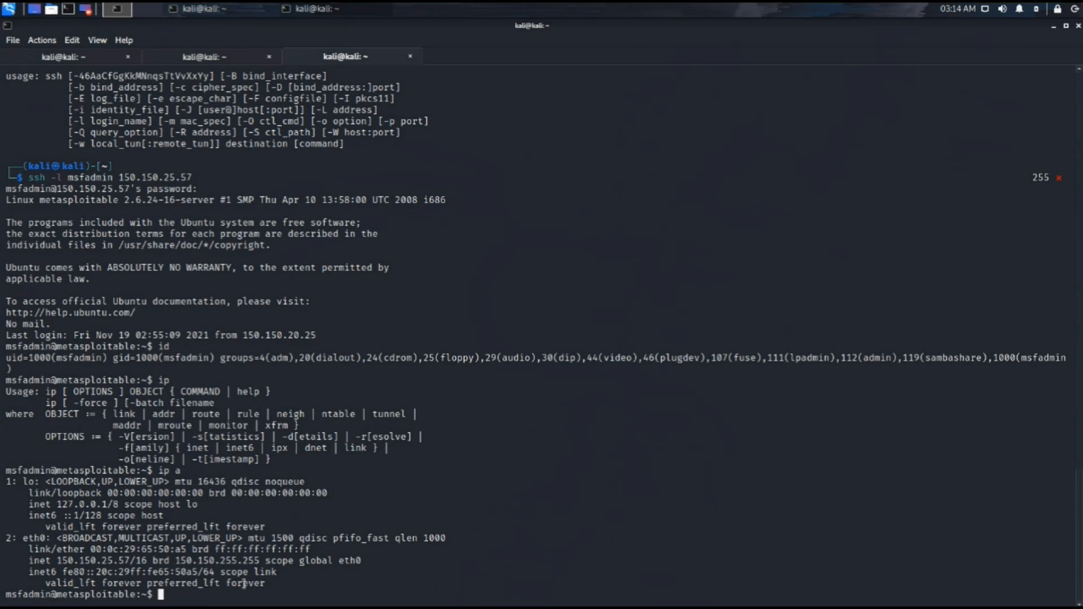
pyautogui.write('exit')
pyautogui.write('sudo gvm-check-setup')
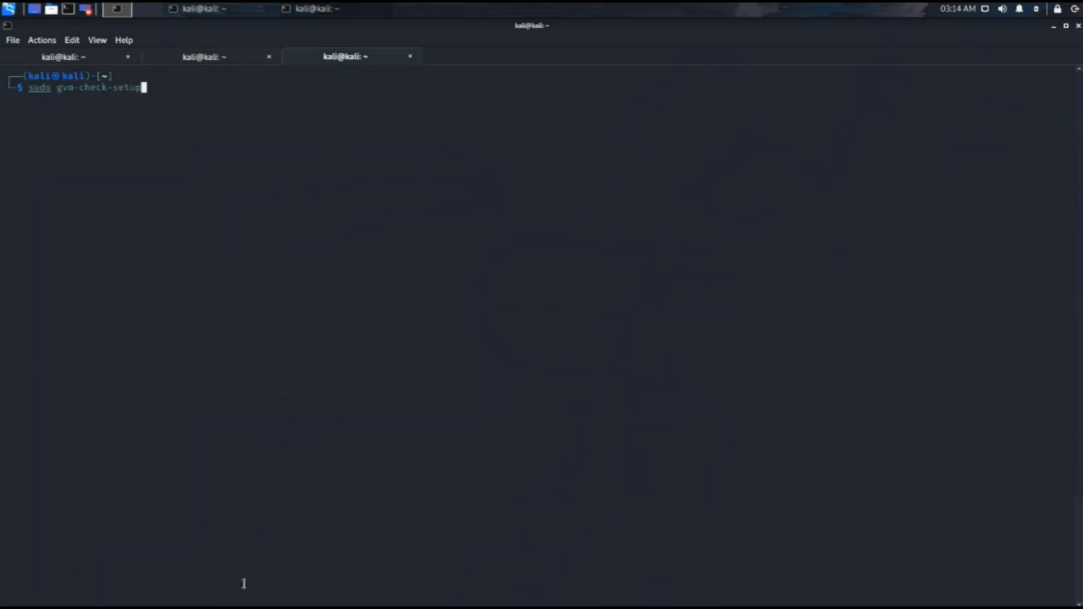
pyautogui.moveTo(235, 133)
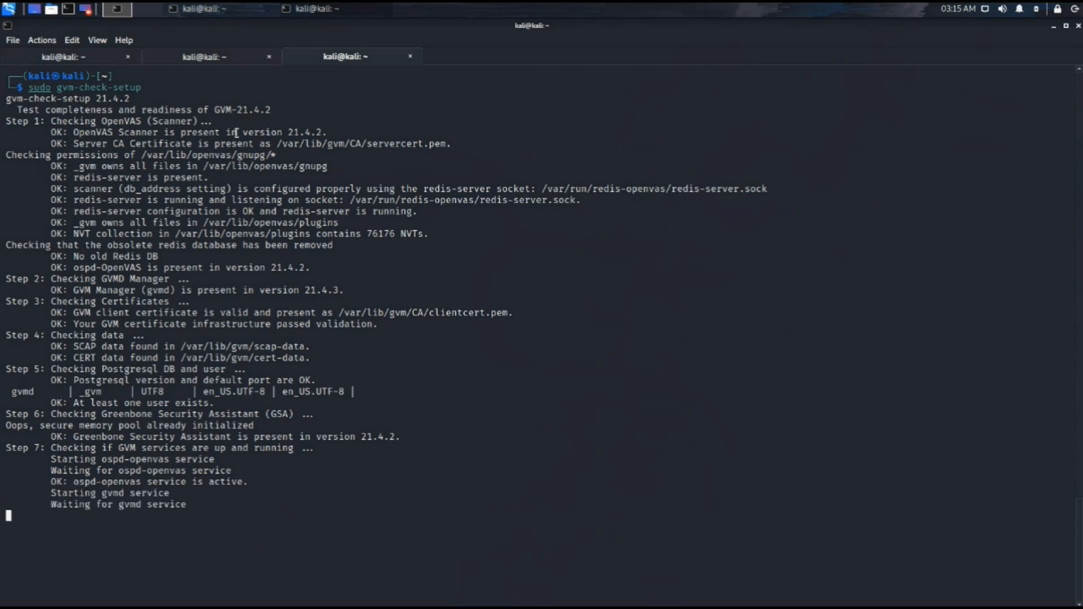
# - Launch Firefox from its launcher after gvm-check-setup starts the GVM services
pyautogui.doubleClick(149, 122)
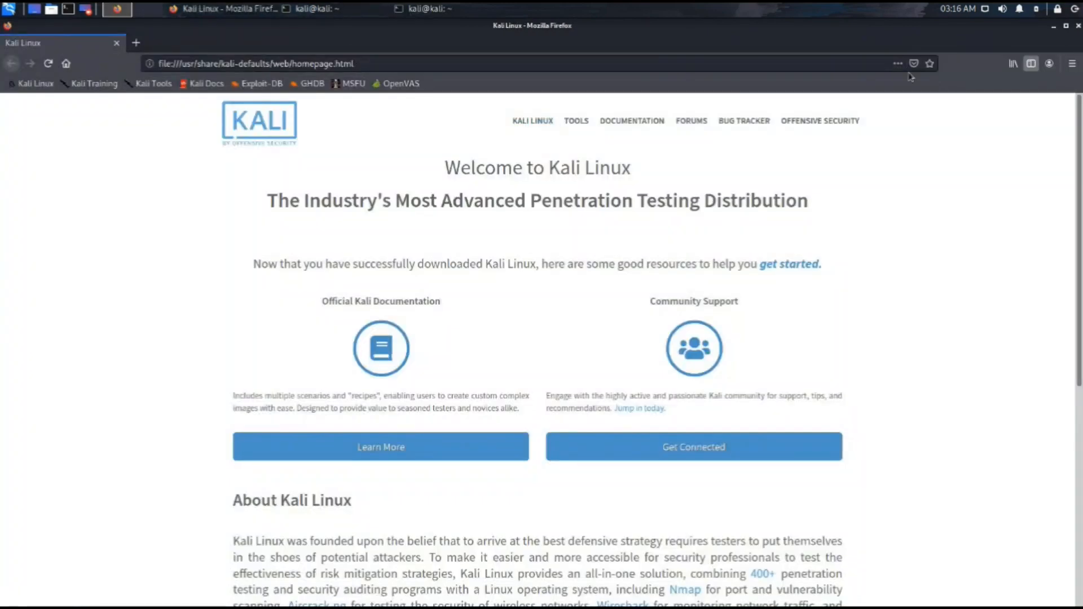
pyautogui.write('https://127.0.0.1:9392/login')
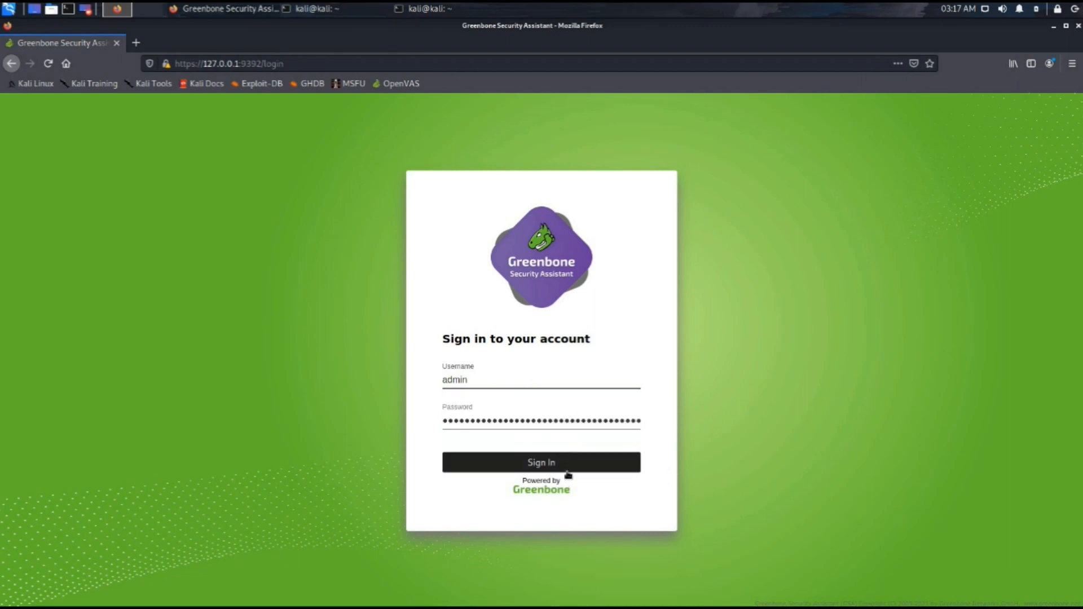
pyautogui.click(542, 463)
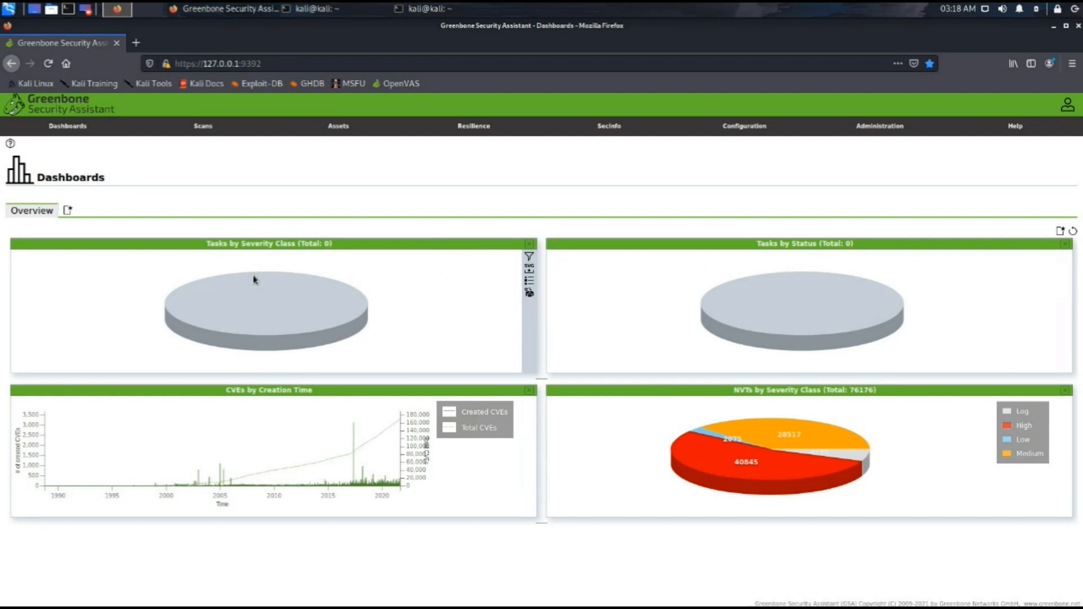
pyautogui.moveTo(835, 283)
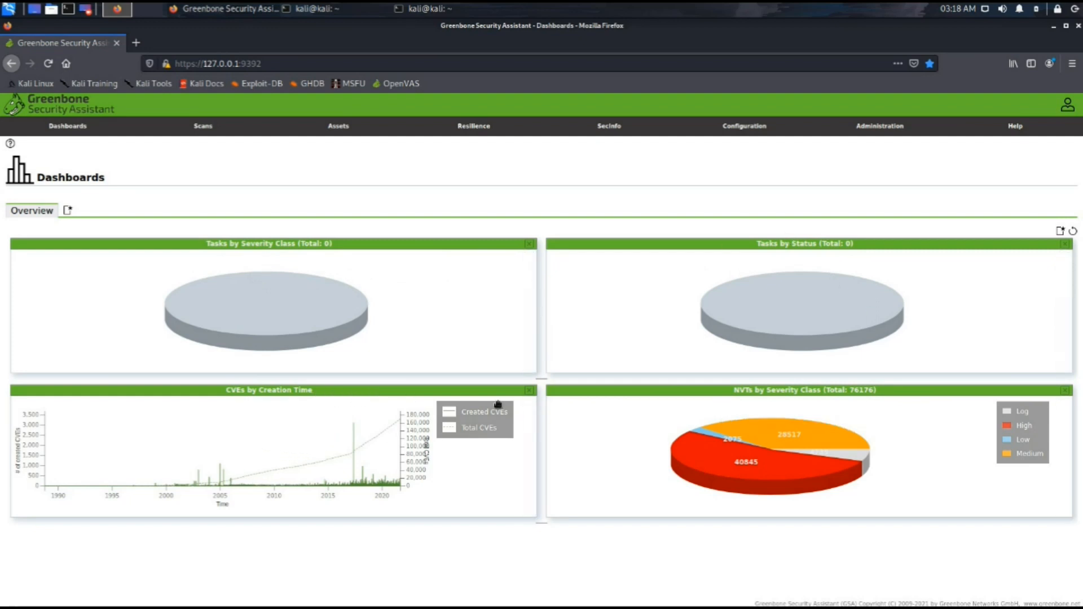
pyautogui.moveTo(840, 397)
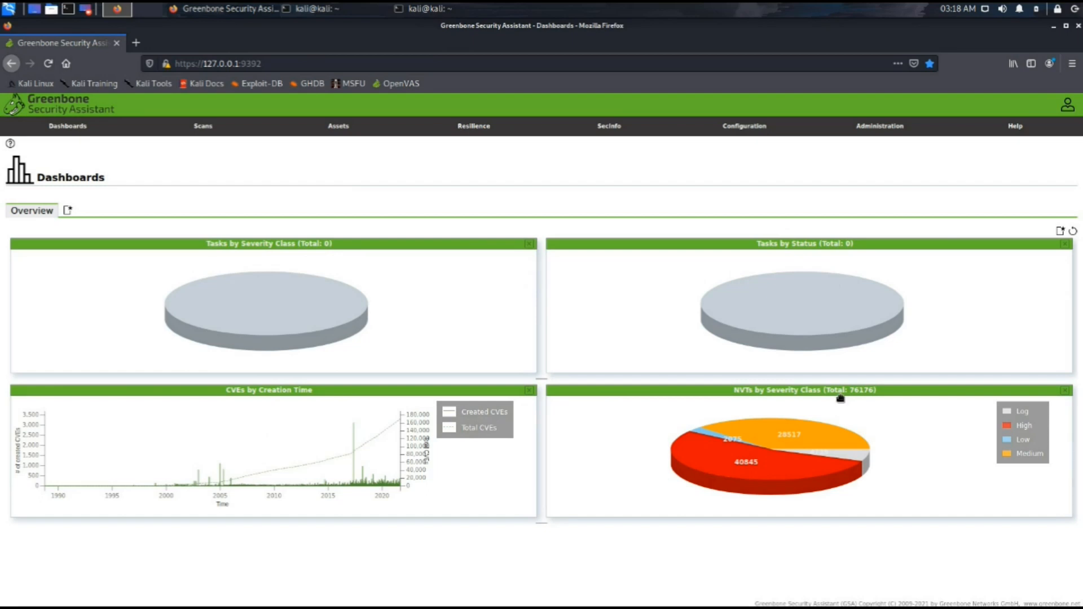
pyautogui.moveTo(316, 422)
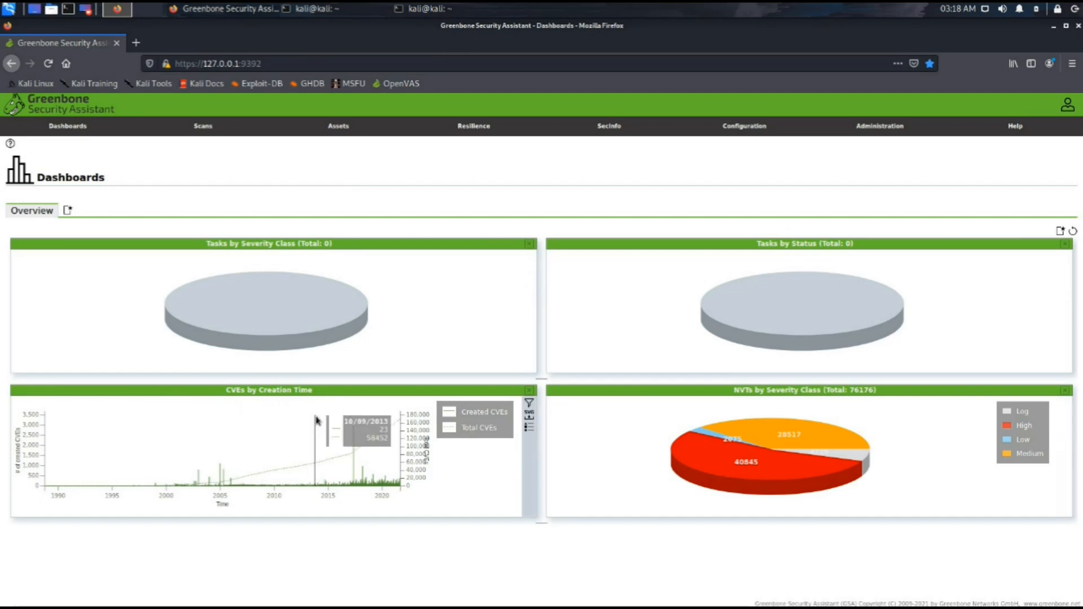
pyautogui.moveTo(401, 423)
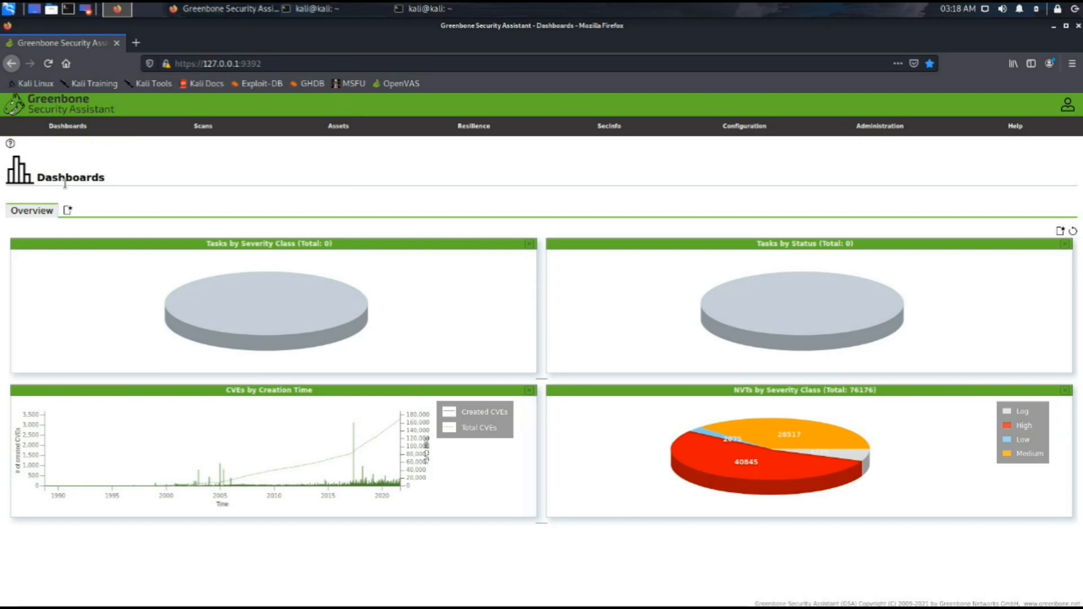
# - Under Scans > Tasks, start a new task named Metasploitable2 Scan and begin a new scan target
pyautogui.click(203, 126)
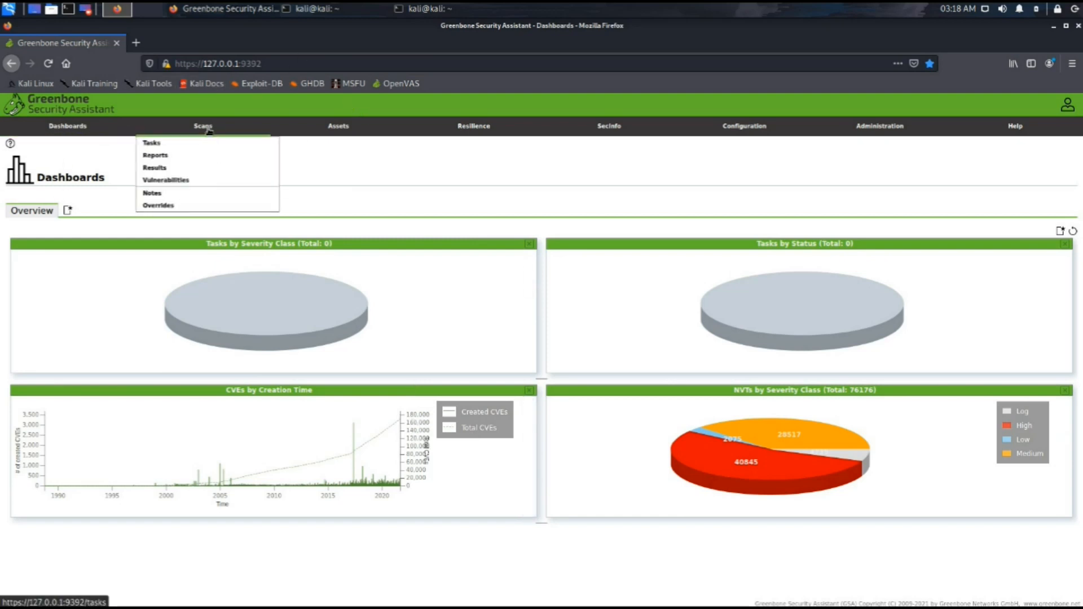
pyautogui.click(152, 143)
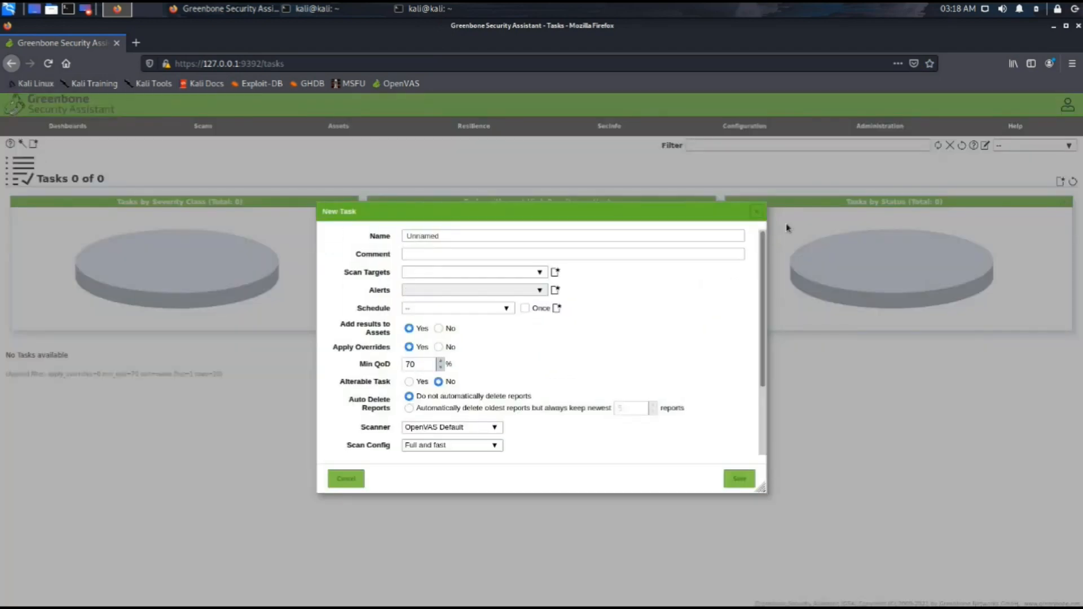
pyautogui.write('Mets')
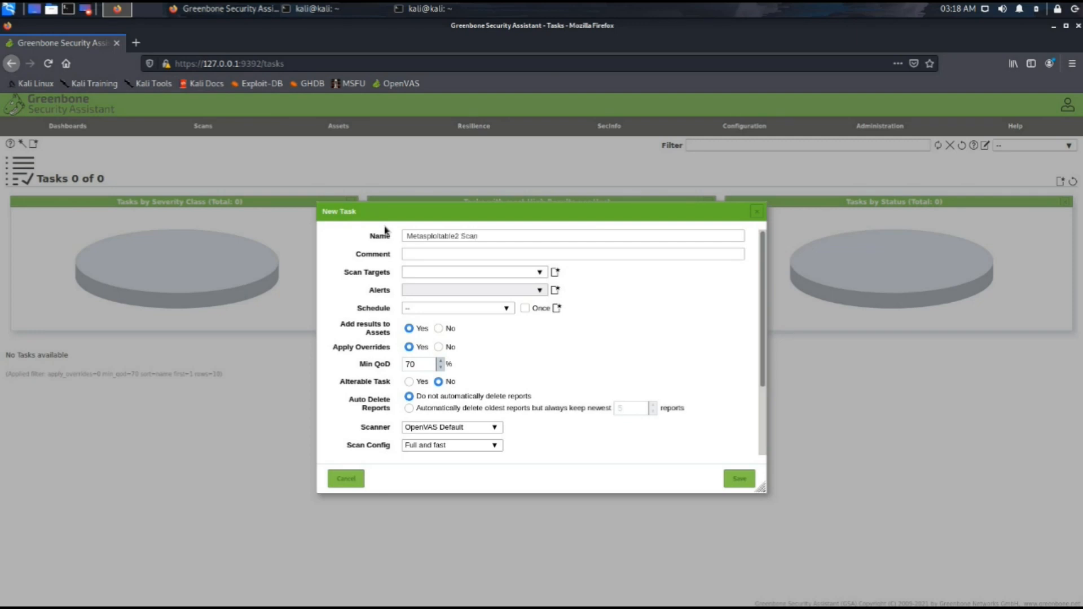
pyautogui.click(555, 272)
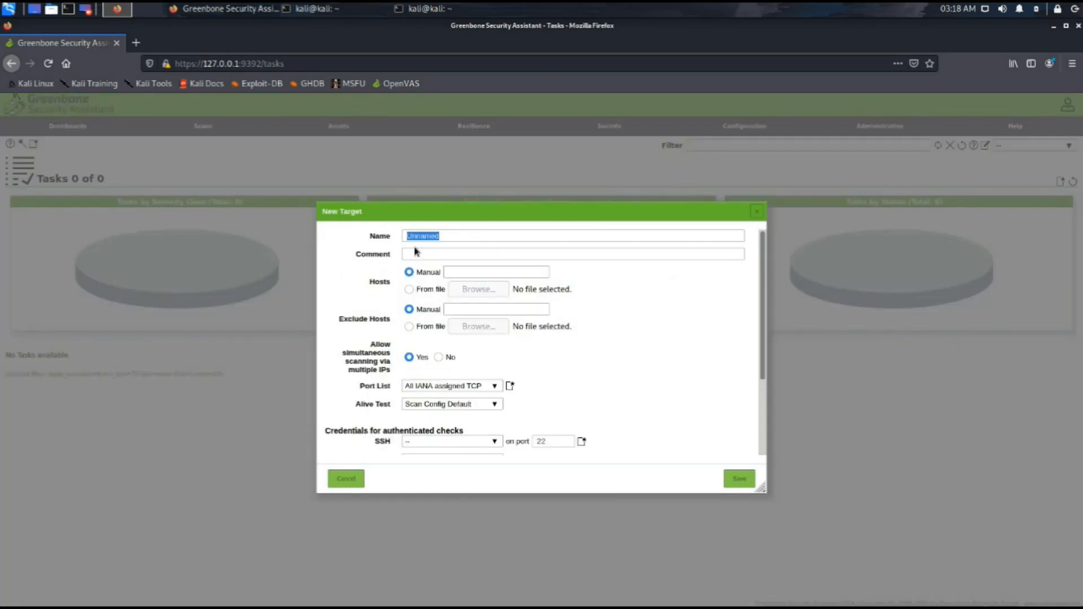
# - Name the target Metasploitable2 Scan and choose the All TCP and Nmap top 100 UDP port list
pyautogui.write('Metasploitable2 Scan')
pyautogui.click(497, 272)
pyautogui.write('150.150.25.8')
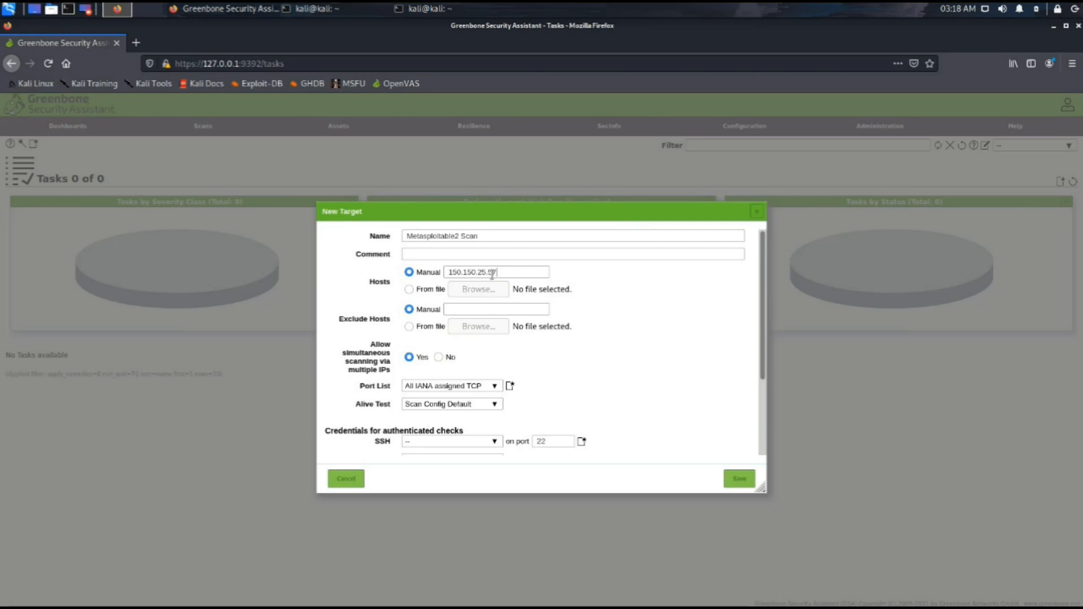
pyautogui.click(451, 386)
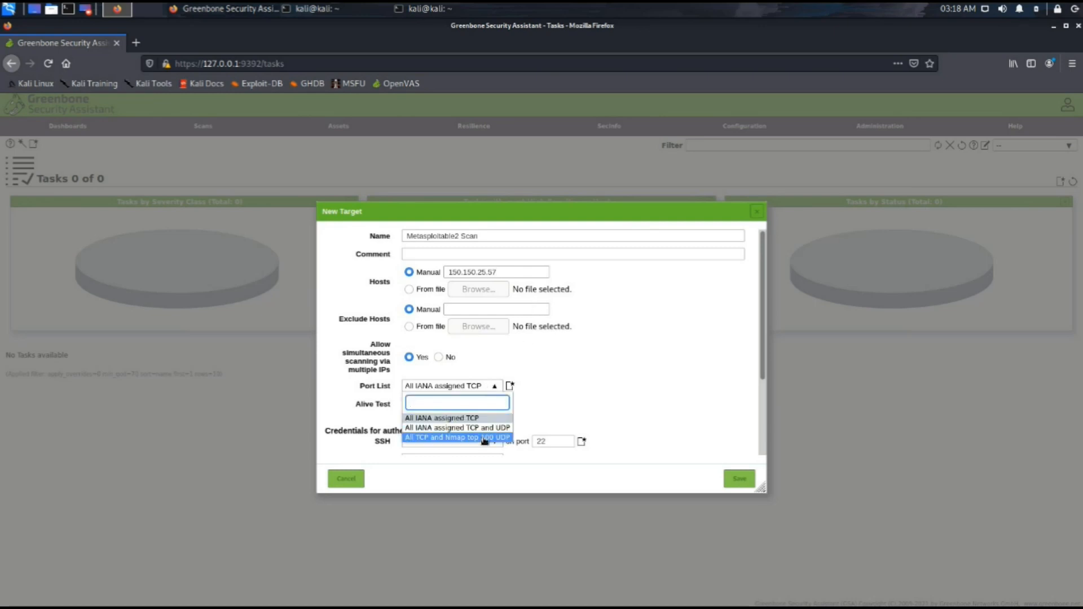
pyautogui.click(458, 438)
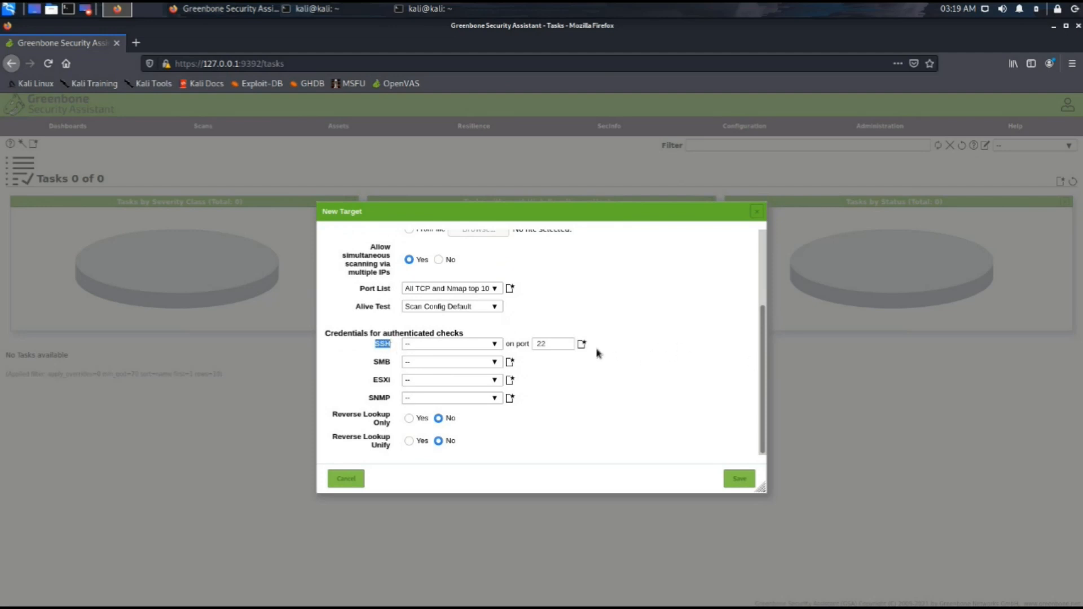
# - Create and save an SSH username/password credential named Metasploitable2 Scan for msfadmin
pyautogui.click(581, 344)
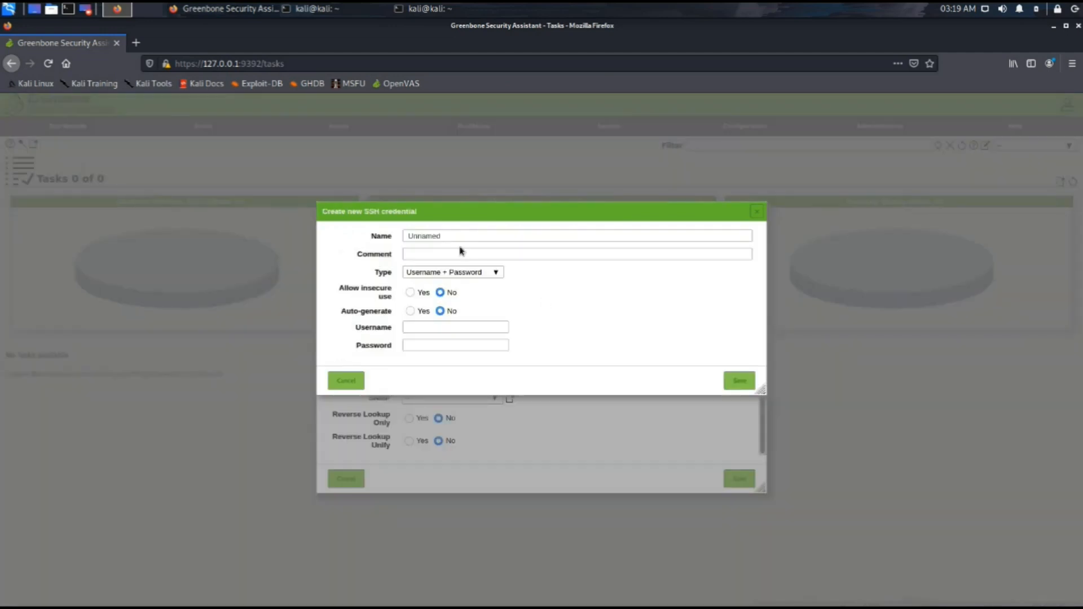
pyautogui.write('Metasploitable2 S')
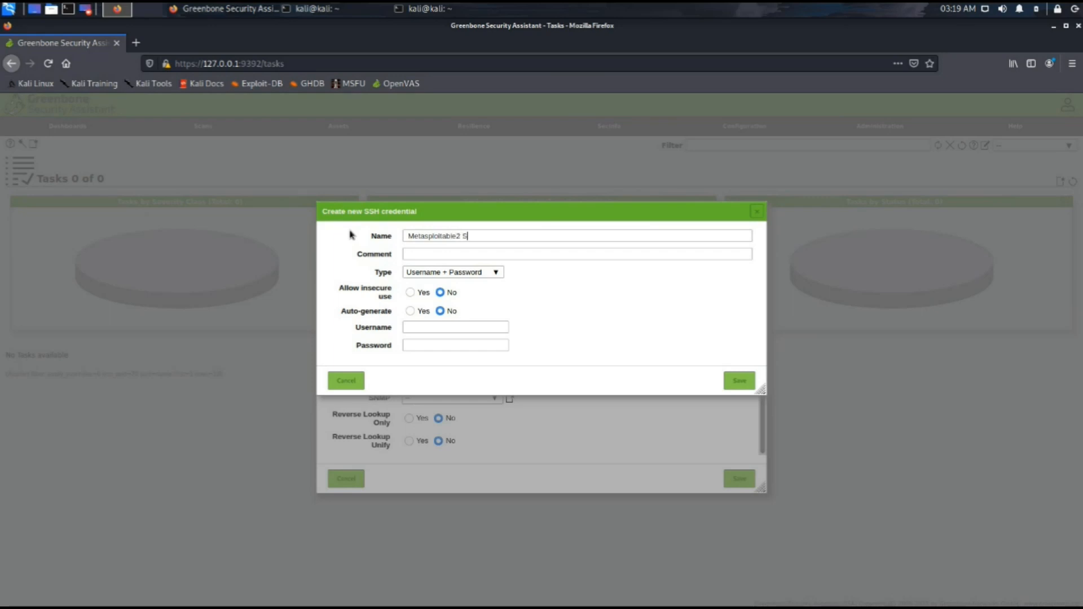
pyautogui.click(455, 327)
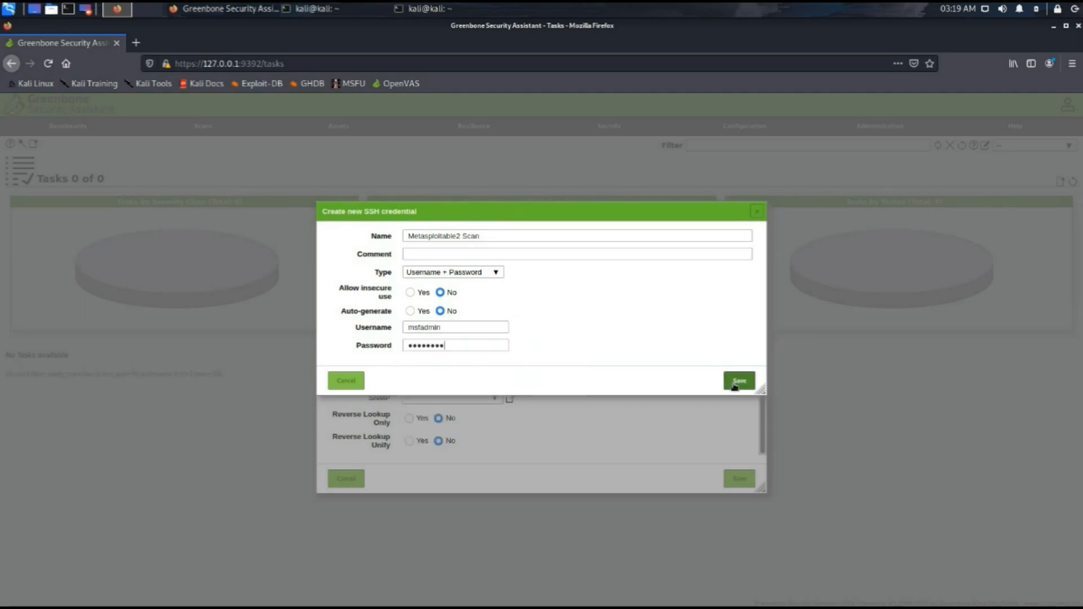
pyautogui.click(738, 382)
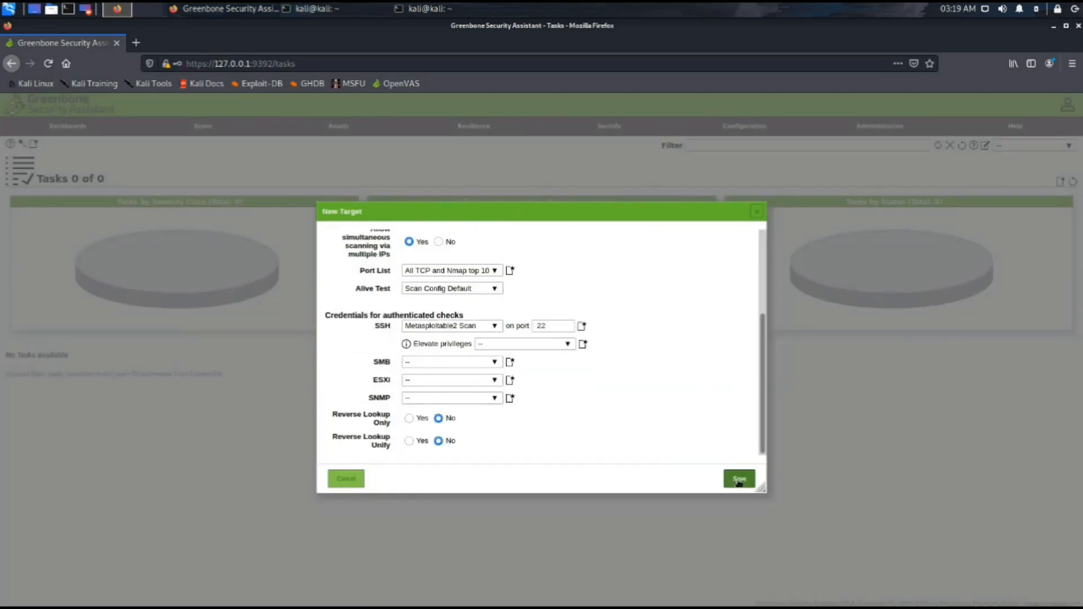
# - Save the target and create the task with the Full and fast scan configuration
pyautogui.click(739, 479)
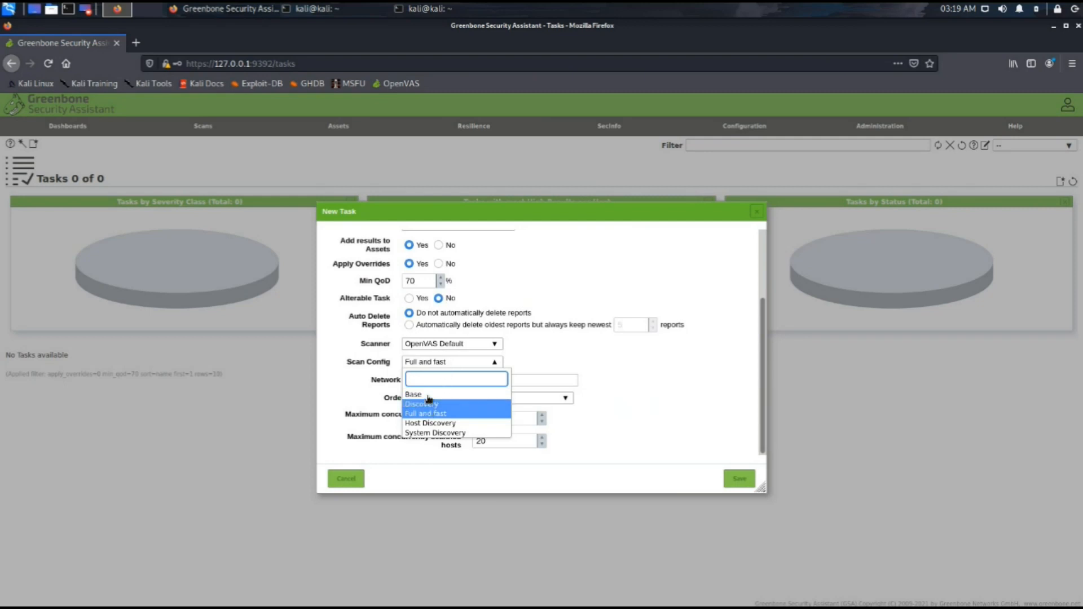
pyautogui.moveTo(440, 413)
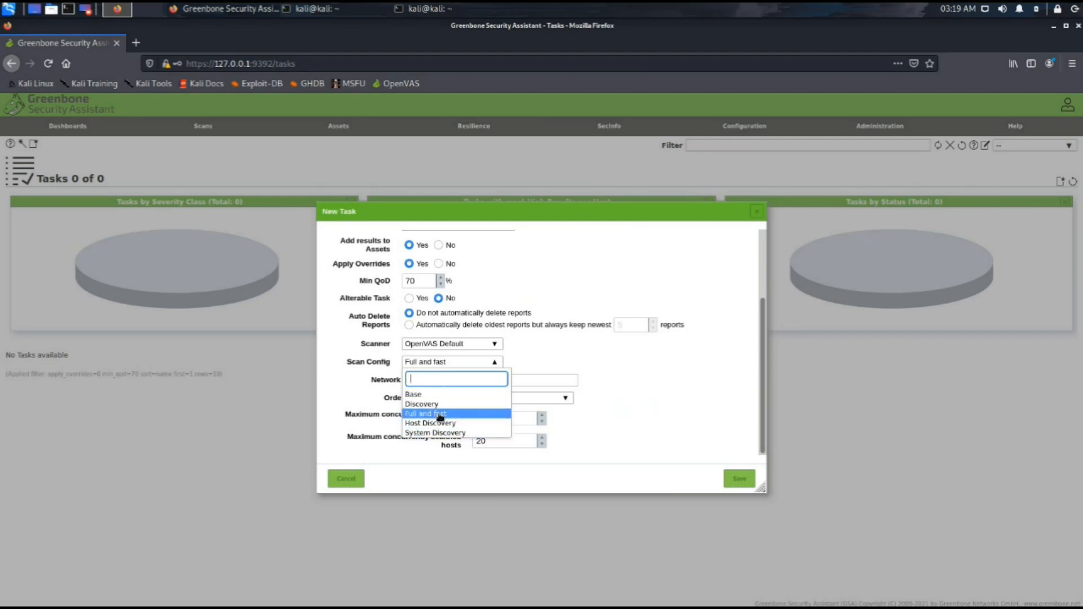
pyautogui.click(425, 413)
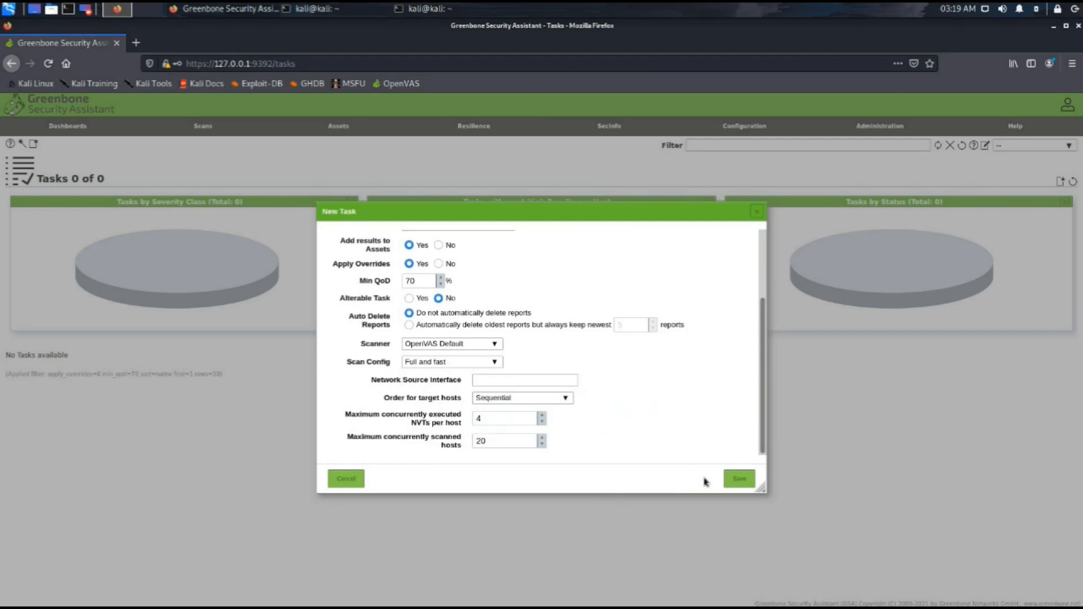
pyautogui.click(739, 479)
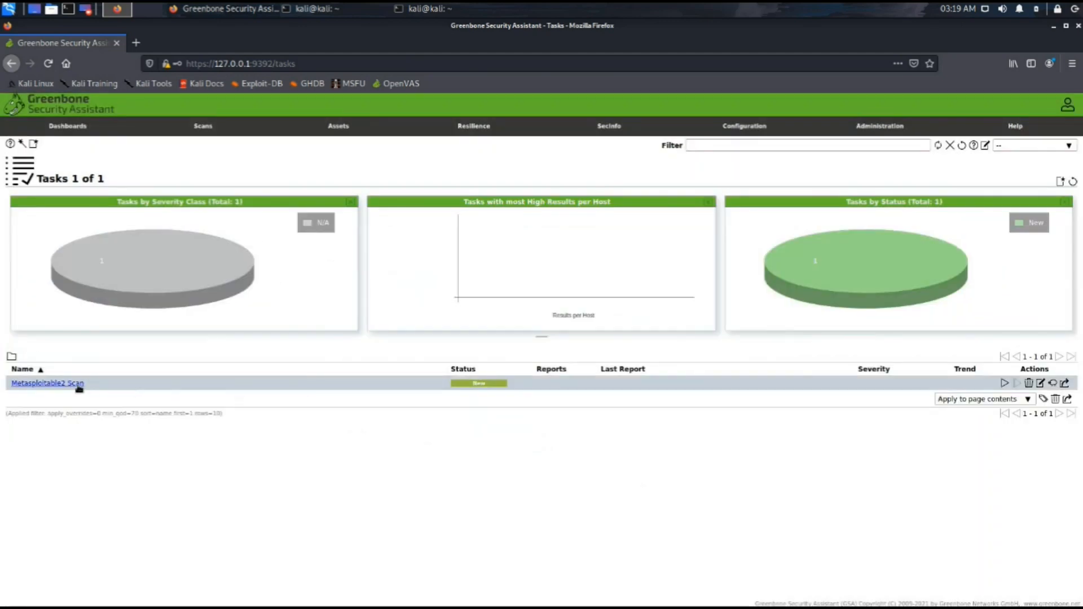
pyautogui.moveTo(918, 249)
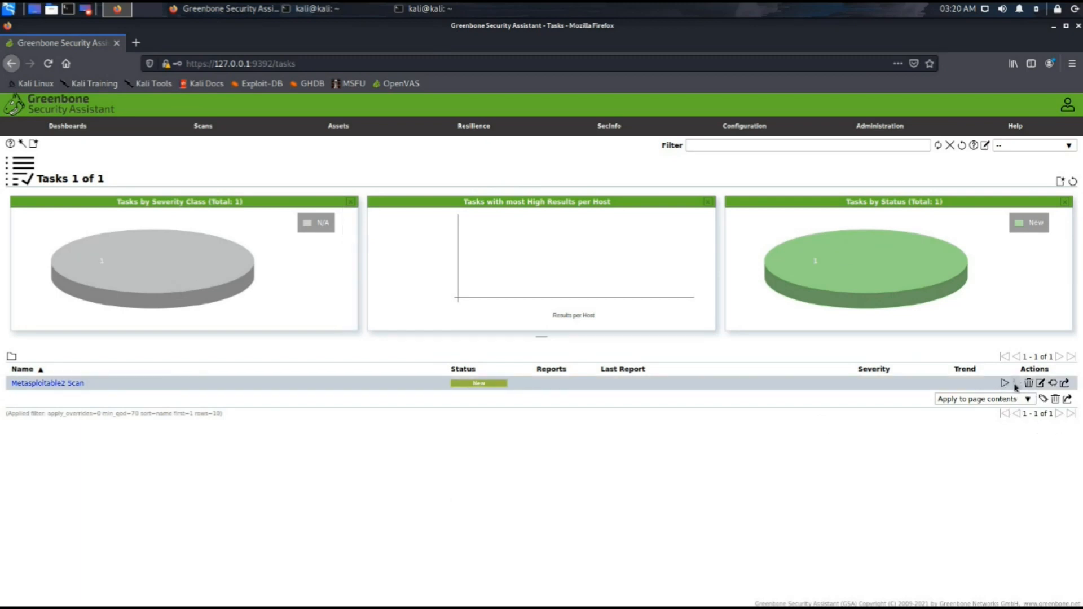
pyautogui.moveTo(1006, 383)
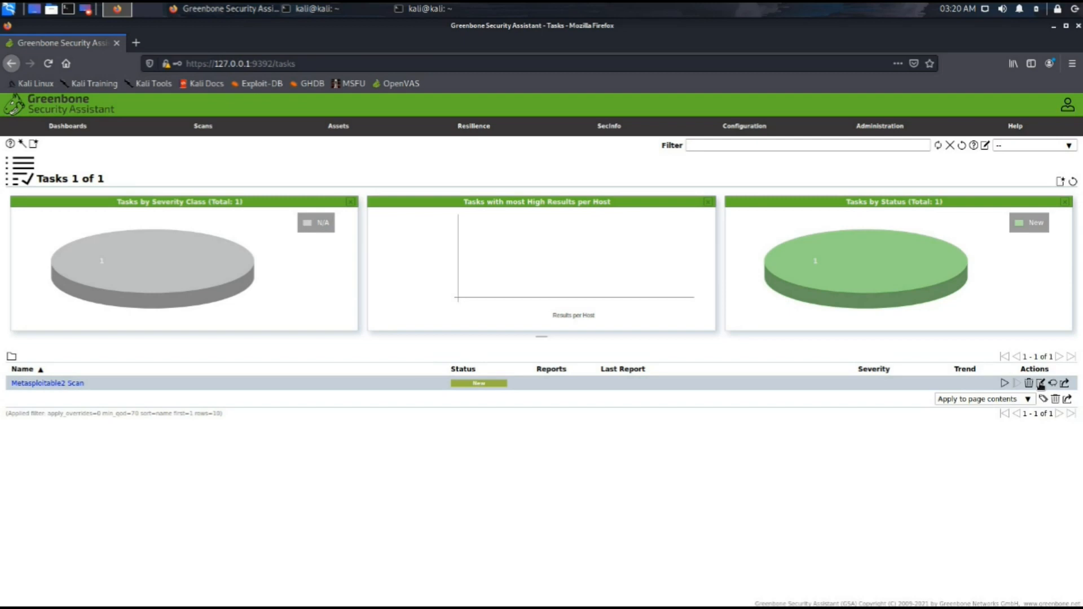
pyautogui.click(1043, 383)
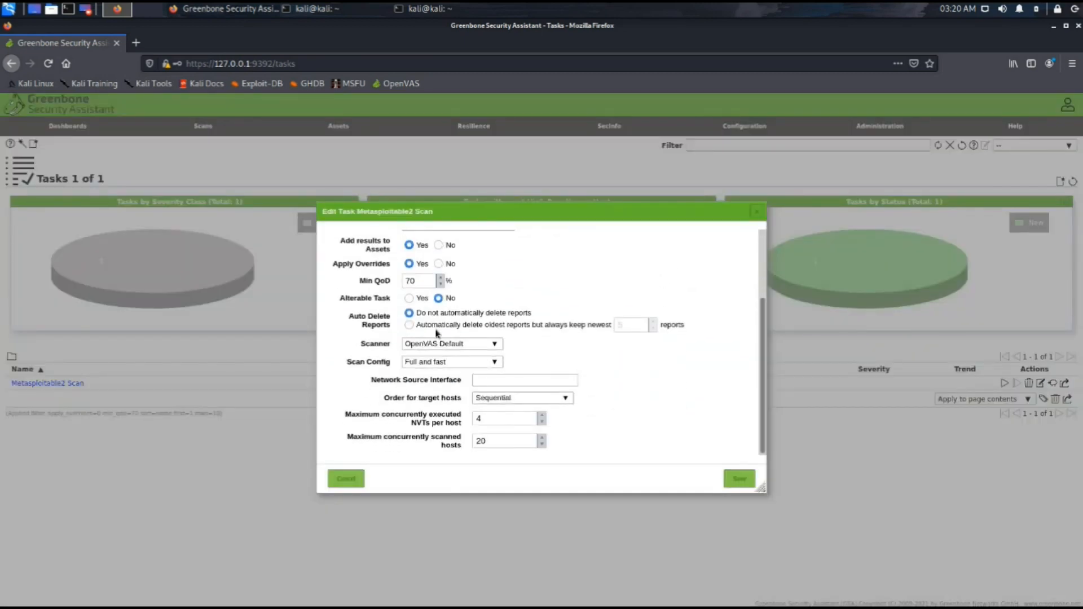
pyautogui.click(451, 343)
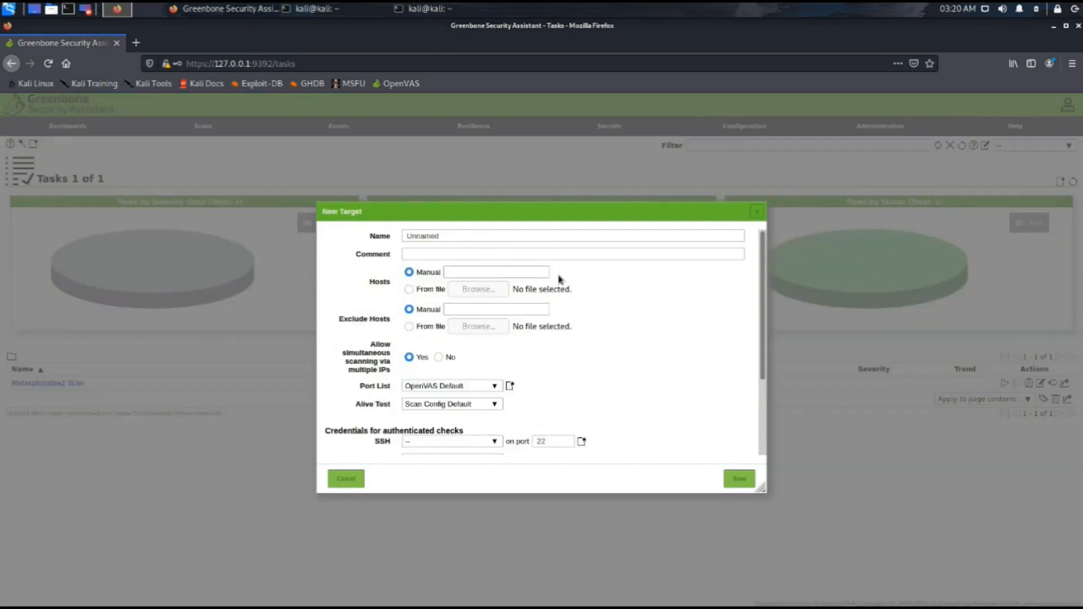
pyautogui.click(451, 385)
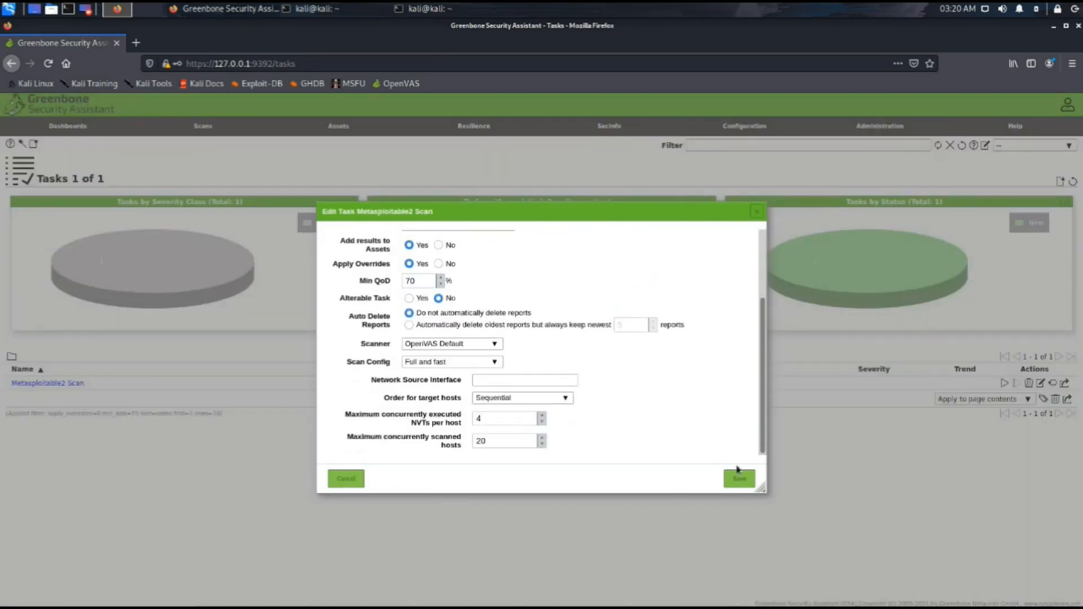
pyautogui.click(738, 478)
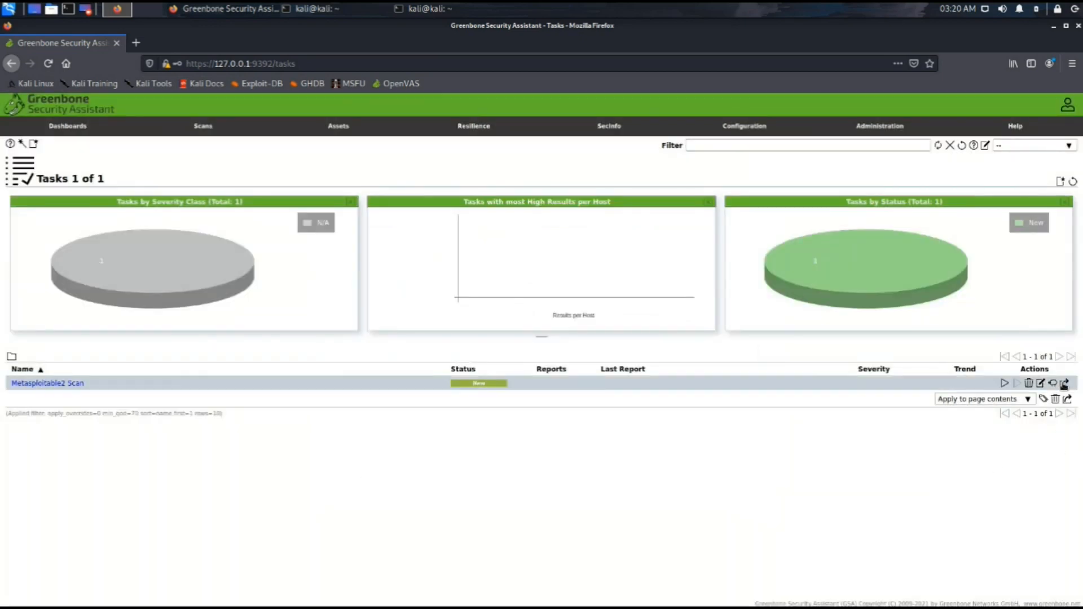
pyautogui.moveTo(1067, 384)
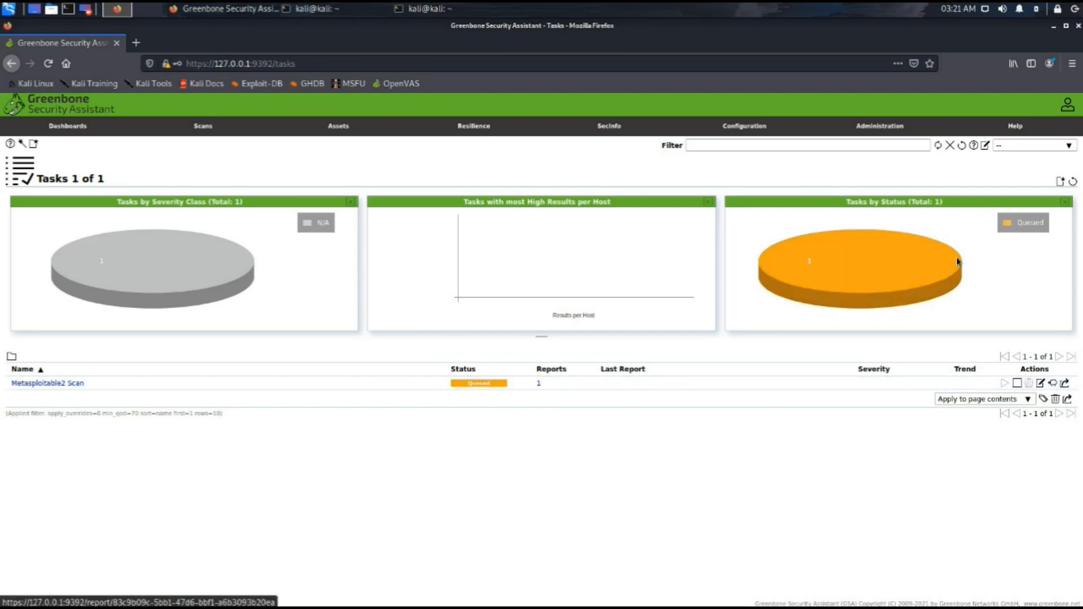
pyautogui.moveTo(1023, 222)
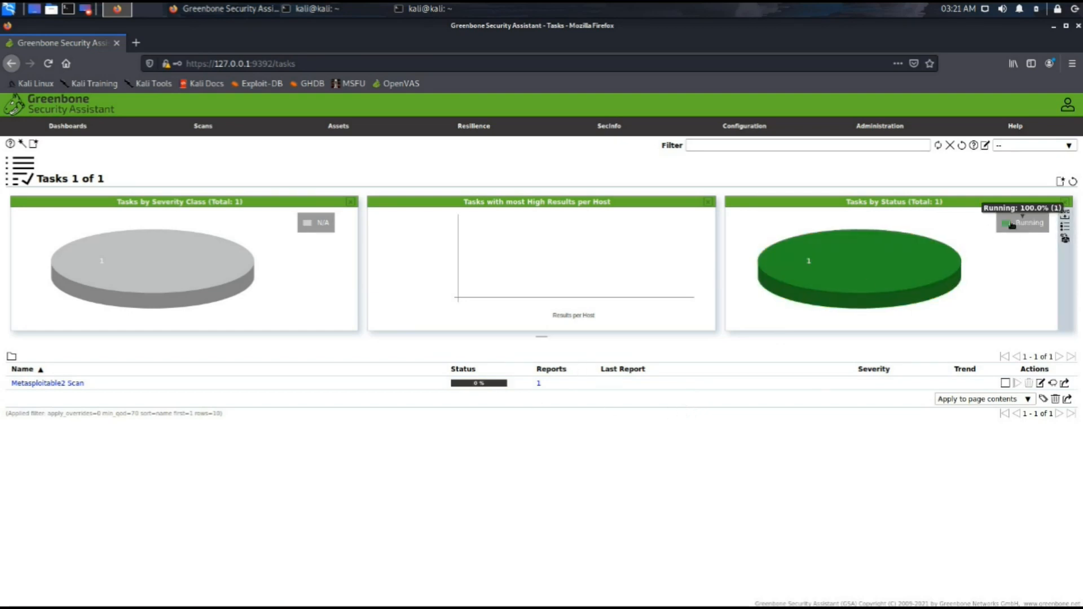
pyautogui.moveTo(451, 389)
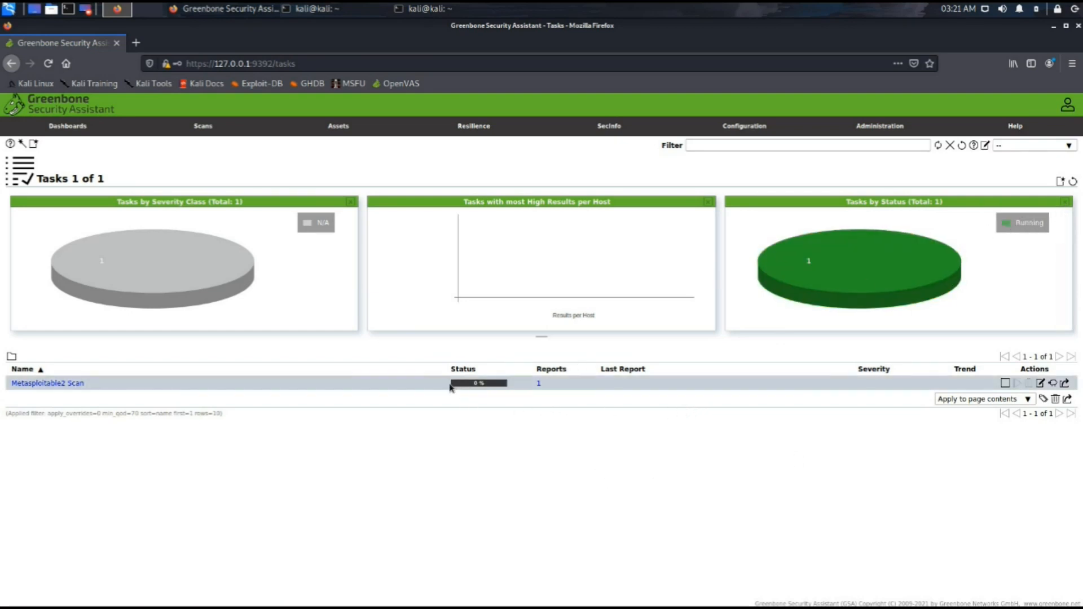
pyautogui.moveTo(537, 402)
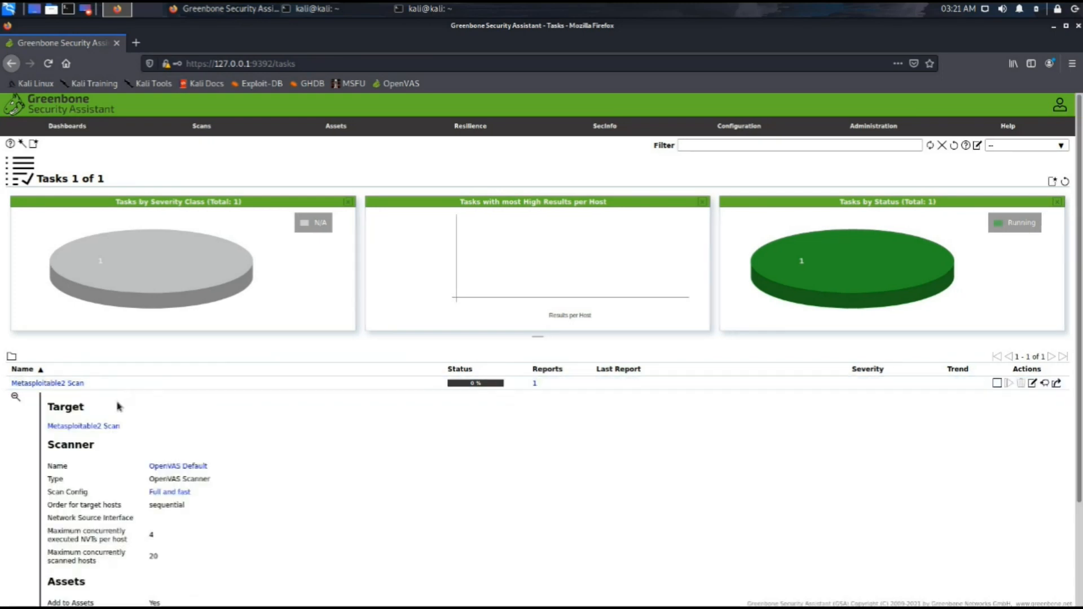
# - Expand the running Metasploitable2 Scan task to show its target and scanner details
pyautogui.scroll(-3)
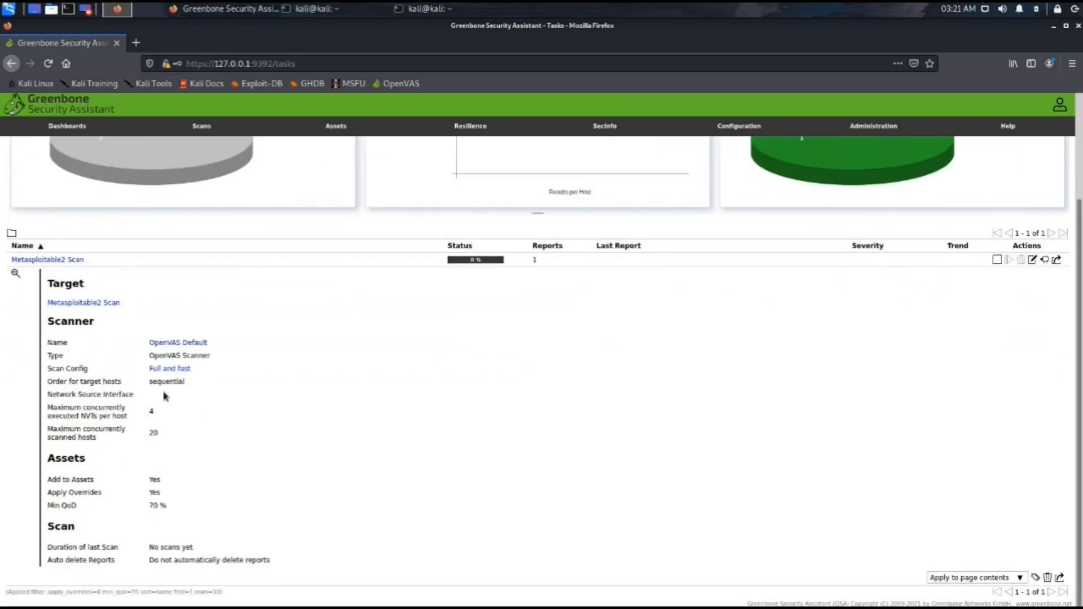
pyautogui.moveTo(190, 444)
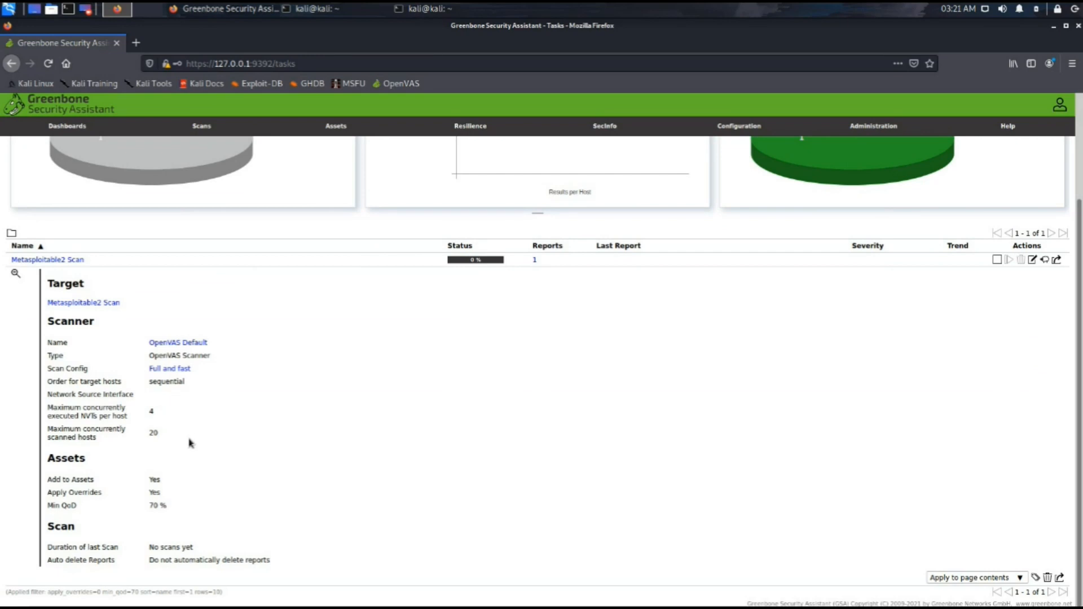
pyautogui.doubleClick(160, 560)
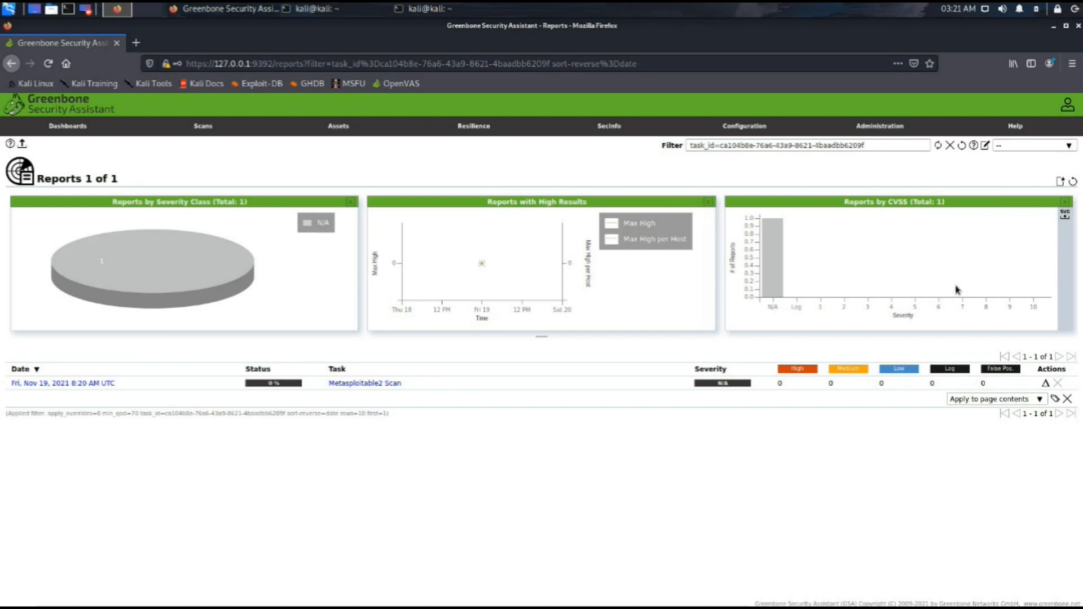
pyautogui.moveTo(949, 293)
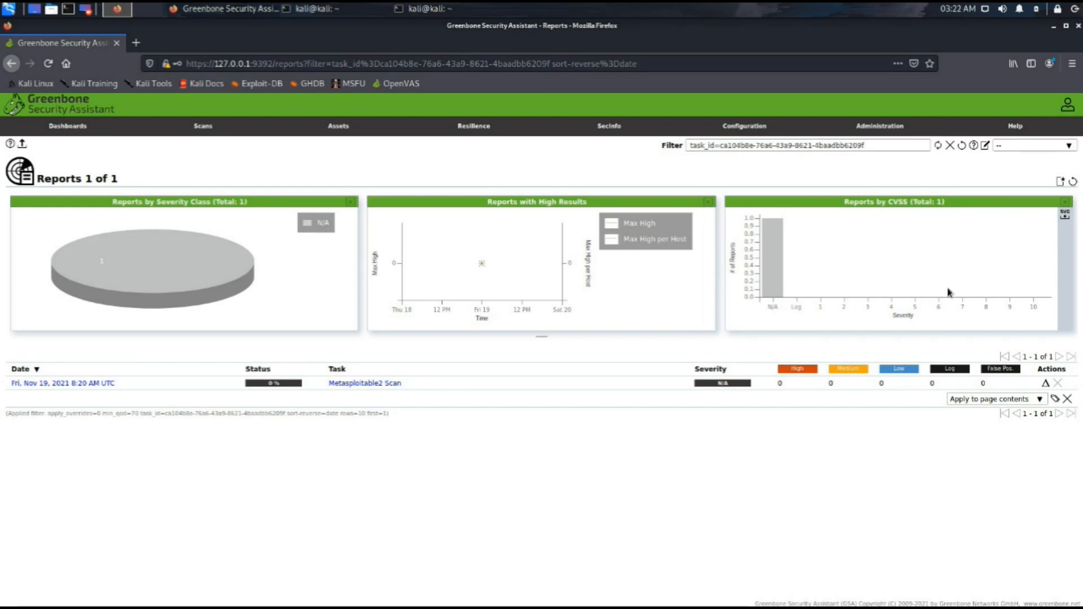
pyautogui.moveTo(1004, 373)
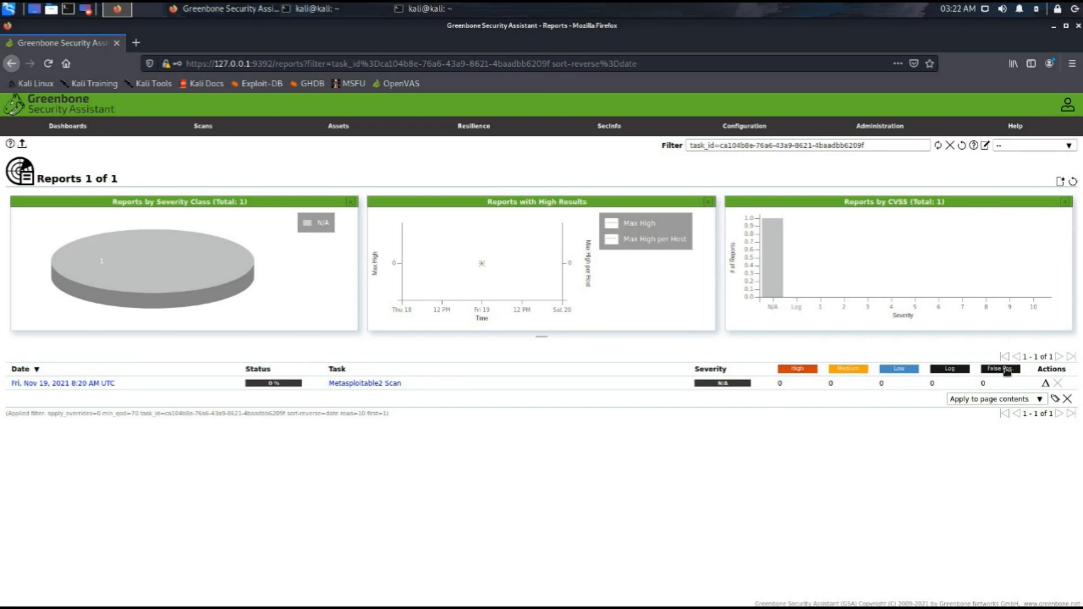
pyautogui.moveTo(991, 492)
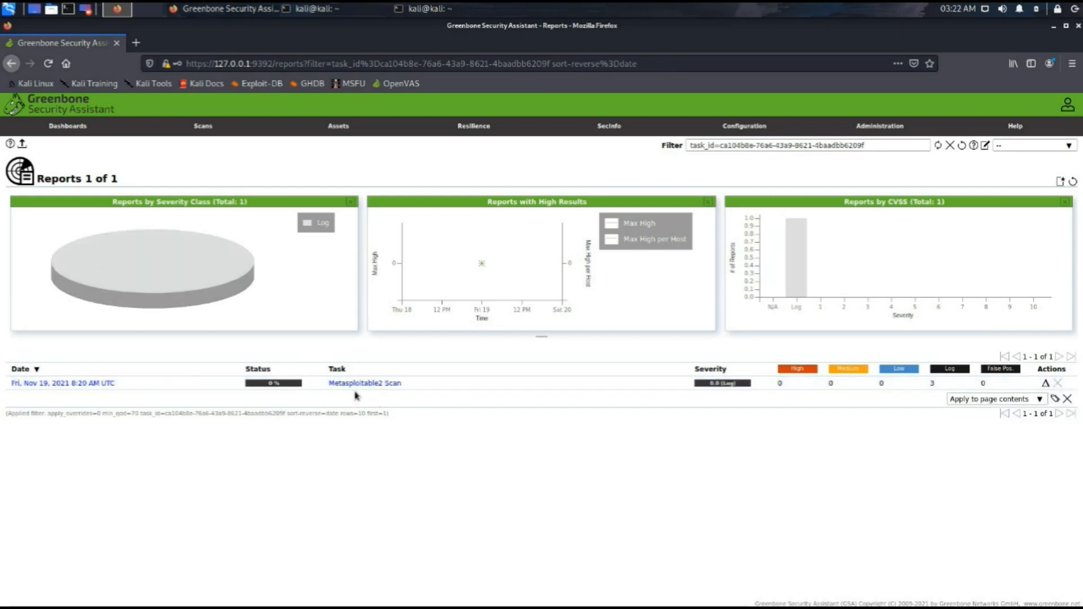
# - Open the Metasploitable2 Scan report and view its Hosts, Operating Systems and CVEs sections
pyautogui.click(64, 384)
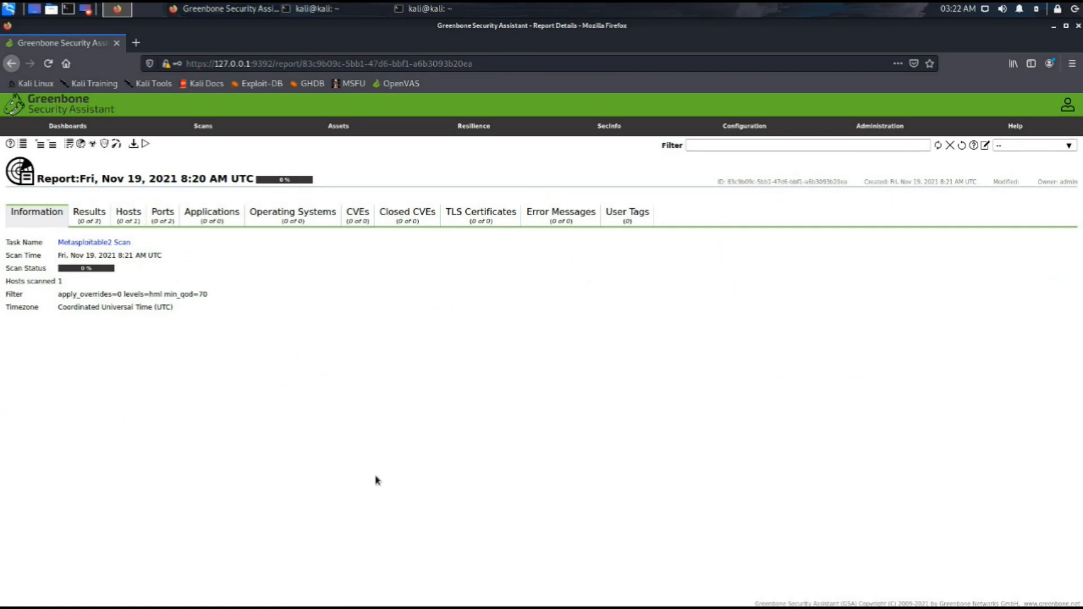
pyautogui.click(128, 213)
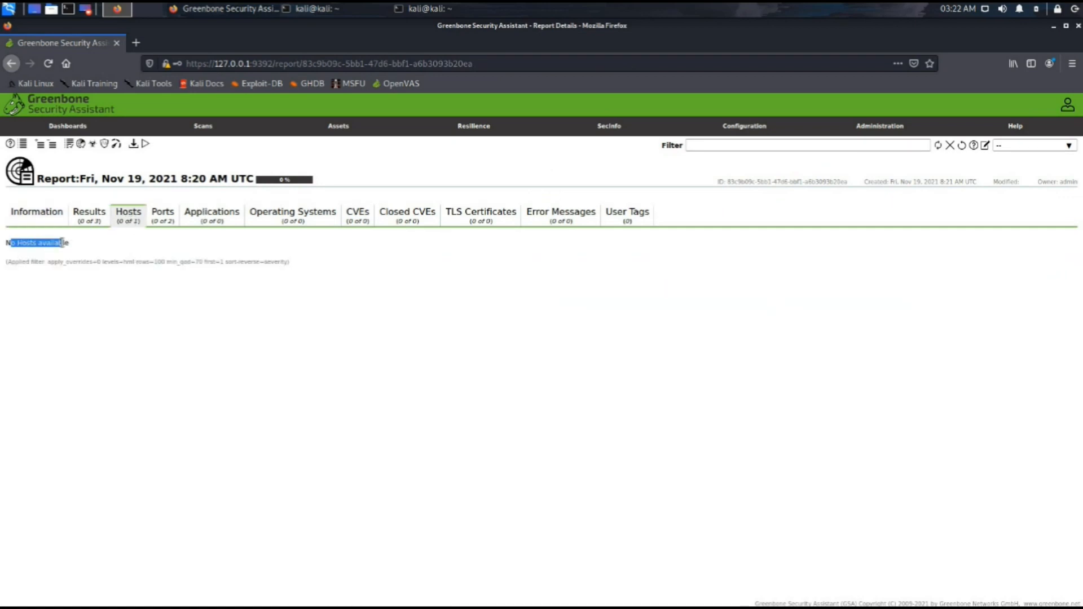
pyautogui.click(292, 212)
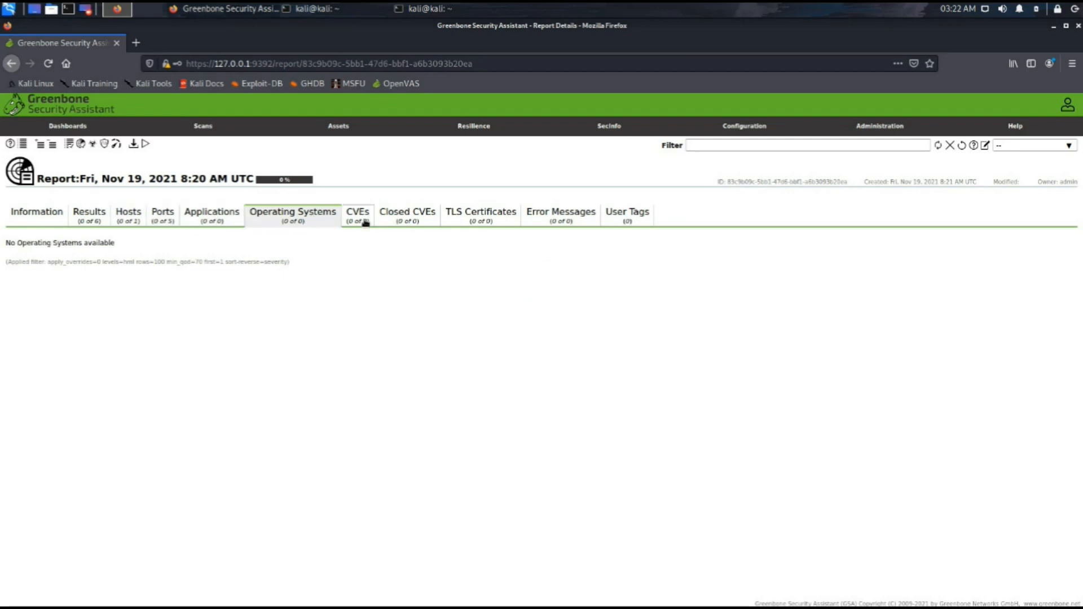
pyautogui.click(561, 212)
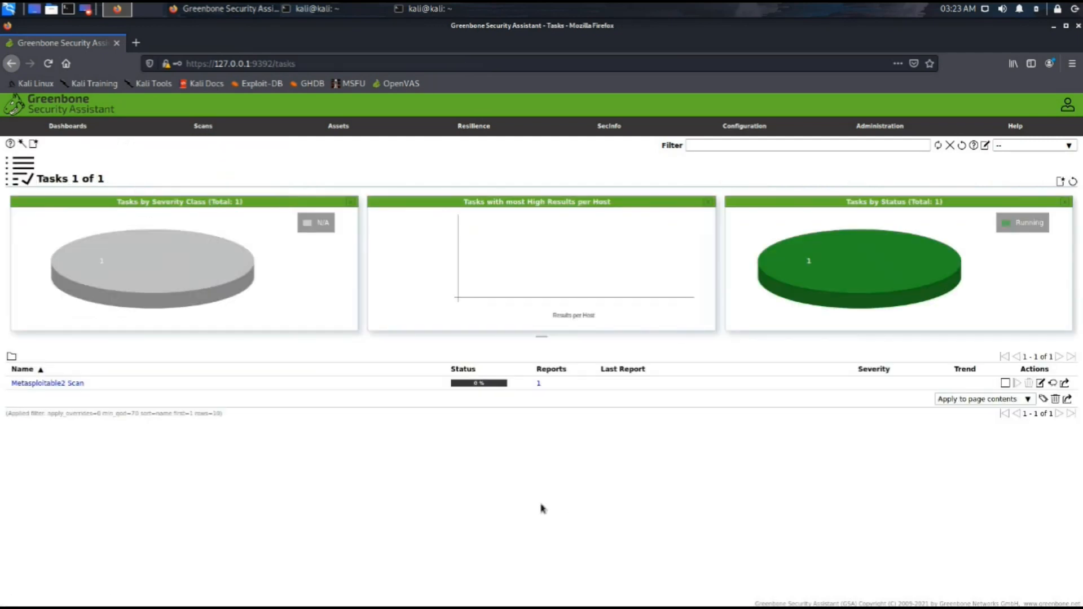
pyautogui.moveTo(355, 160)
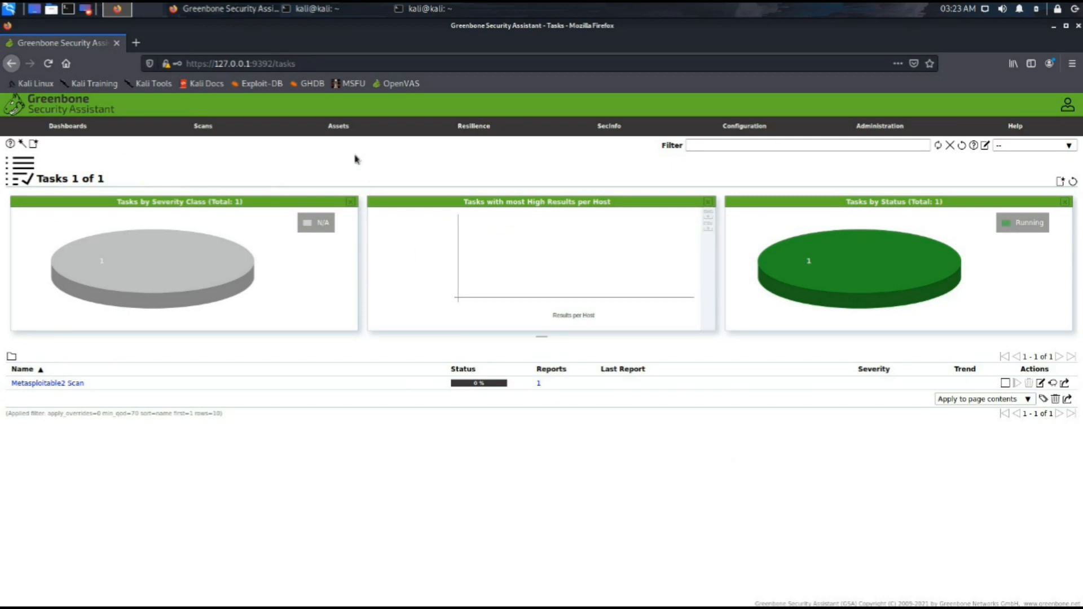
# - Show the six Compliance Policies under Resilience, then go to the Compliance Audits page
pyautogui.click(881, 126)
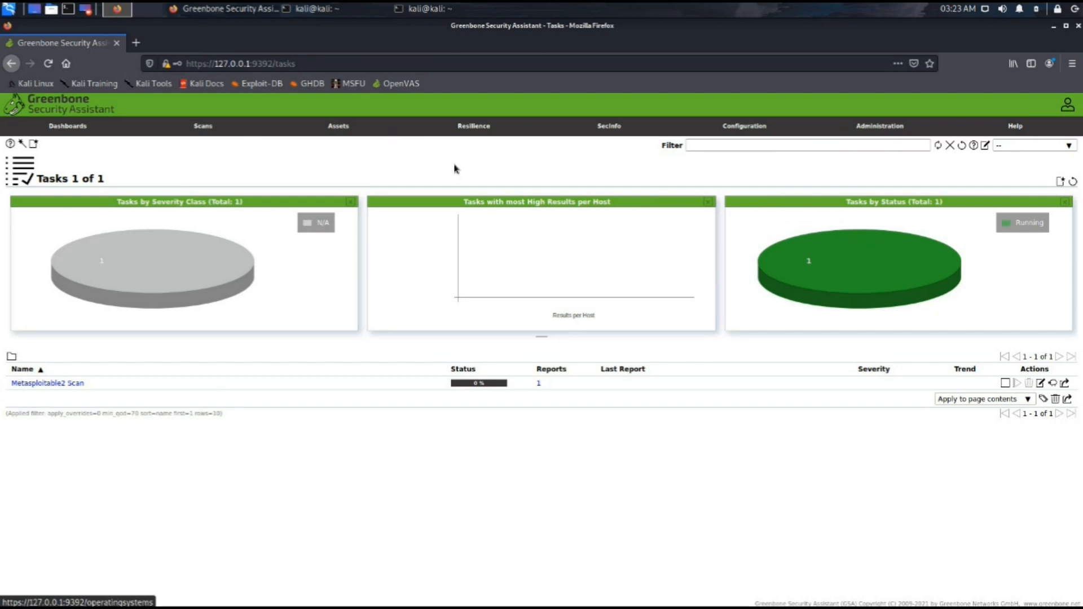
pyautogui.click(473, 126)
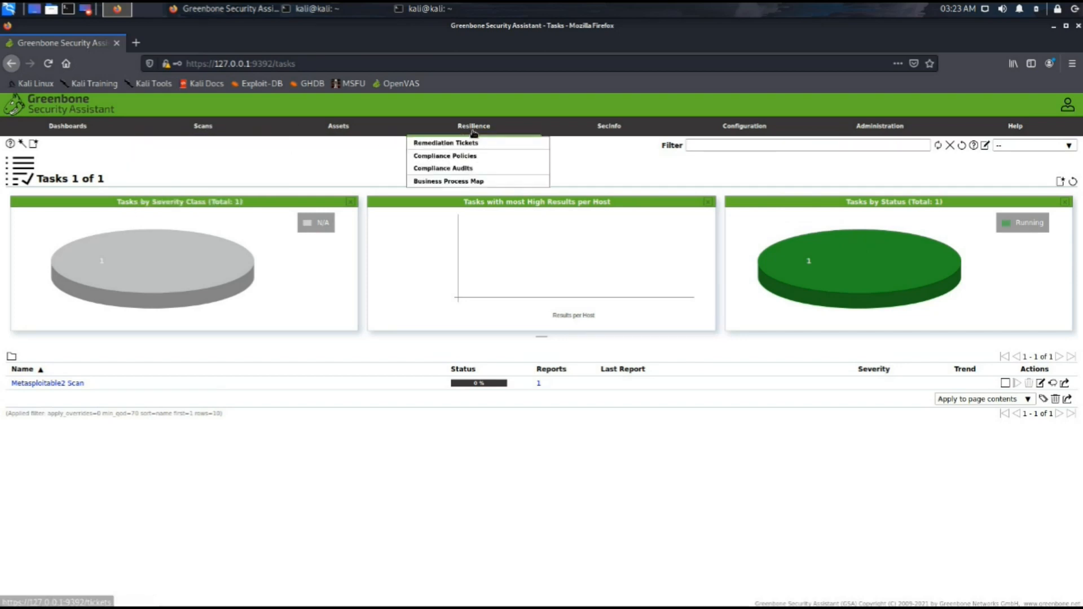
pyautogui.moveTo(475, 169)
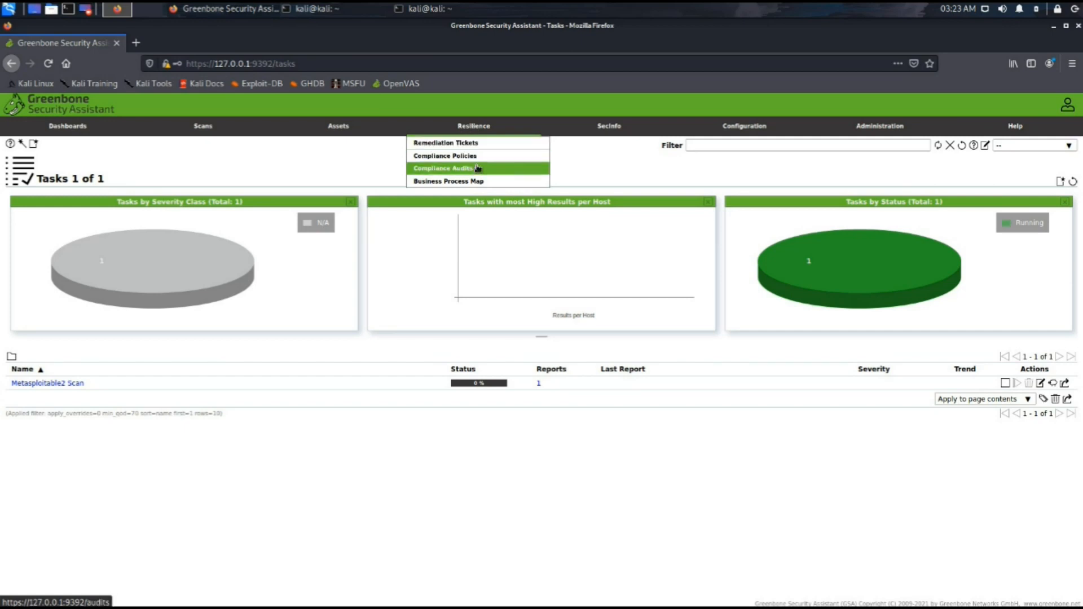
pyautogui.click(444, 156)
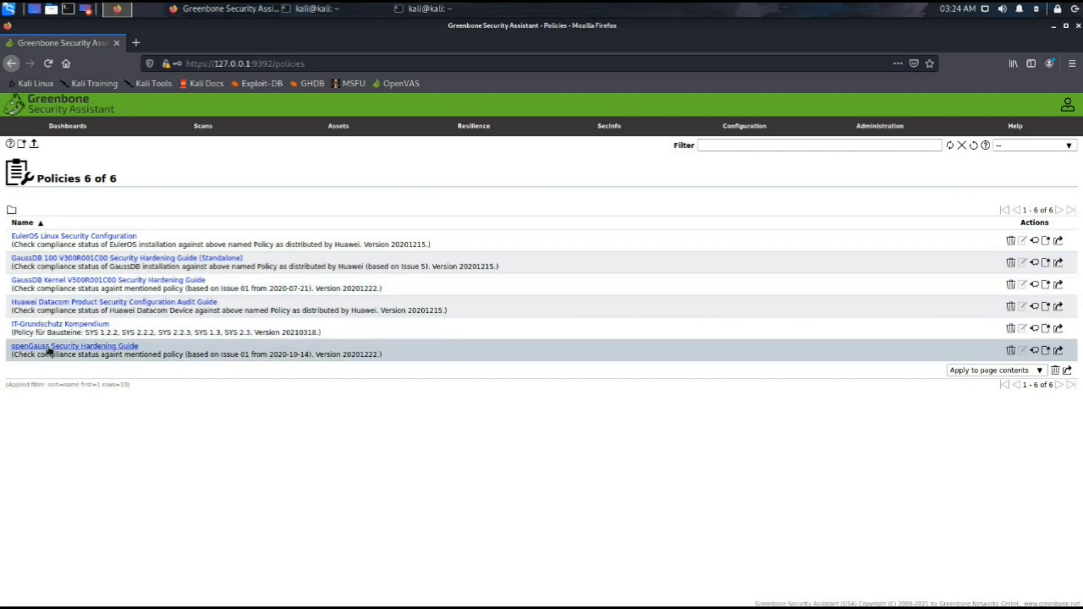
pyautogui.click(473, 126)
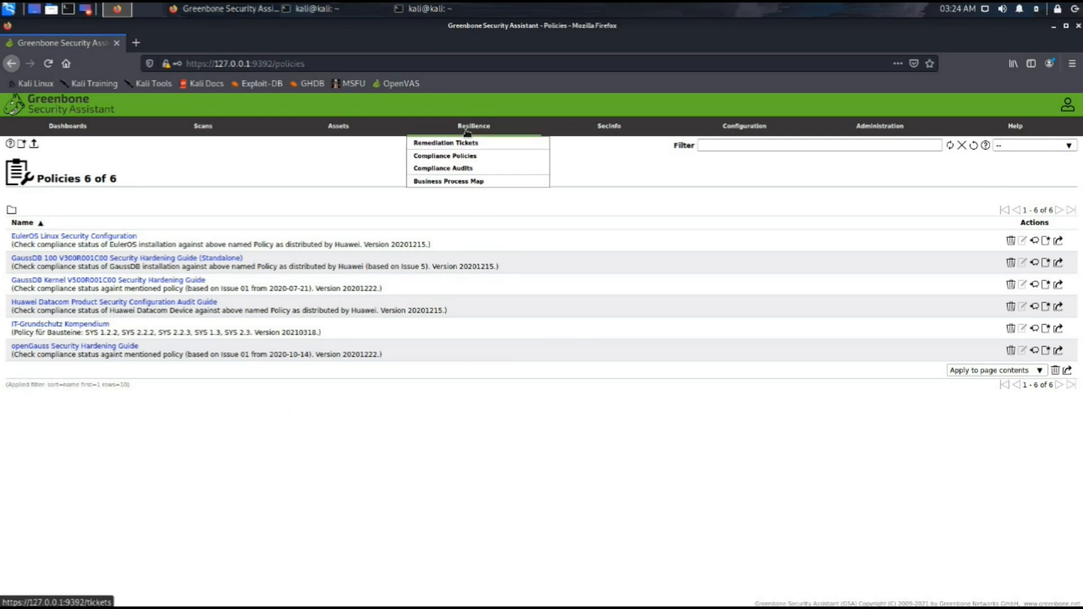
pyautogui.click(442, 167)
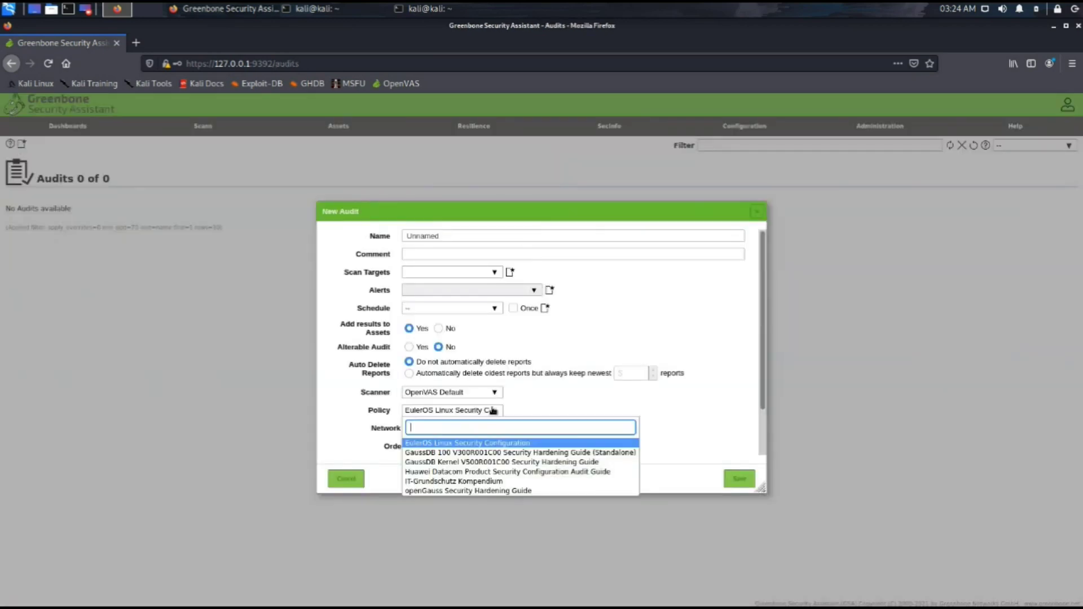
# - Keep the EulerOS policy, start a new scan target, then discard the target and audit
pyautogui.click(462, 442)
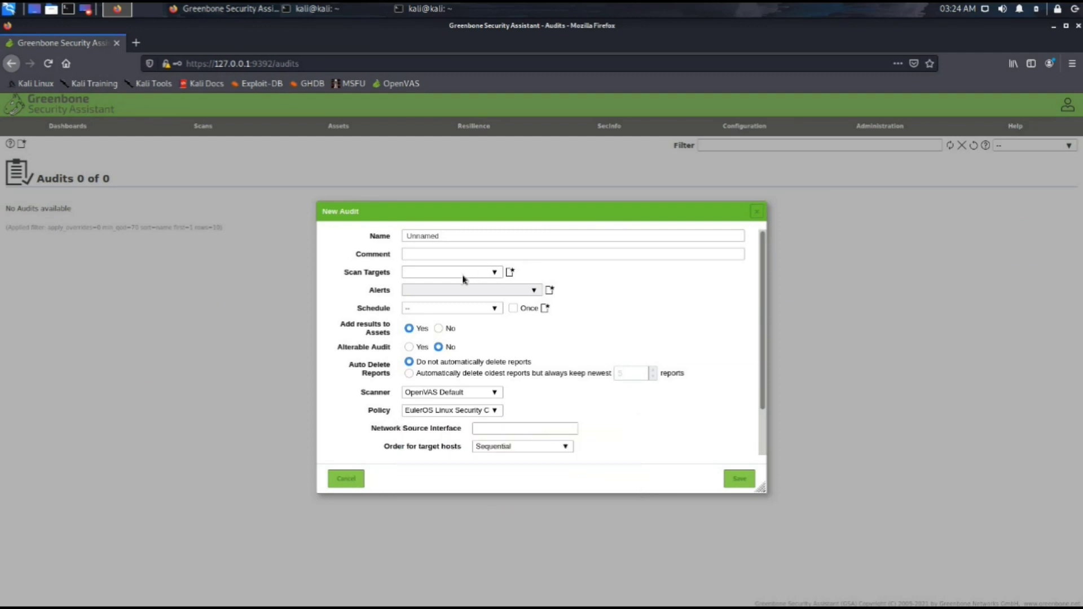
pyautogui.click(509, 272)
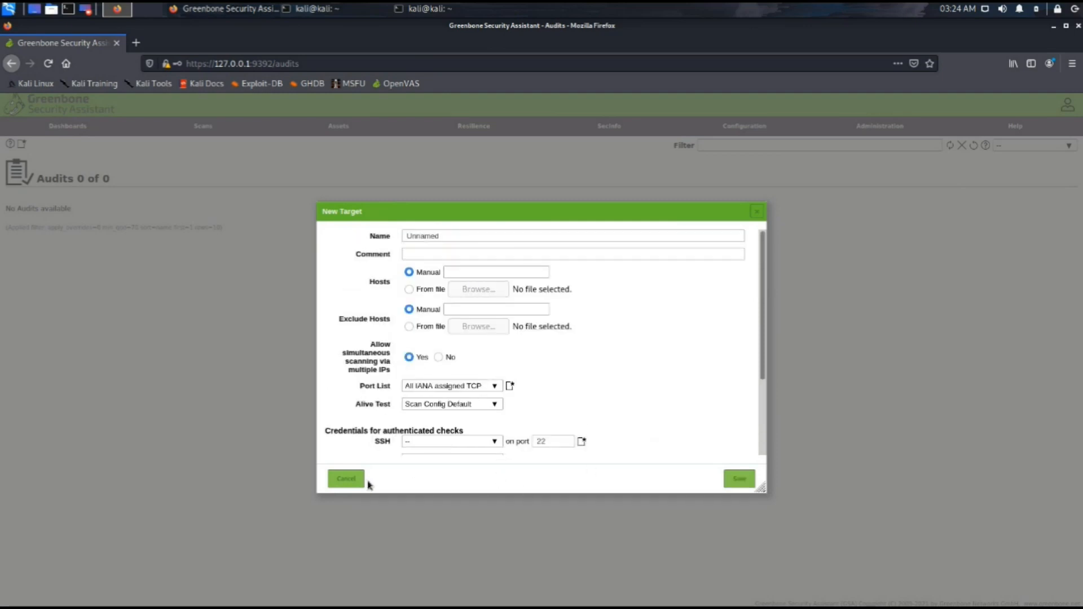
pyautogui.click(345, 479)
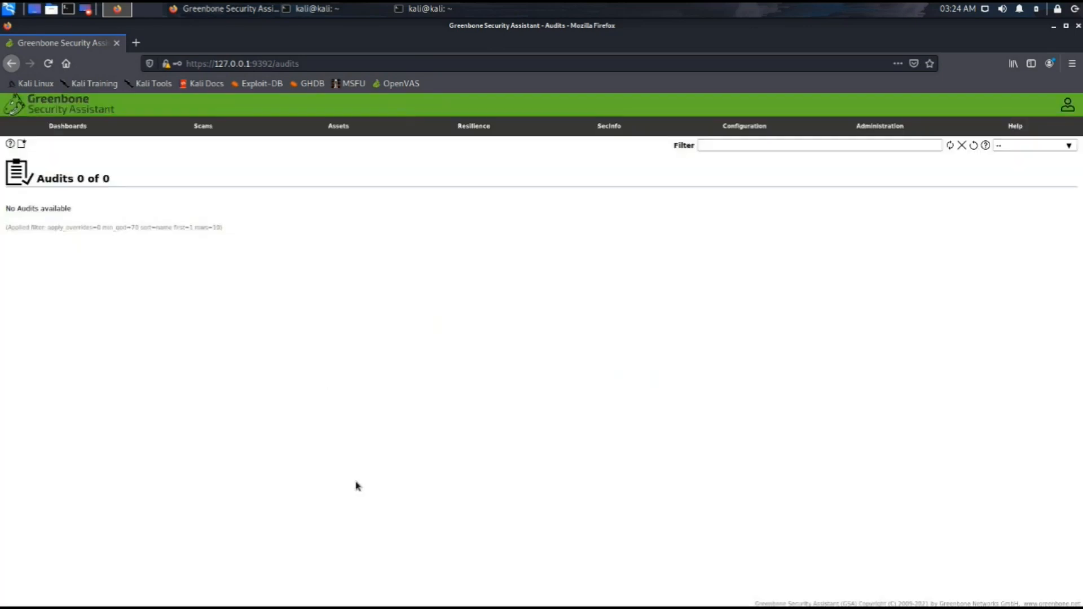
# - View the SecInfo NVTs, CVEs, CPEs, OVAL Definitions, CERT-Bund and DFN-CERT Advisories lists
pyautogui.click(608, 126)
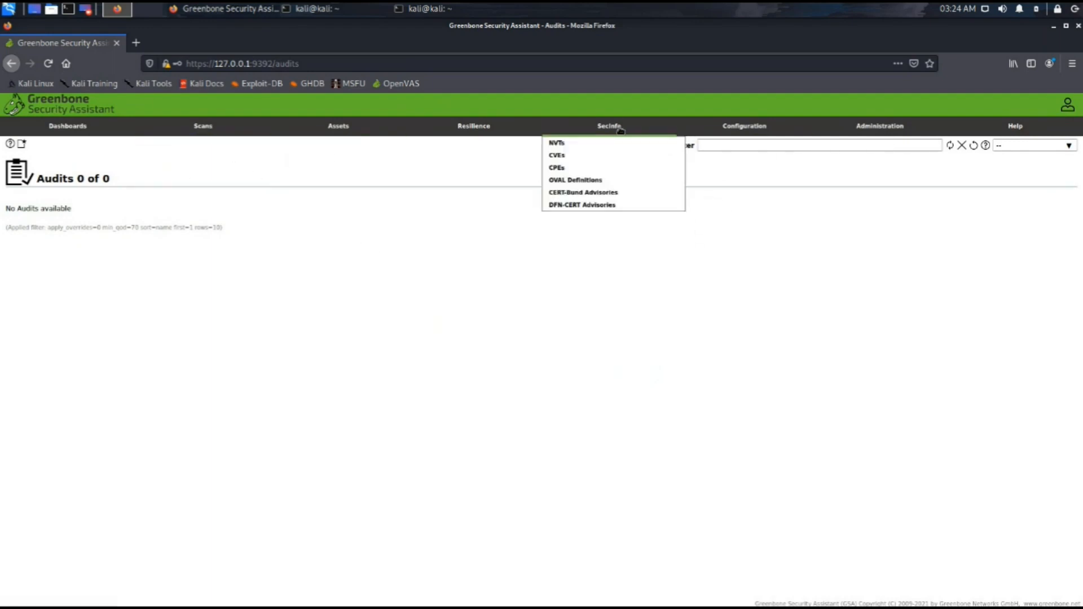
pyautogui.click(555, 143)
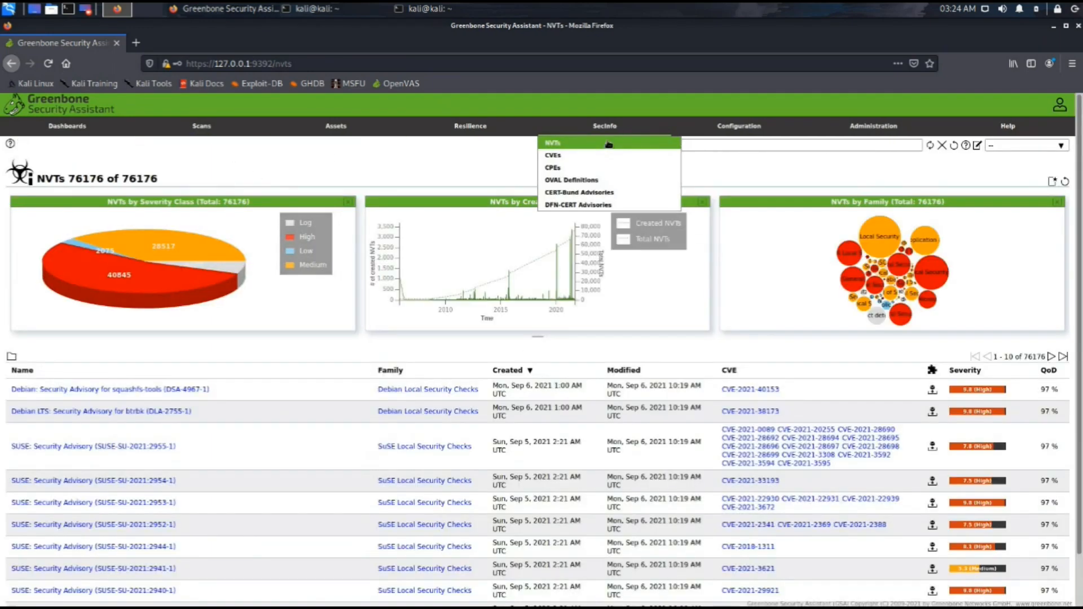
pyautogui.click(554, 154)
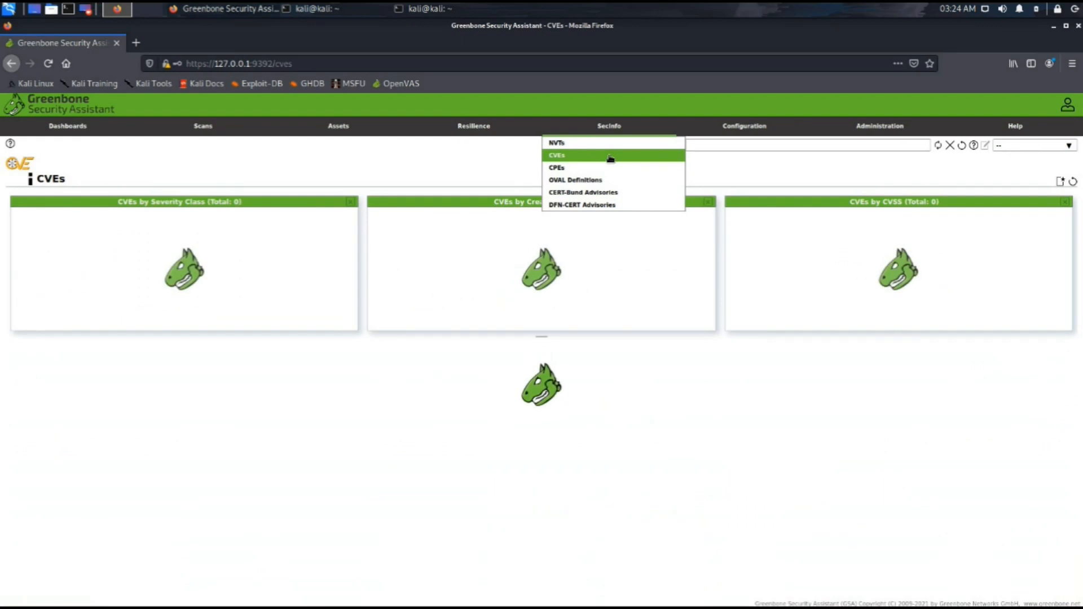
pyautogui.click(557, 167)
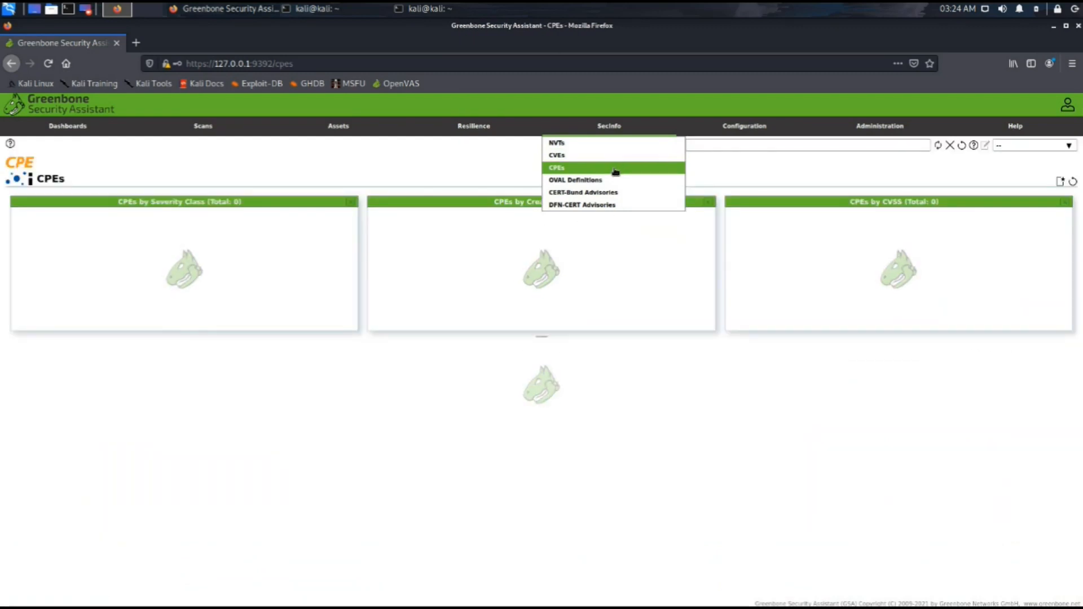
pyautogui.click(557, 167)
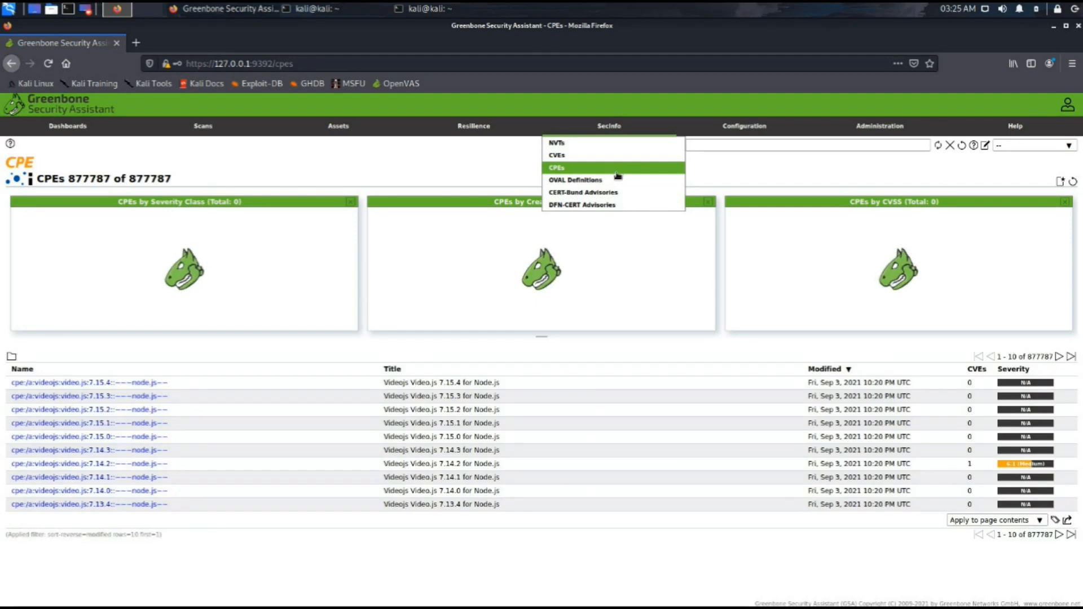
pyautogui.click(576, 180)
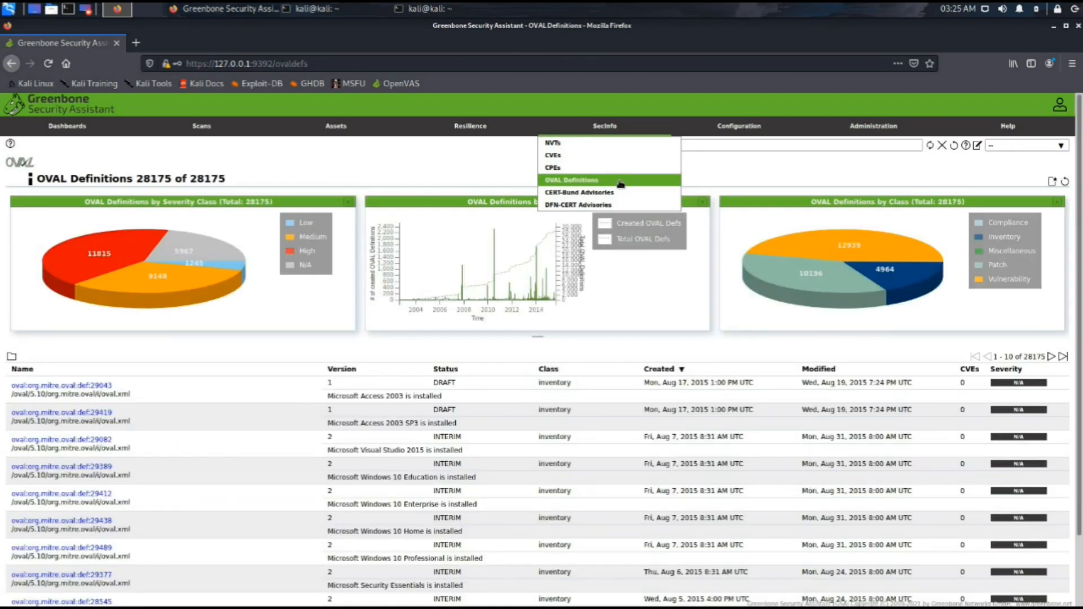
pyautogui.click(579, 192)
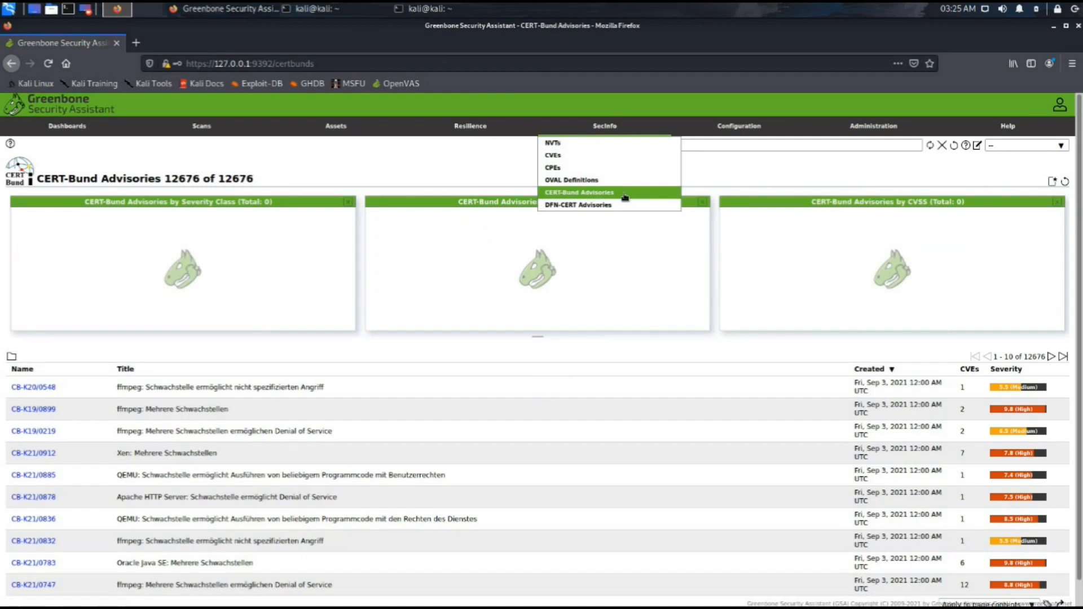
pyautogui.click(578, 192)
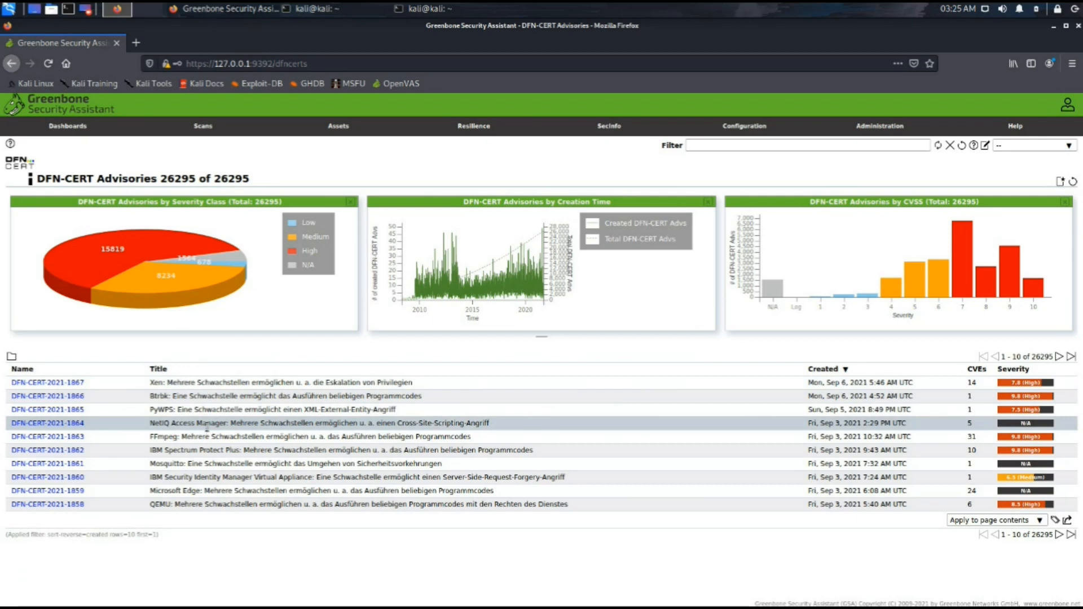
pyautogui.click(745, 127)
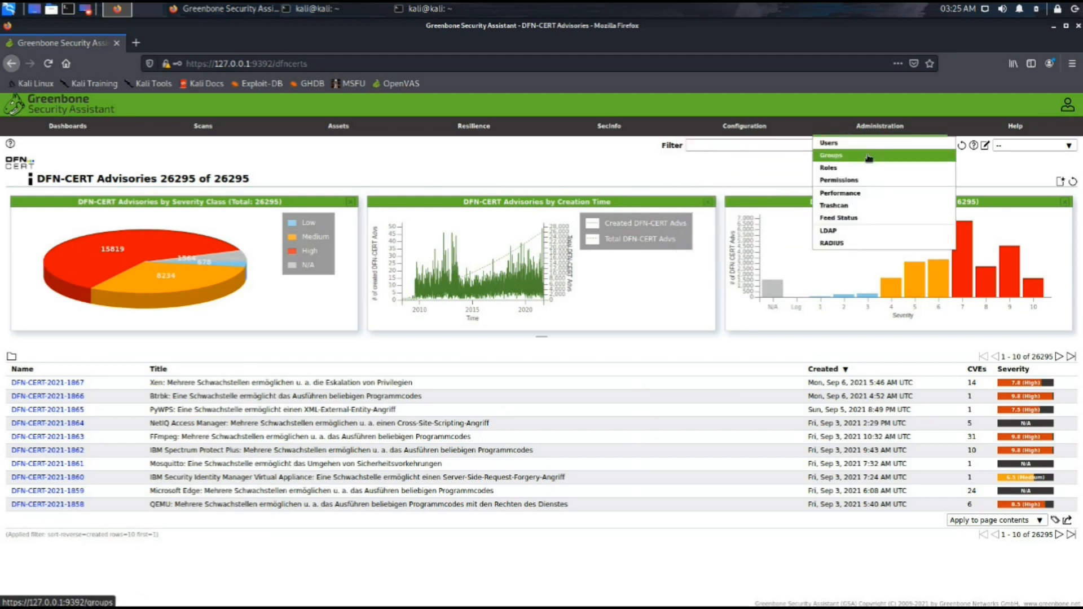
# - Check the Feed Status page showing NVT, SCAP, CERT and GVMD_DATA feeds as too old
pyautogui.click(840, 218)
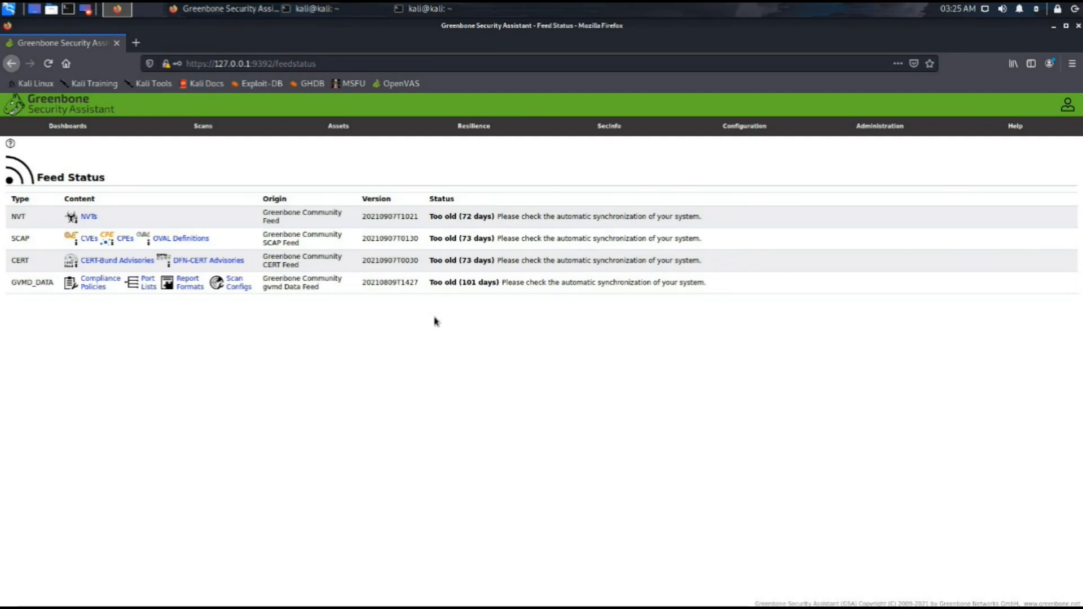
pyautogui.moveTo(440, 321)
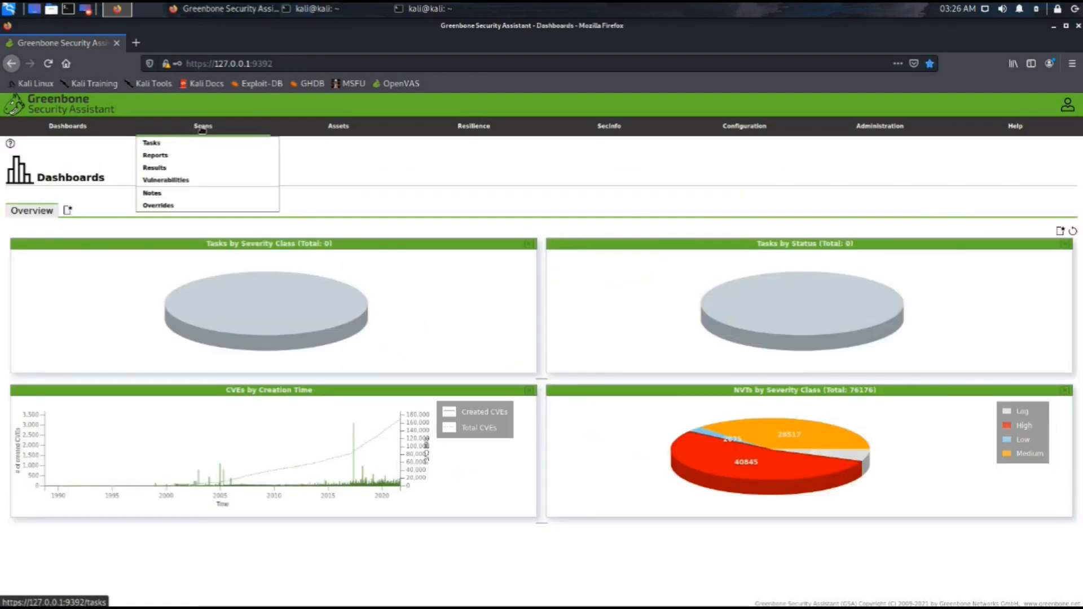
# - Open the finished Metasploitable2 Scan report from the Tasks list and view its hosts and scan information
pyautogui.click(151, 142)
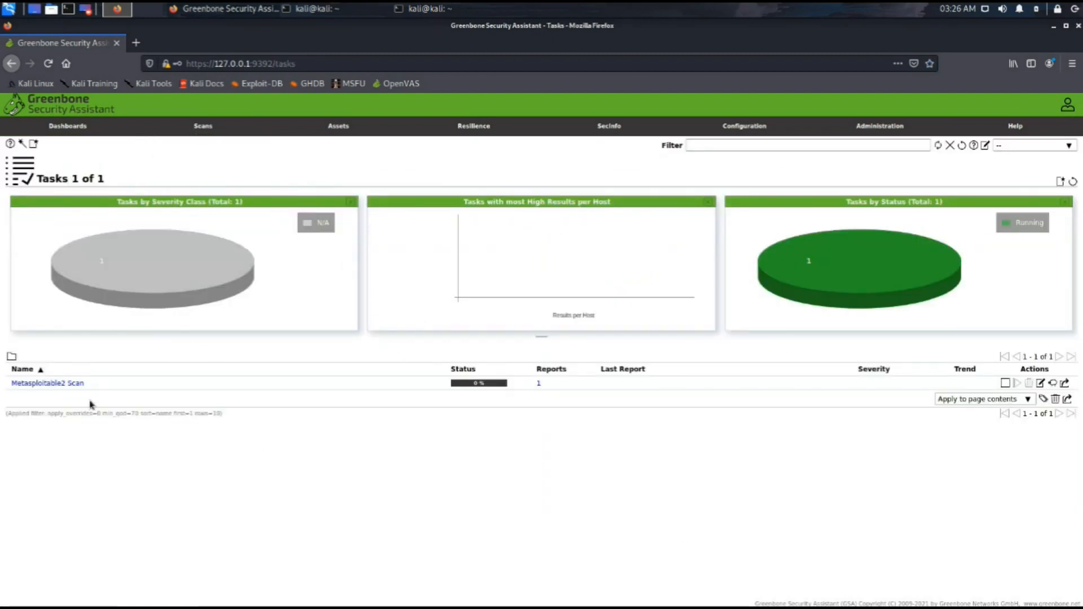
pyautogui.click(537, 383)
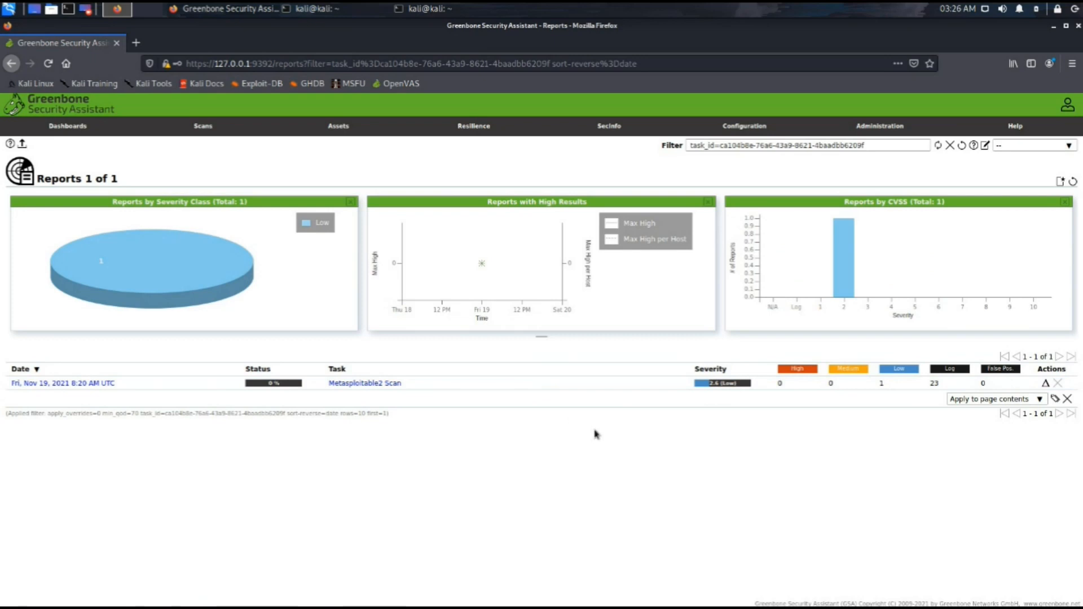
pyautogui.click(62, 384)
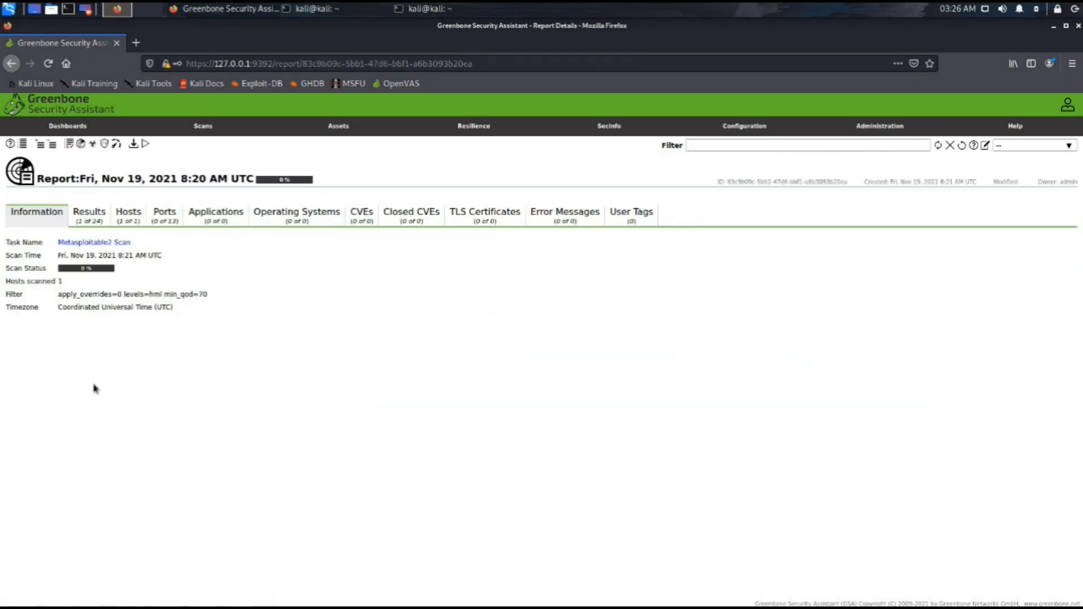
pyautogui.click(129, 212)
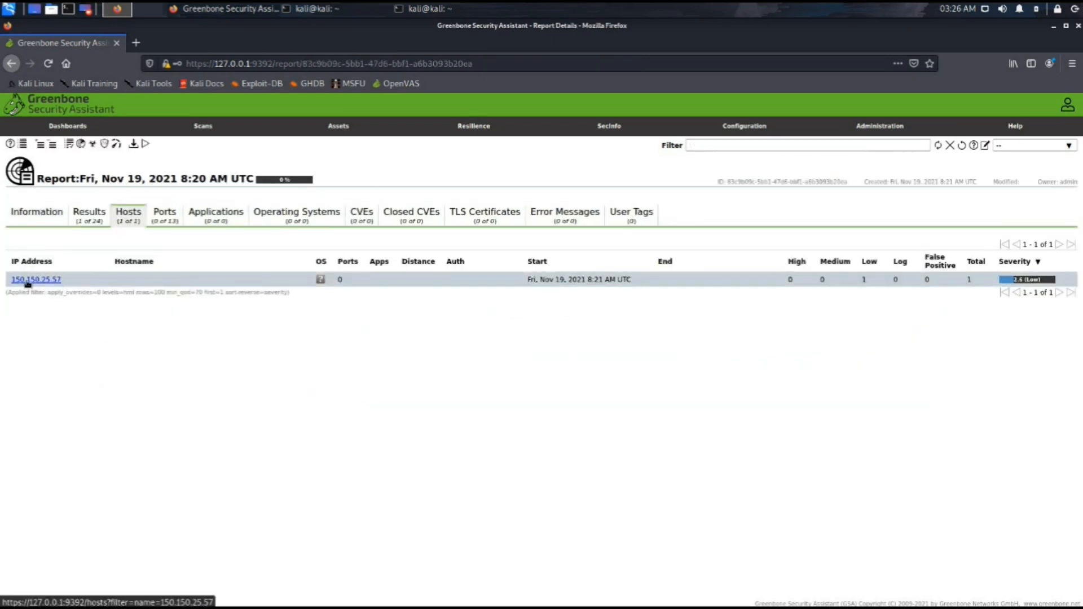
pyautogui.click(36, 212)
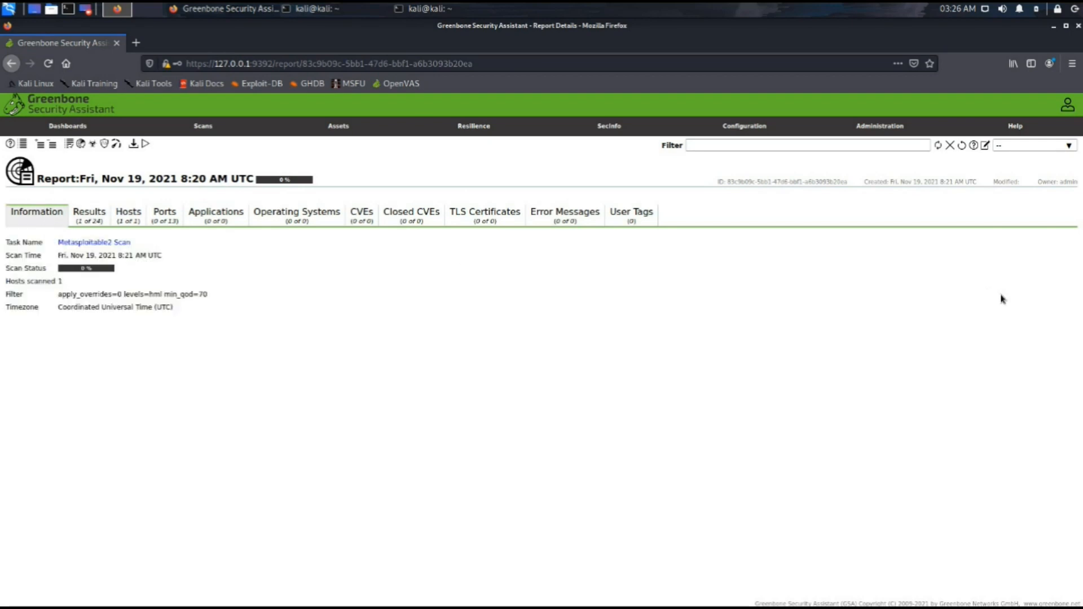
# - List the report's results and expand the TCP timestamps finding to read its details
pyautogui.click(90, 213)
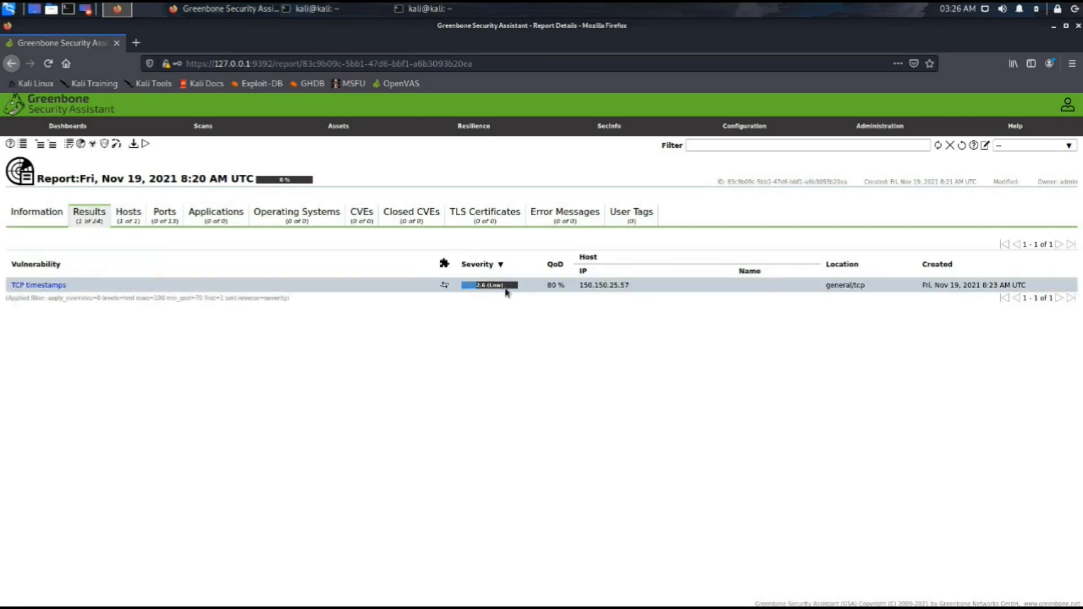
pyautogui.click(39, 285)
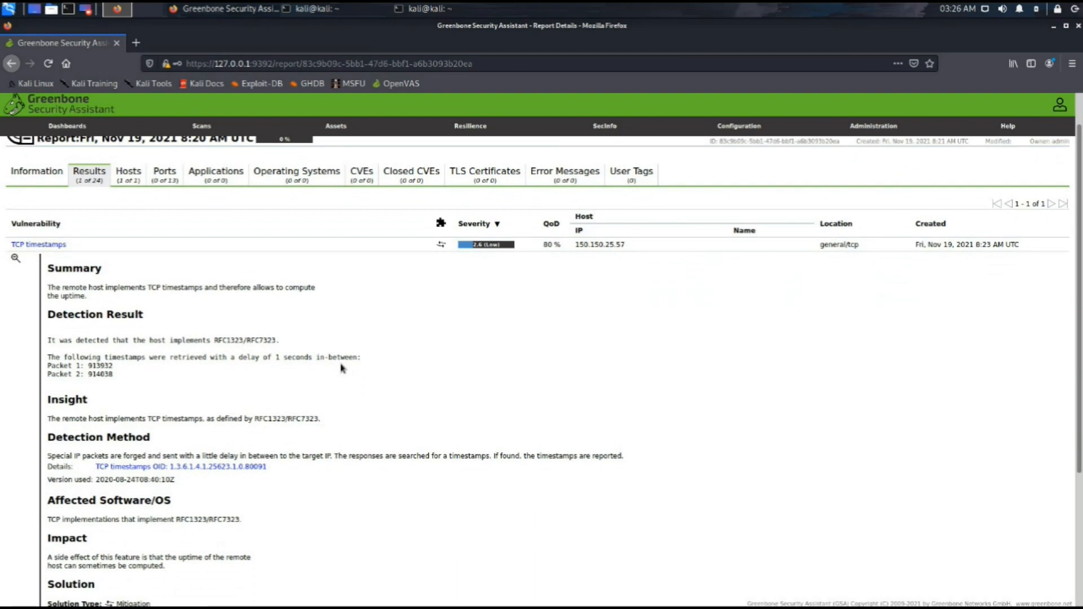
pyautogui.scroll(-3)
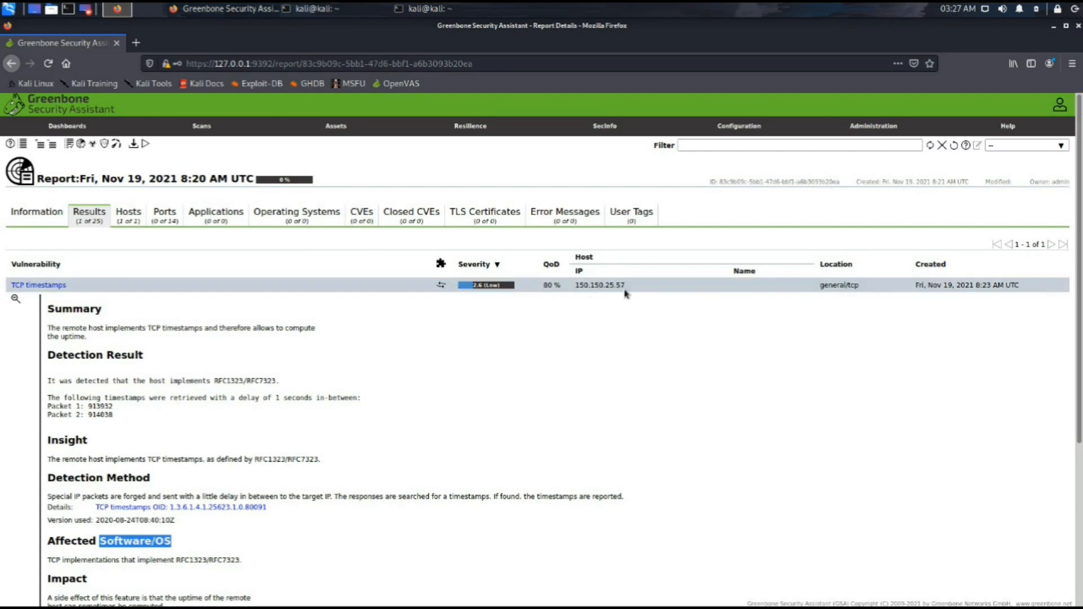
pyautogui.click(36, 212)
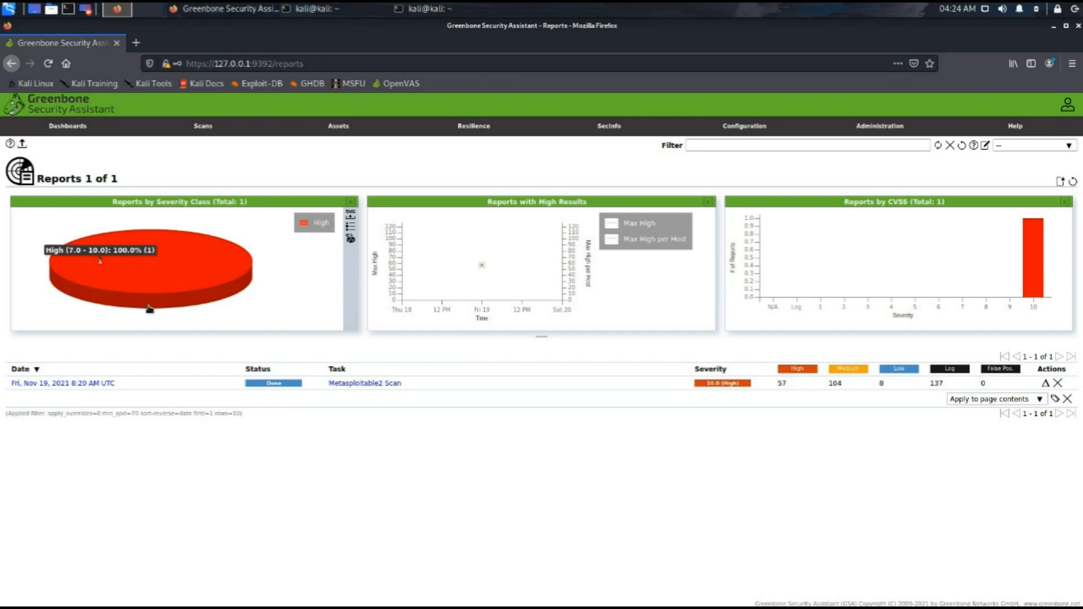
pyautogui.moveTo(736, 321)
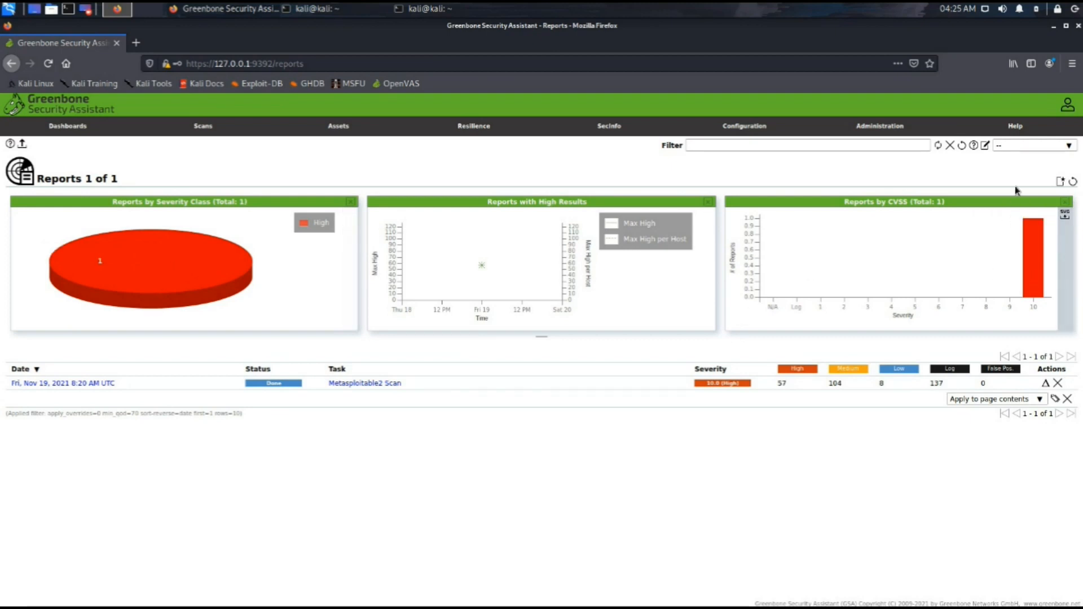
pyautogui.moveTo(1033, 298)
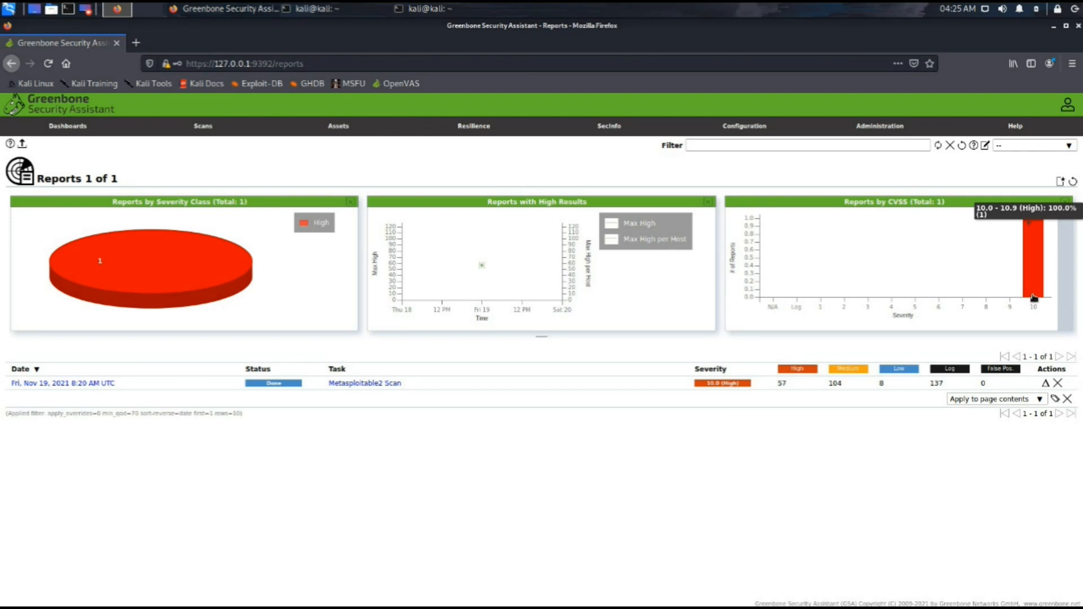
pyautogui.moveTo(483, 270)
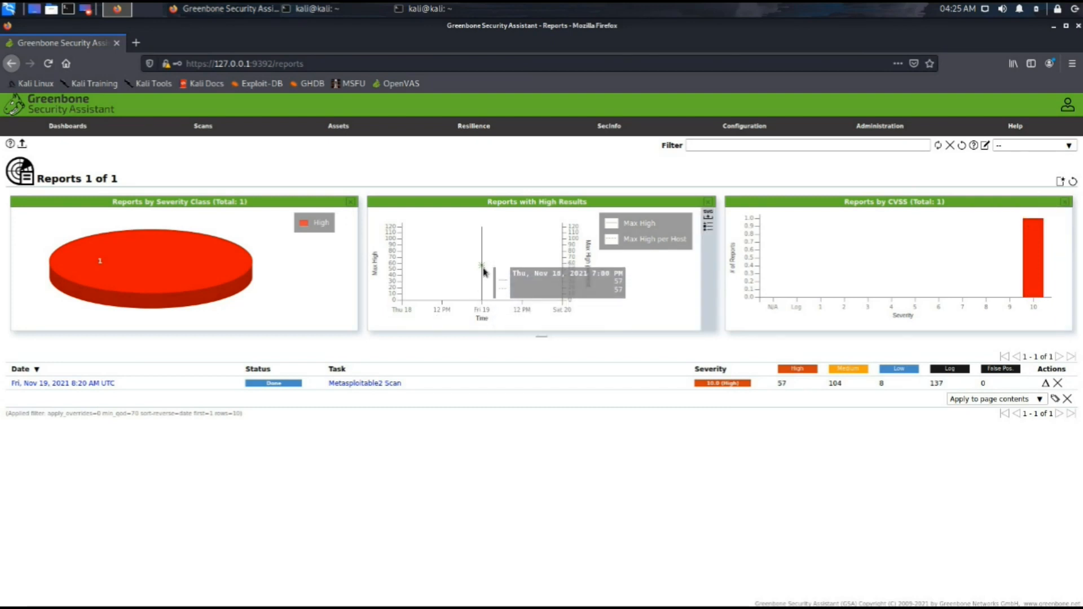
pyautogui.moveTo(400, 268)
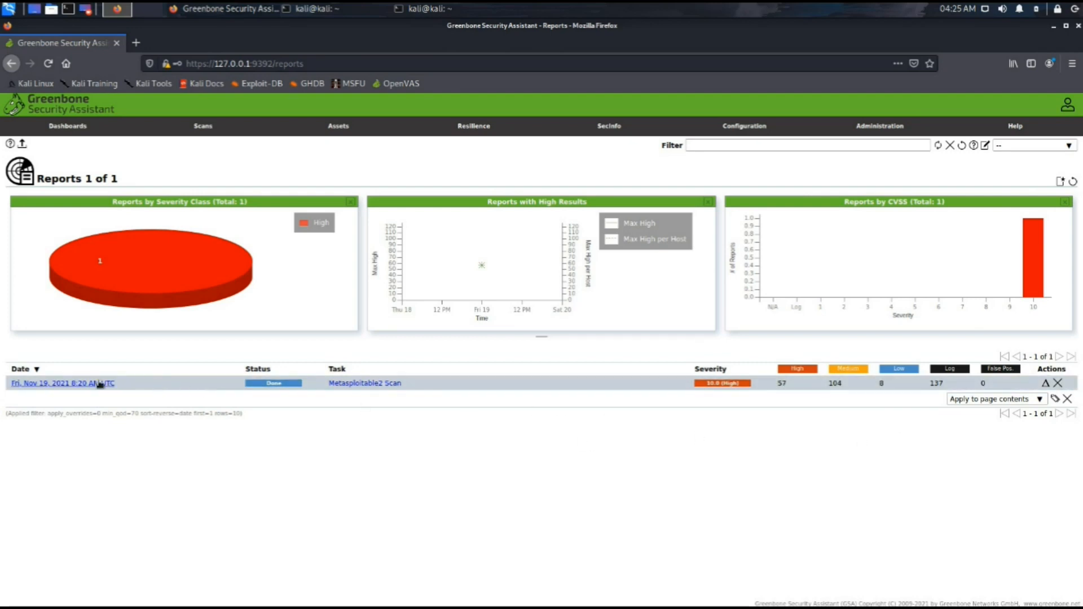
# - Open the finished report and view the summary of host 150.150.25.57
pyautogui.click(61, 384)
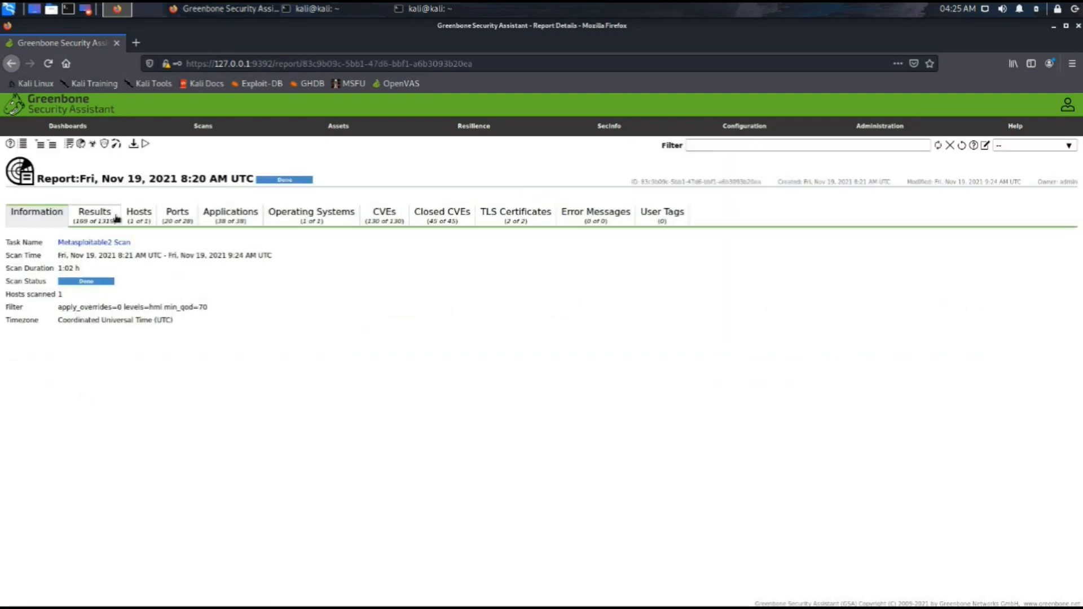
pyautogui.click(139, 212)
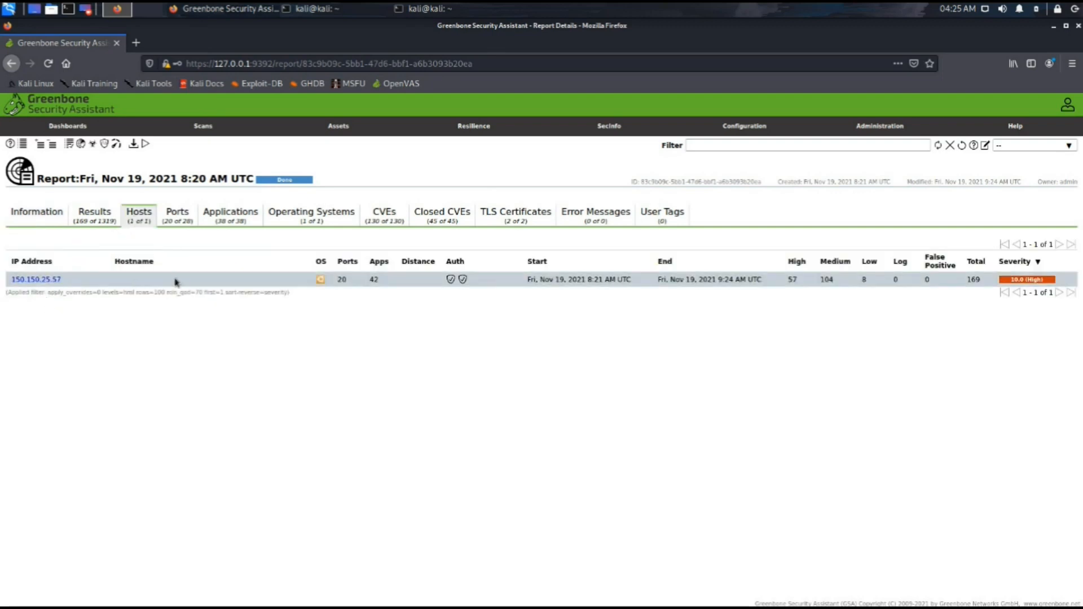
pyautogui.moveTo(319, 288)
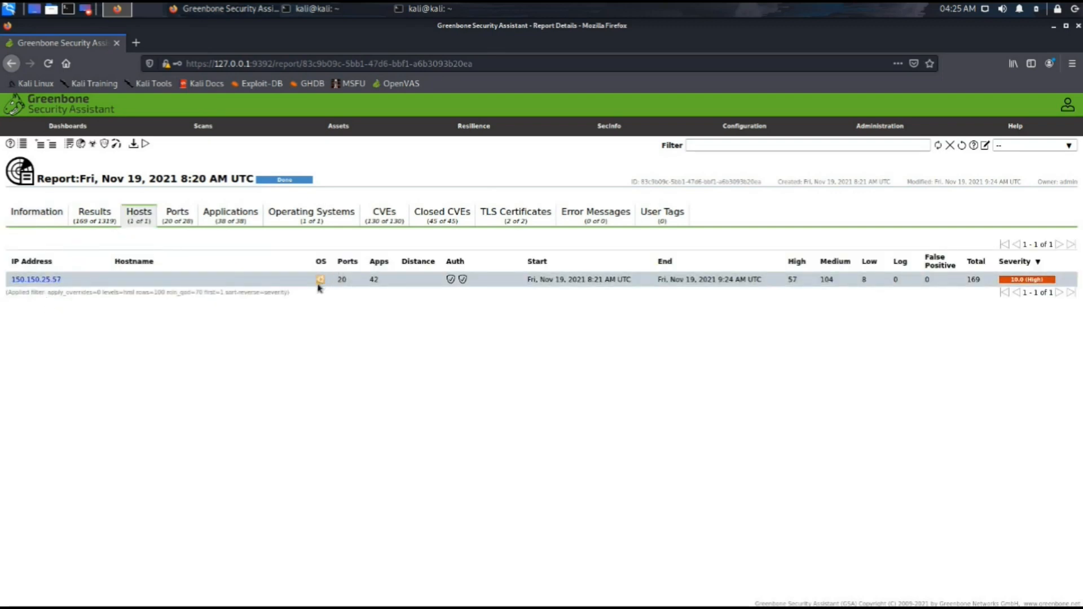
pyautogui.moveTo(360, 288)
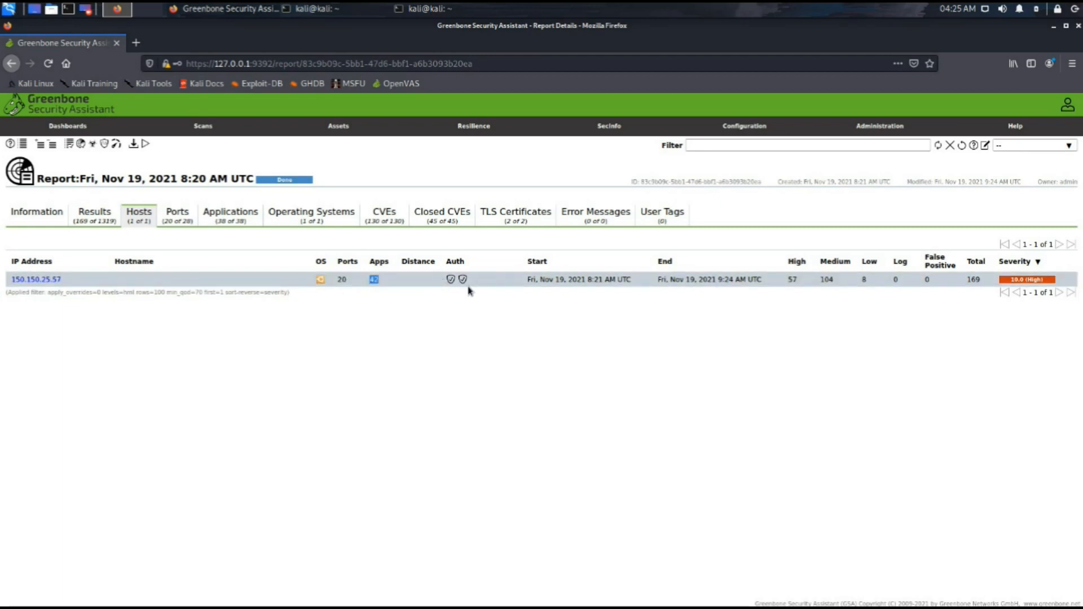
pyautogui.moveTo(783, 285)
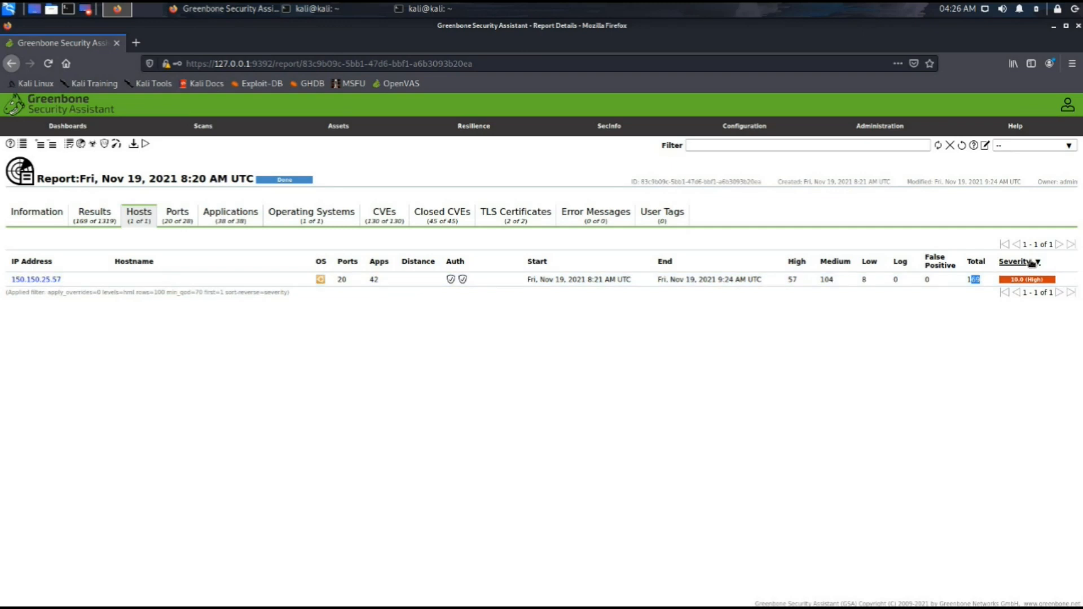
# - List the host's 20 ports by severity and mark the 80/tcp entry
pyautogui.click(176, 213)
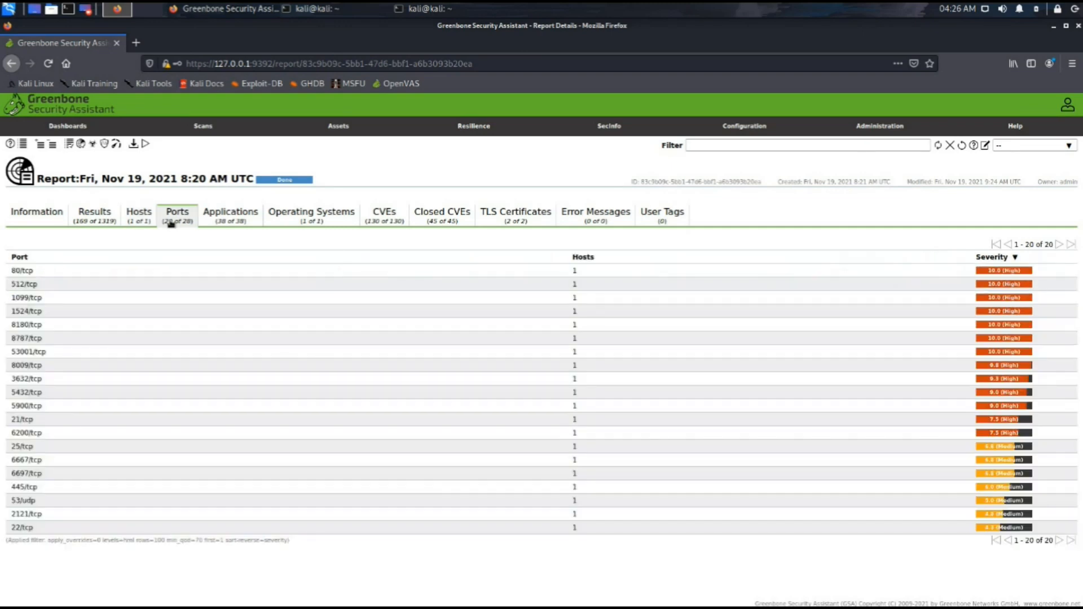
pyautogui.doubleClick(17, 270)
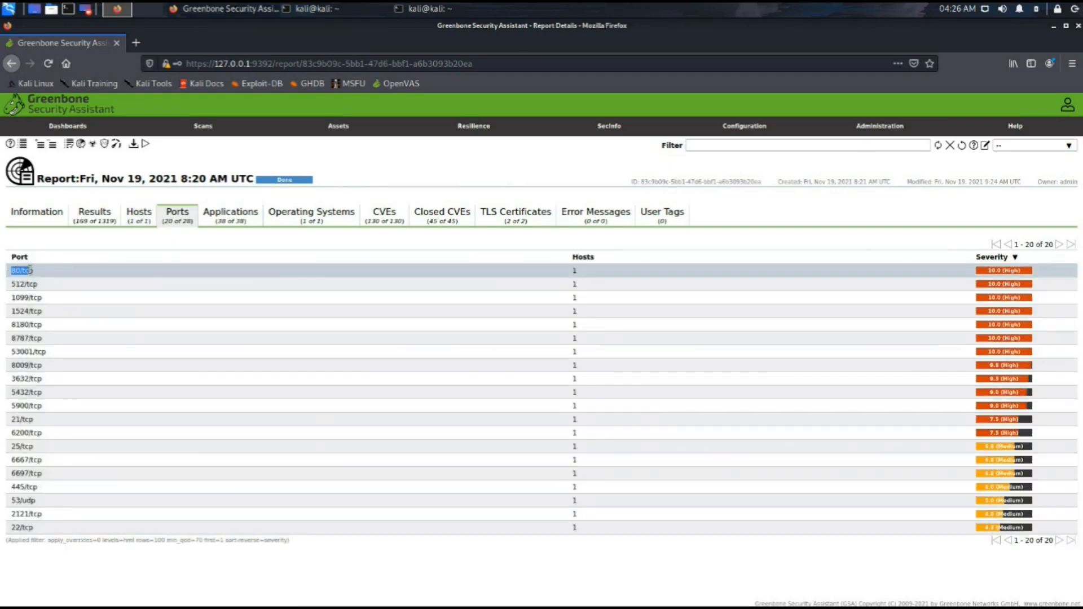
pyautogui.moveTo(1026, 284)
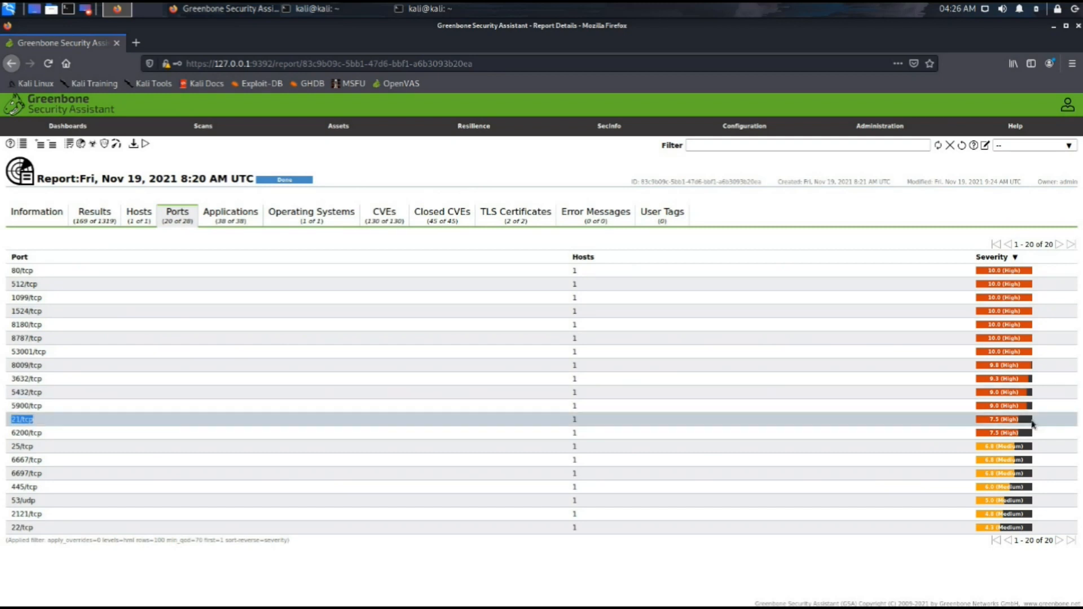
pyautogui.moveTo(1030, 447)
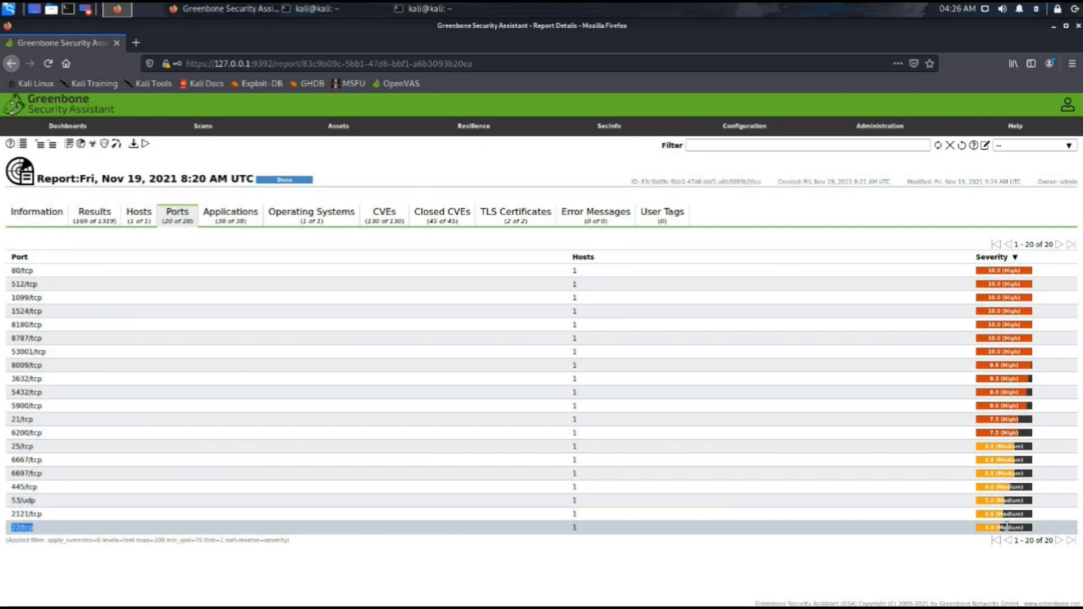
# - Browse the 38 detected application CPEs, with bash, pidgin and tomcat at 10.0 High
pyautogui.click(230, 212)
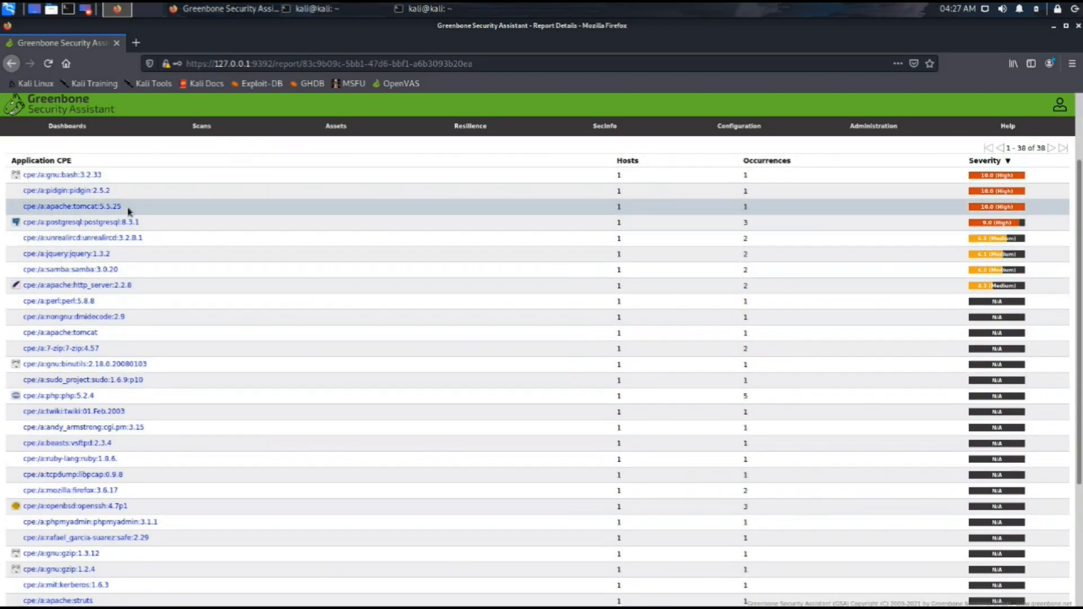
pyautogui.moveTo(68, 191)
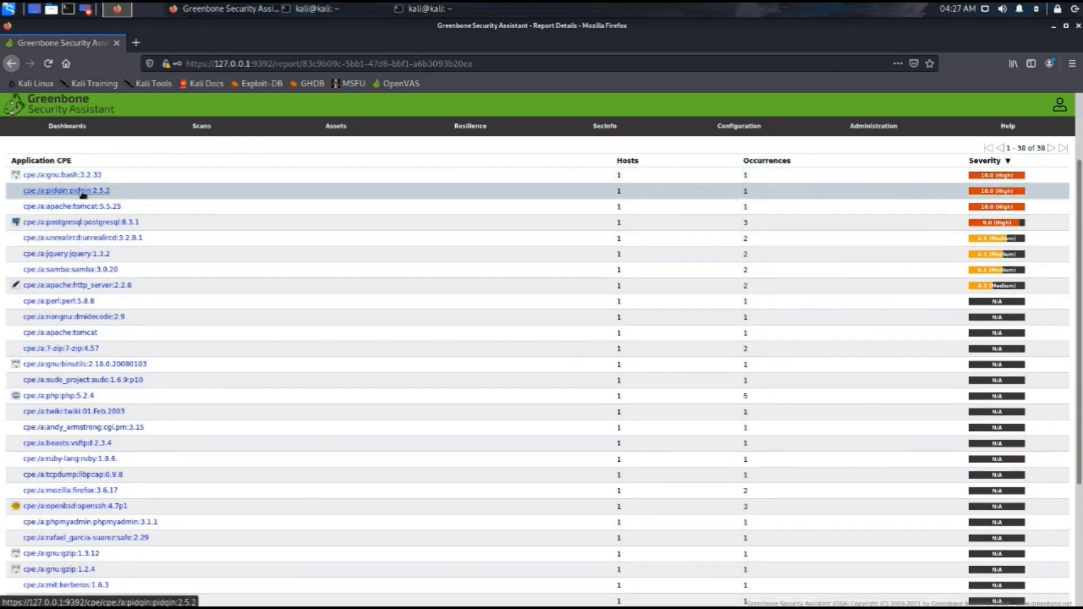
pyautogui.moveTo(91, 205)
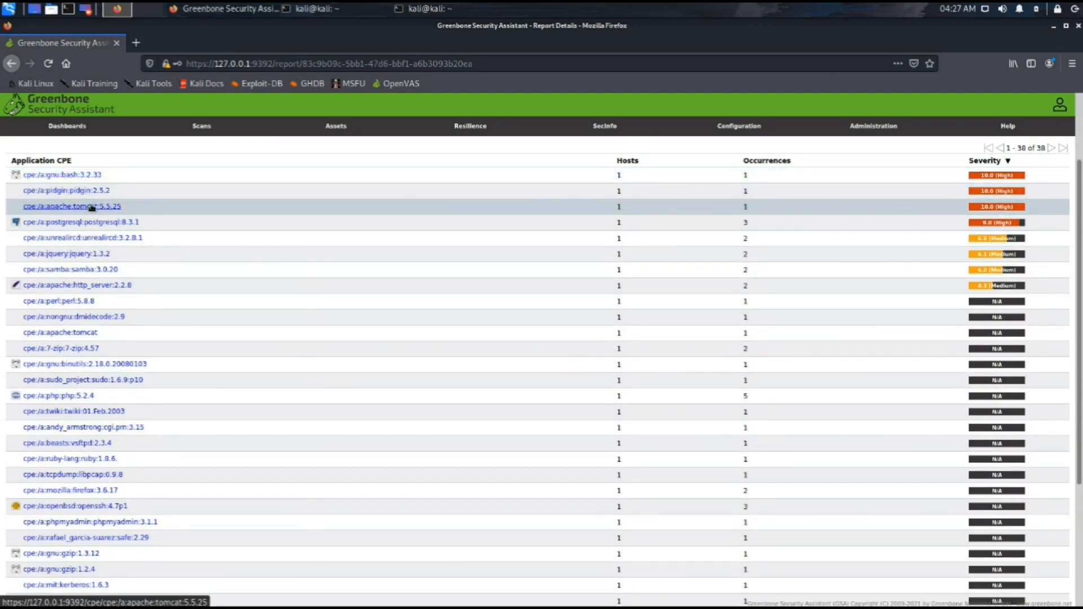
pyautogui.moveTo(102, 205)
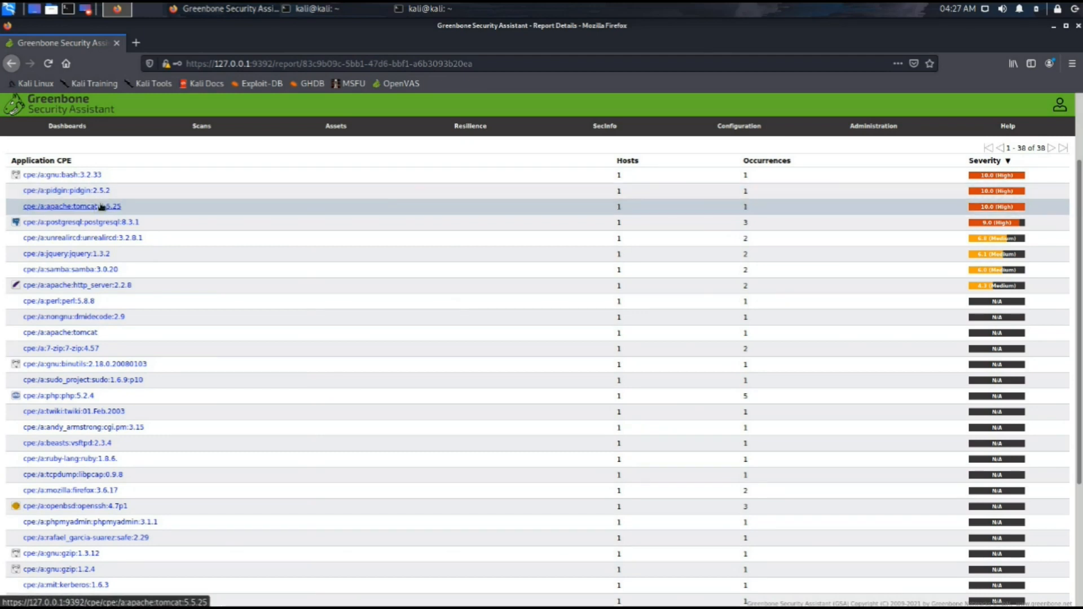
pyautogui.moveTo(119, 233)
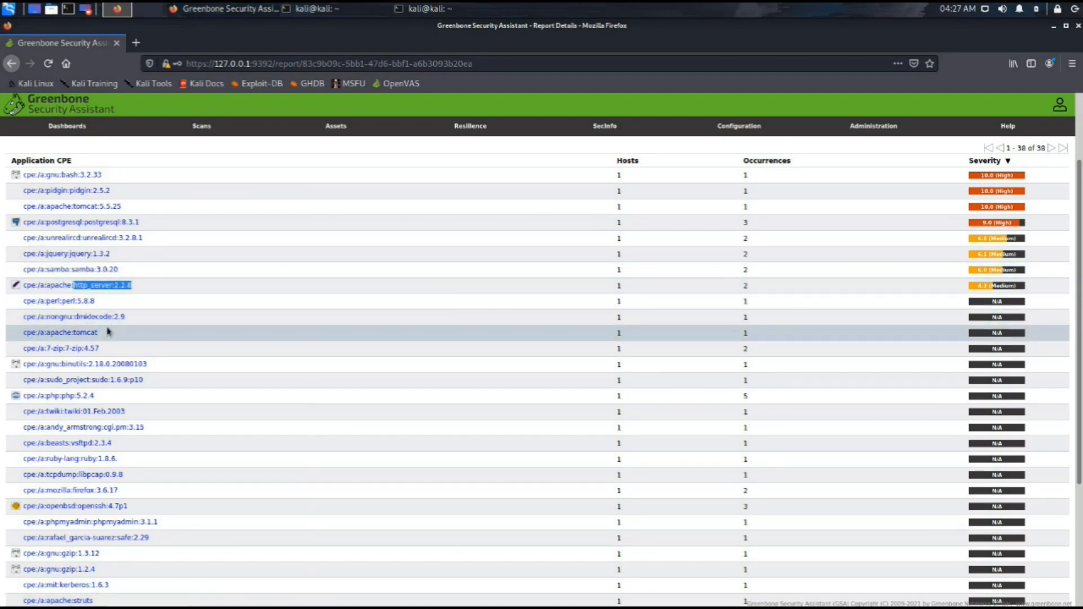
pyautogui.scroll(-3)
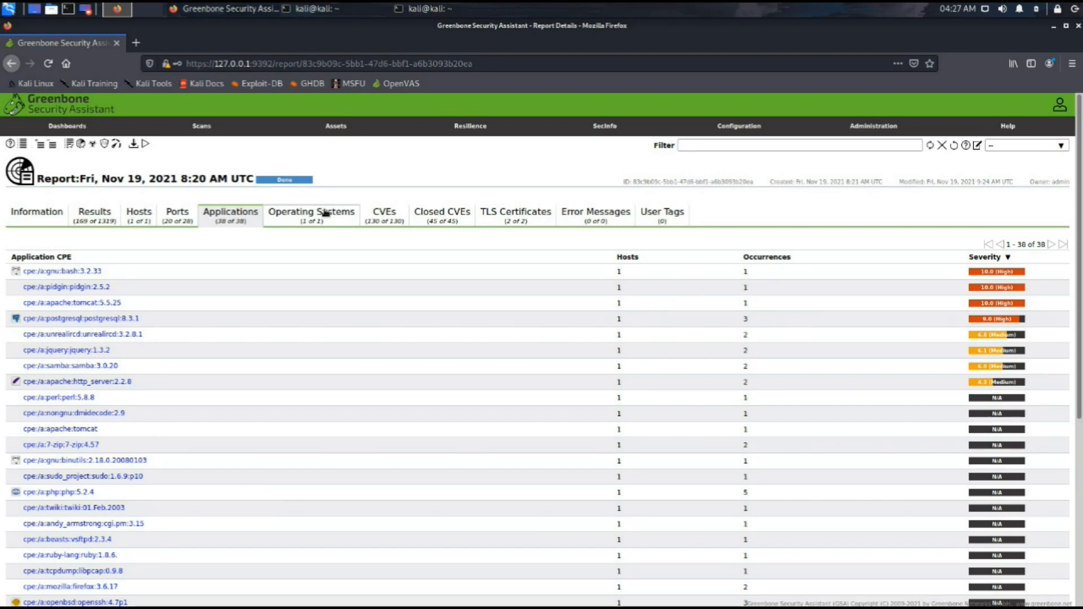
# - View the detected Ubuntu 8.04 LTS OS, then scroll through the 130 CVEs by severity
pyautogui.click(312, 212)
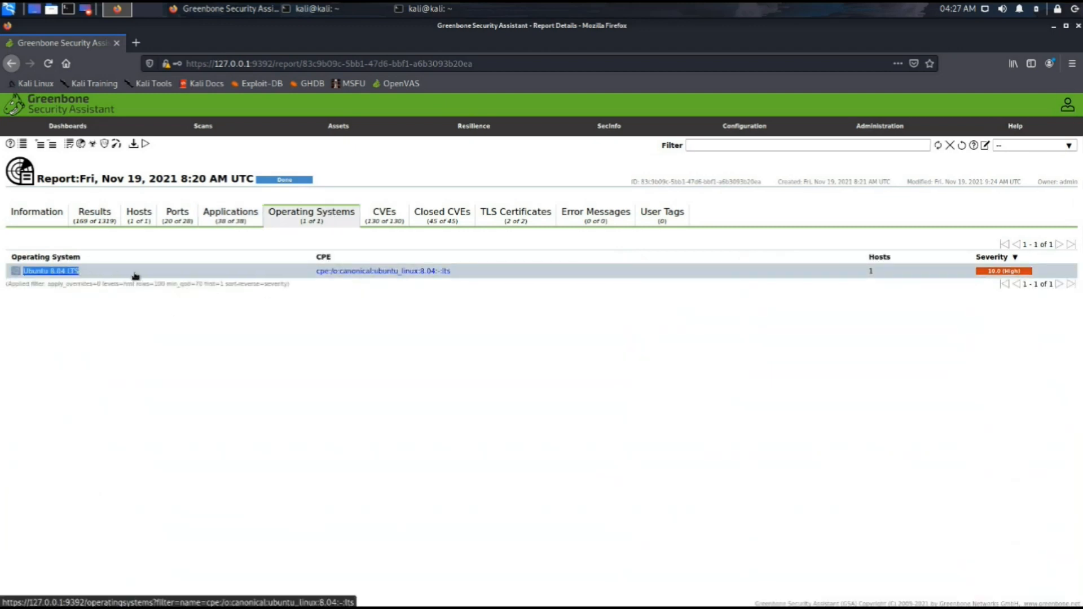
pyautogui.click(384, 213)
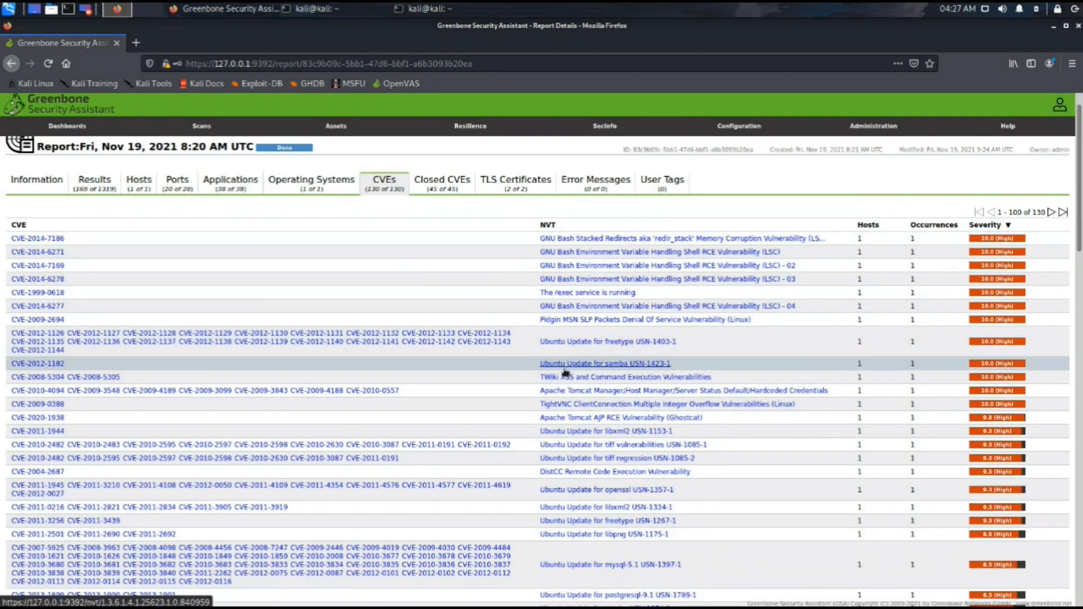
pyautogui.scroll(-3)
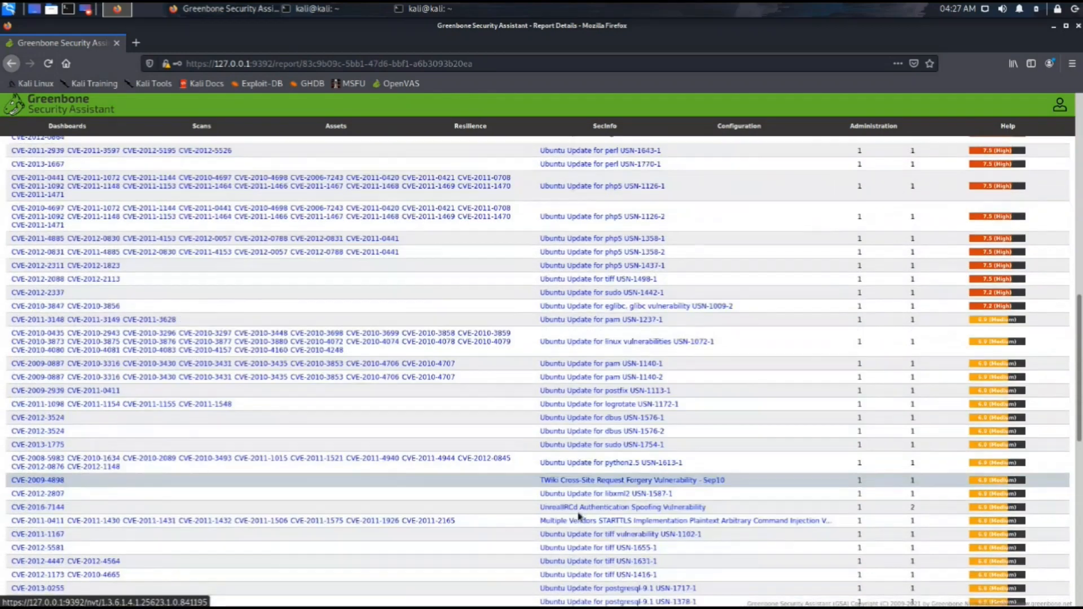
pyautogui.scroll(-3)
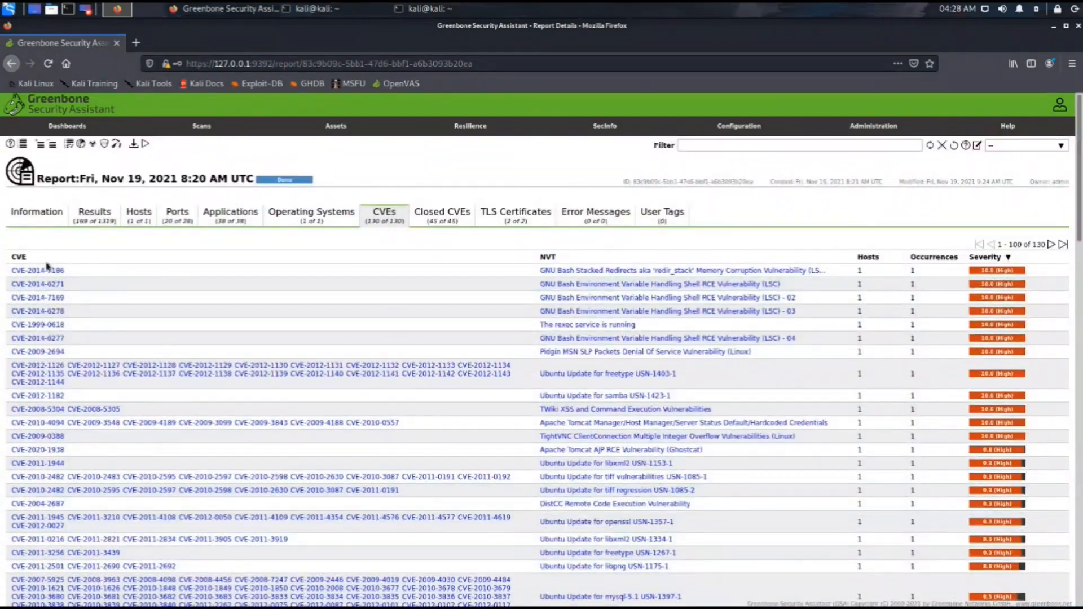
# - Review the CVE-2014-7186 detail page: GNU Bash redirection flaw, base score 10.0 and references
pyautogui.click(34, 271)
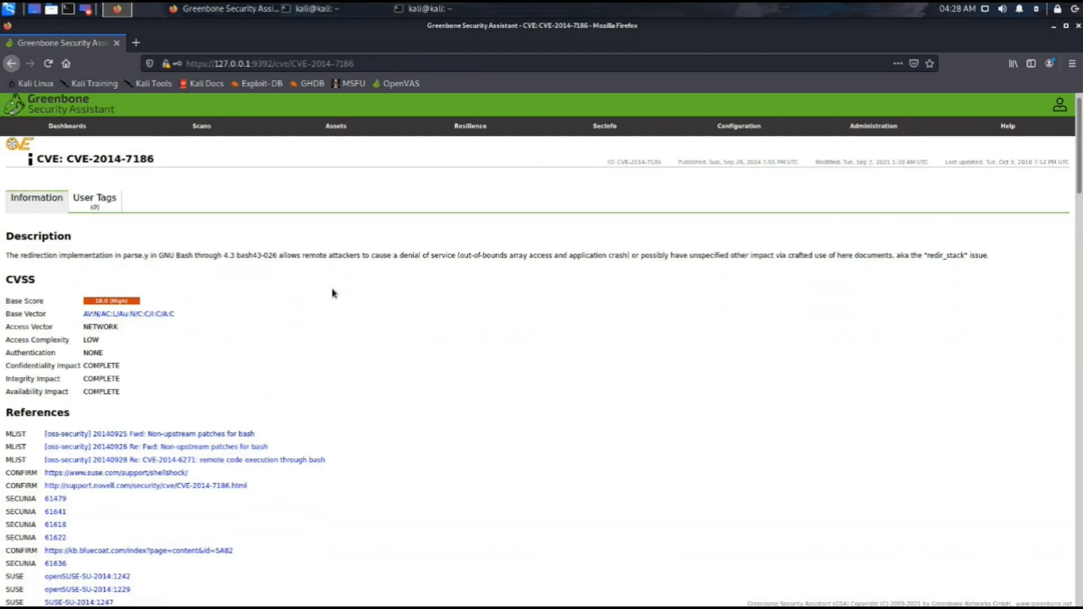
pyautogui.scroll(-3)
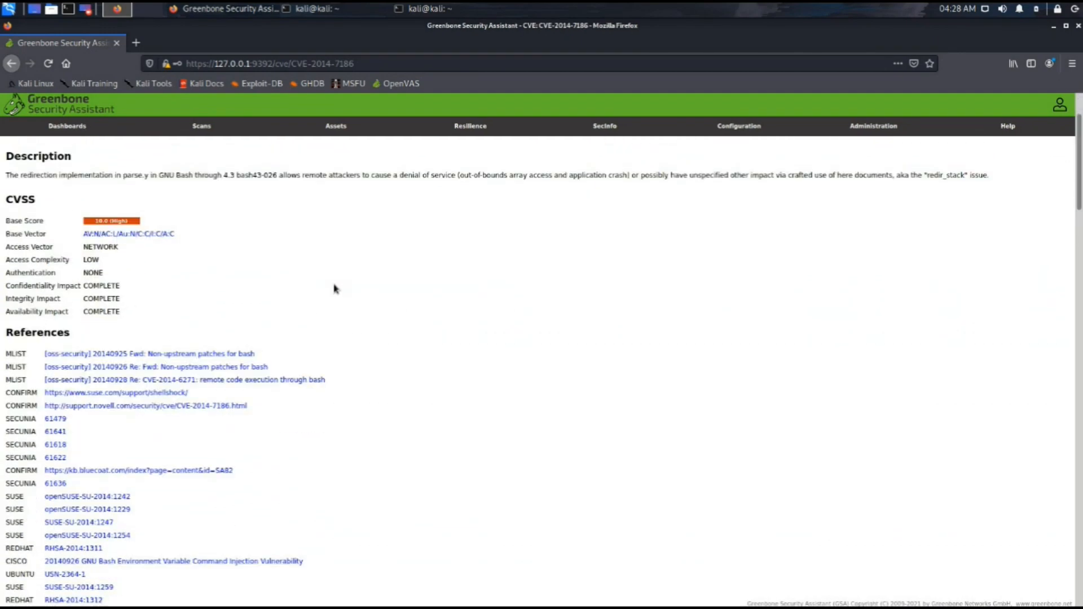
pyautogui.scroll(-3)
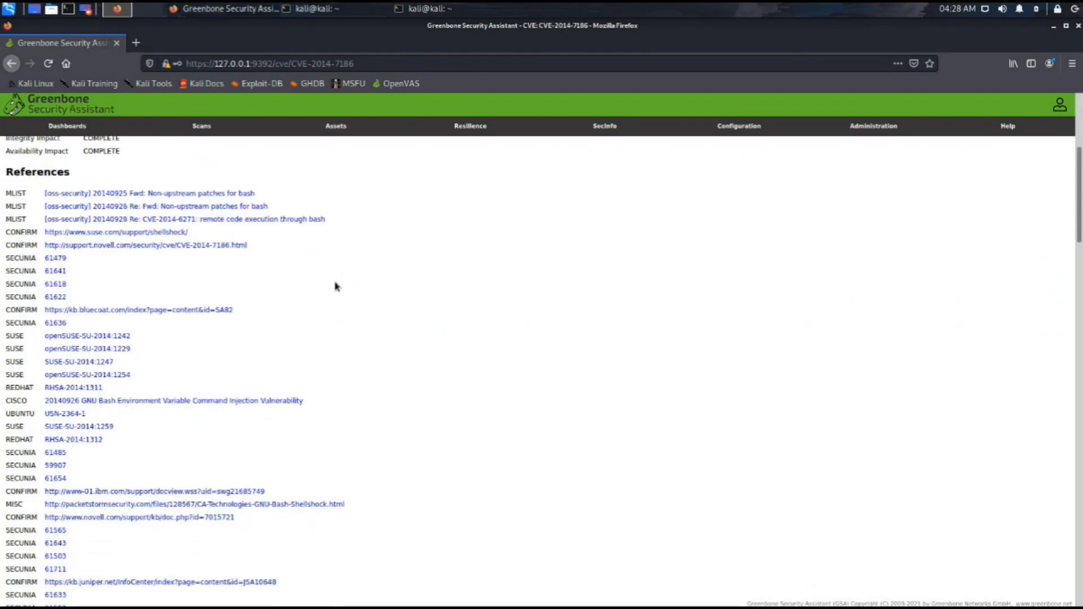
pyautogui.scroll(-3)
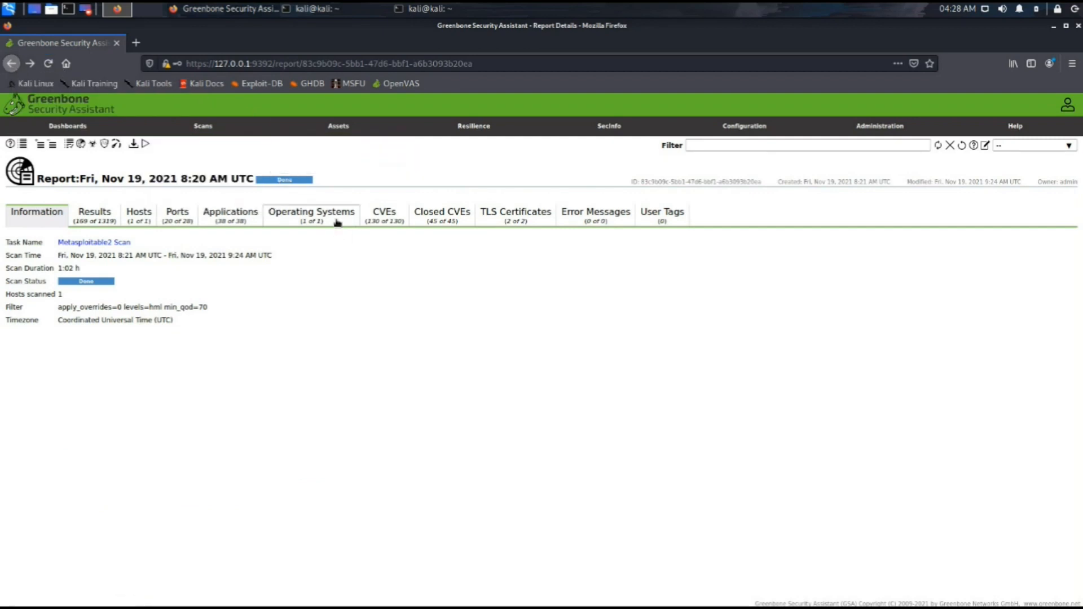
pyautogui.click(441, 212)
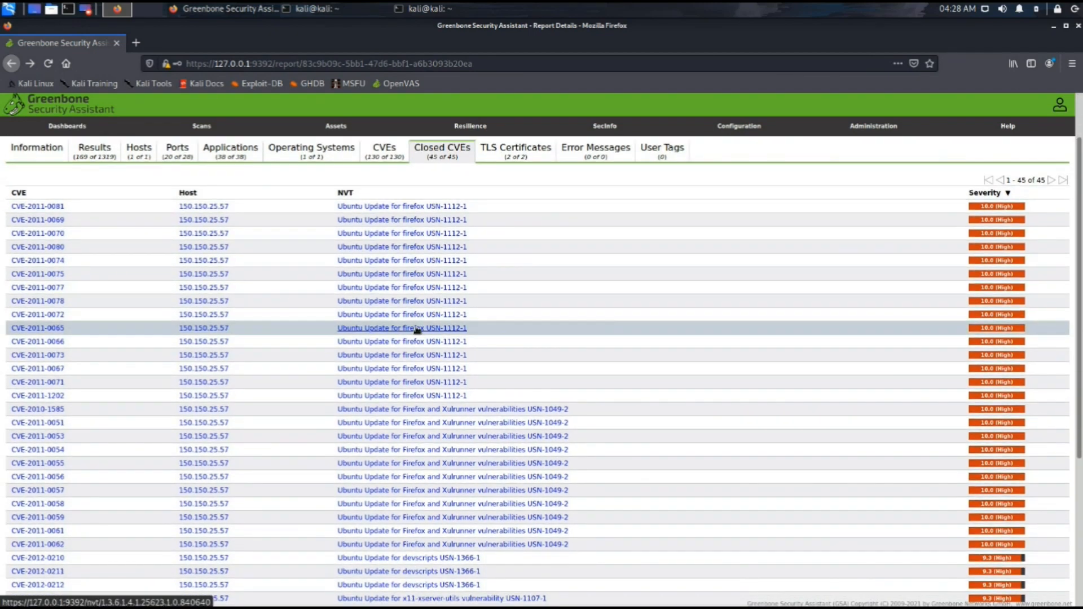
pyautogui.scroll(-3)
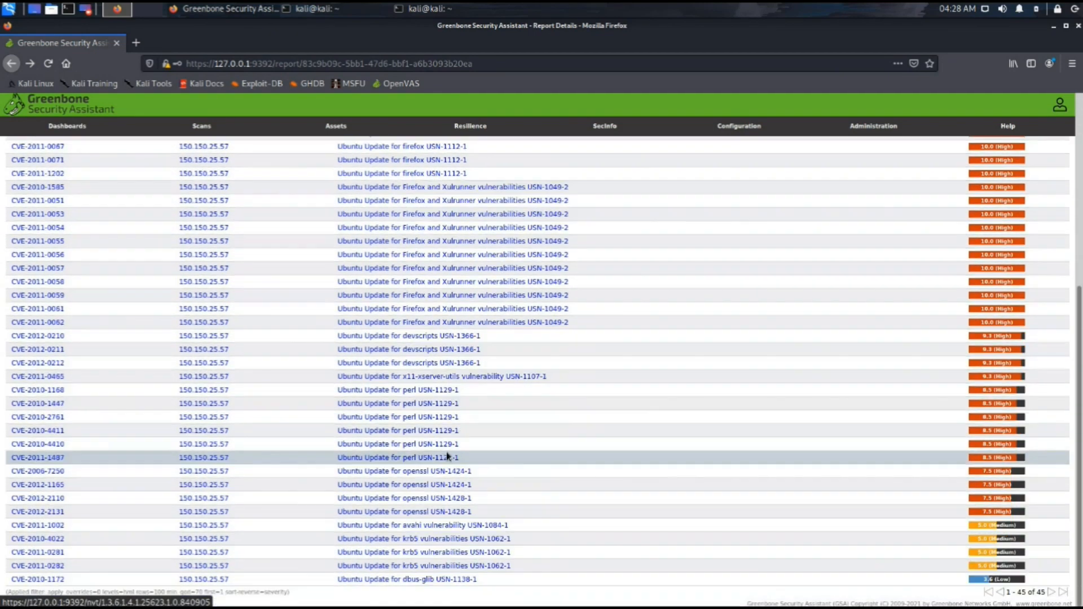
pyautogui.click(516, 212)
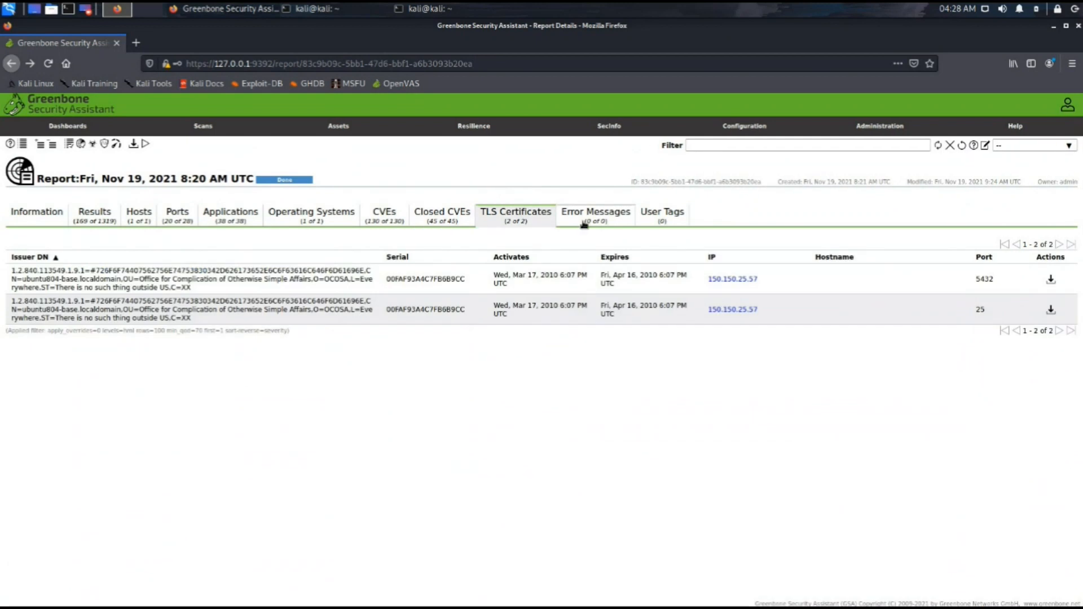
pyautogui.click(661, 212)
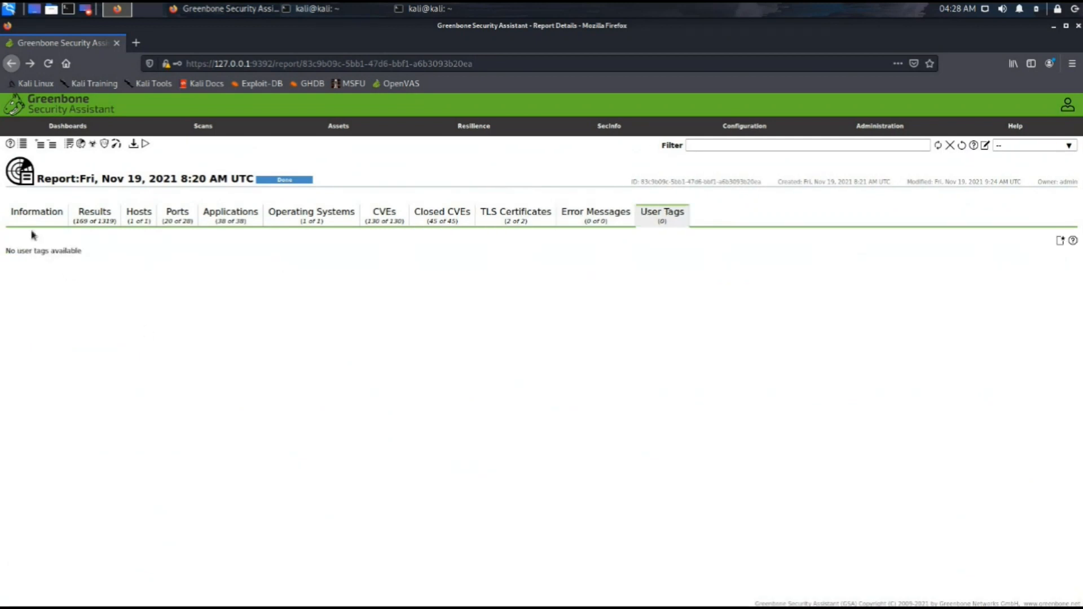
pyautogui.click(37, 211)
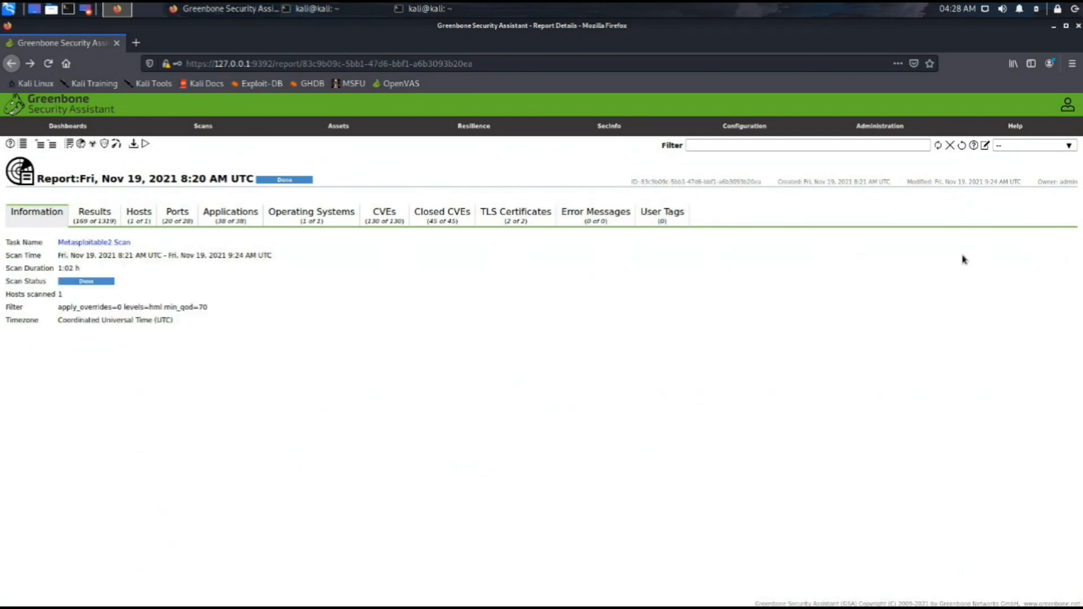
# - Download the Metasploitable2 Scan report in PDF format and open it with Firefox
pyautogui.click(989, 145)
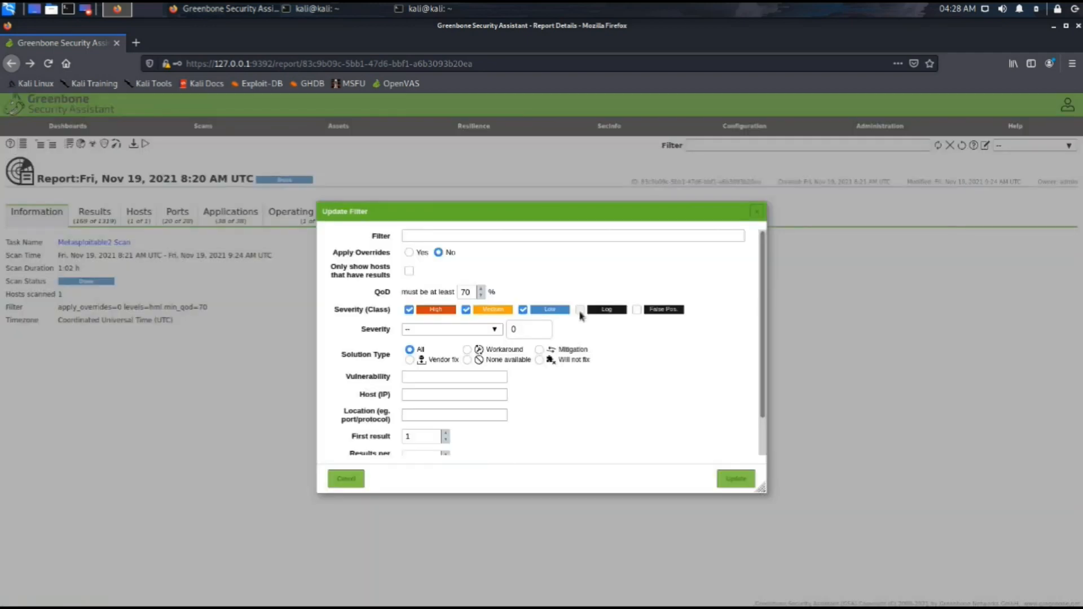
pyautogui.scroll(-3)
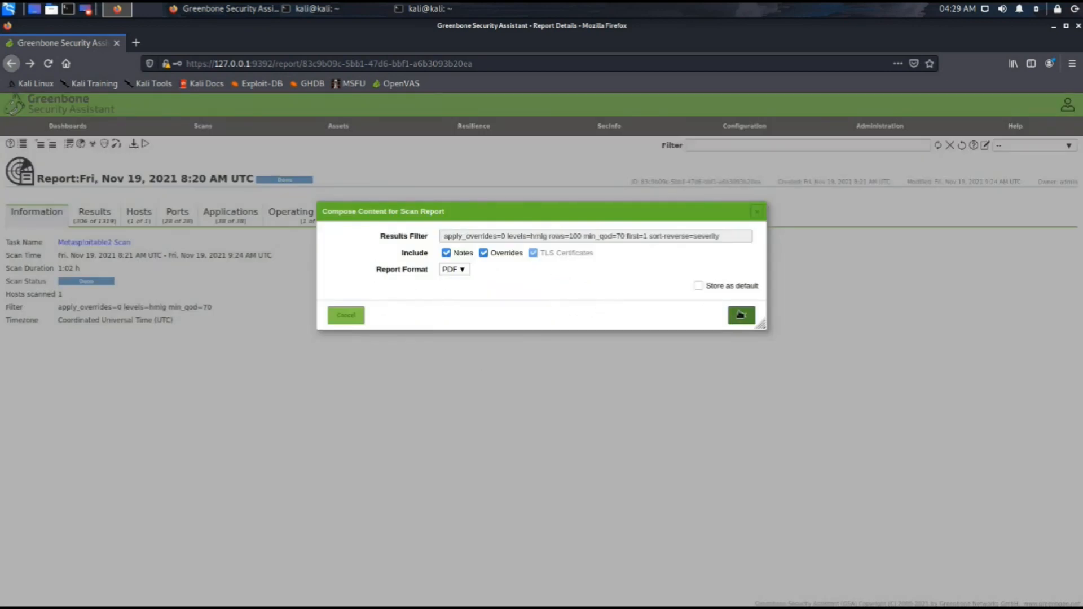
pyautogui.click(740, 316)
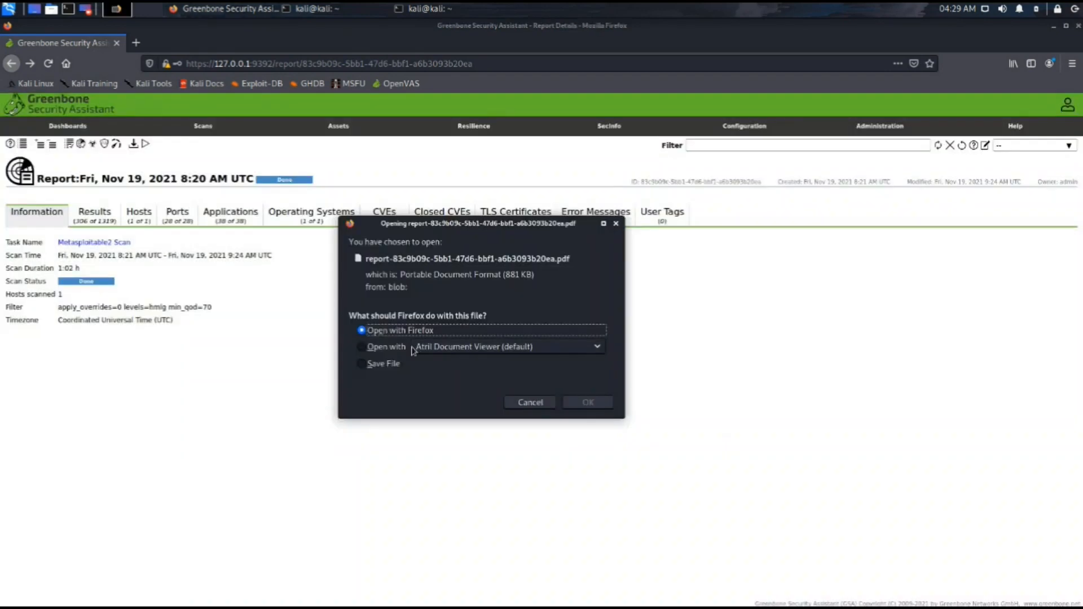
pyautogui.click(588, 402)
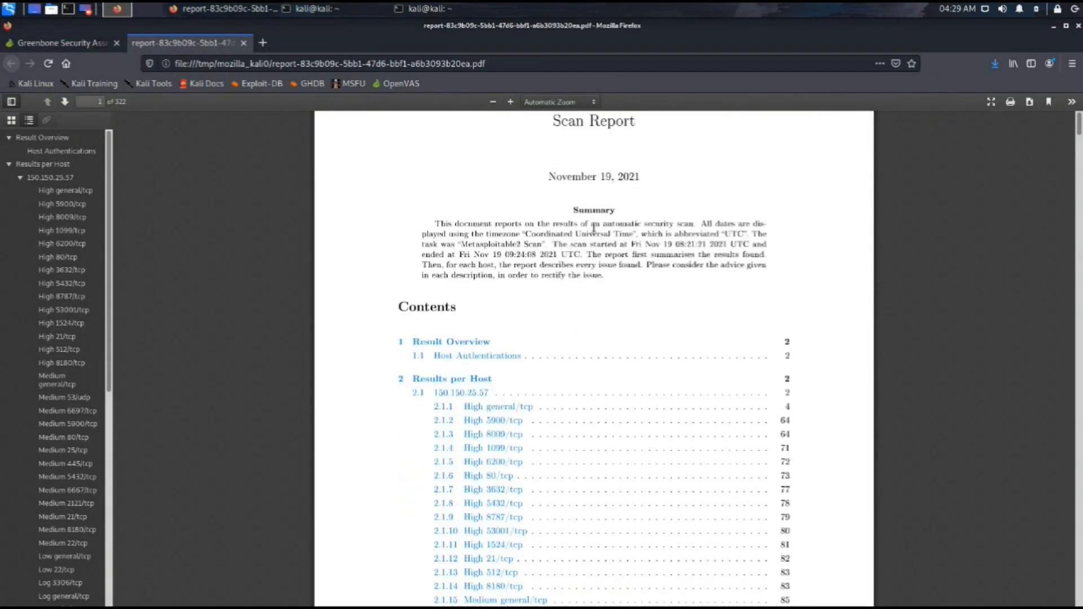
pyautogui.scroll(-3)
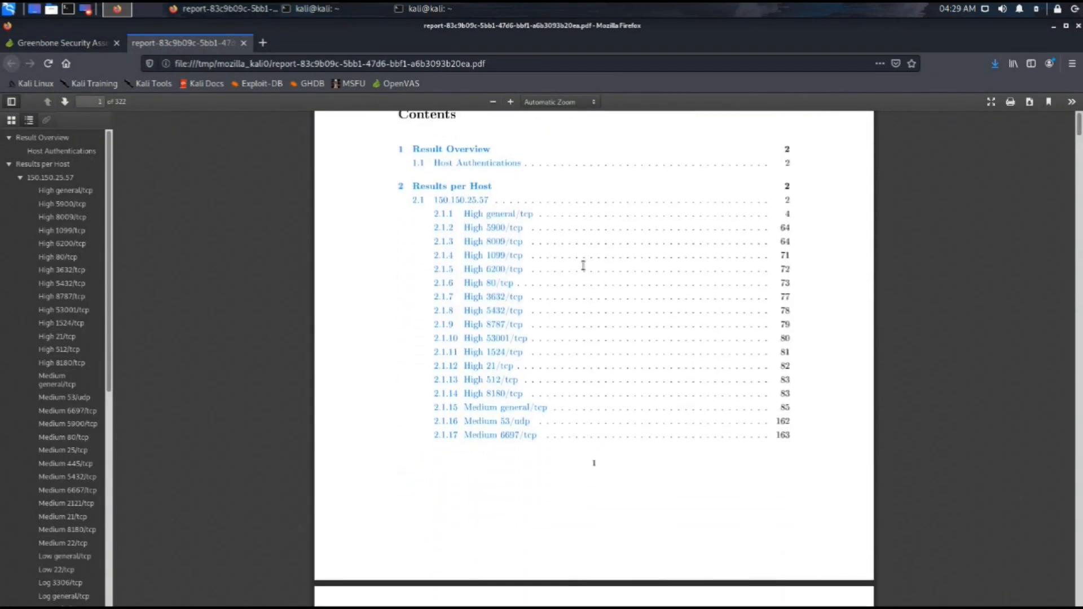
pyautogui.moveTo(503, 181)
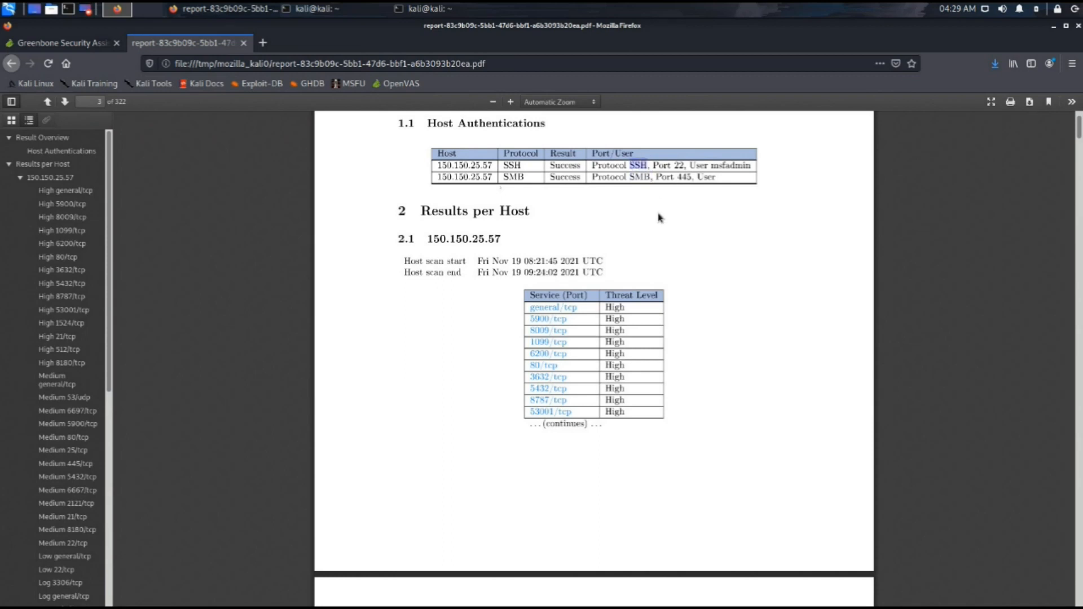
pyautogui.moveTo(650, 219)
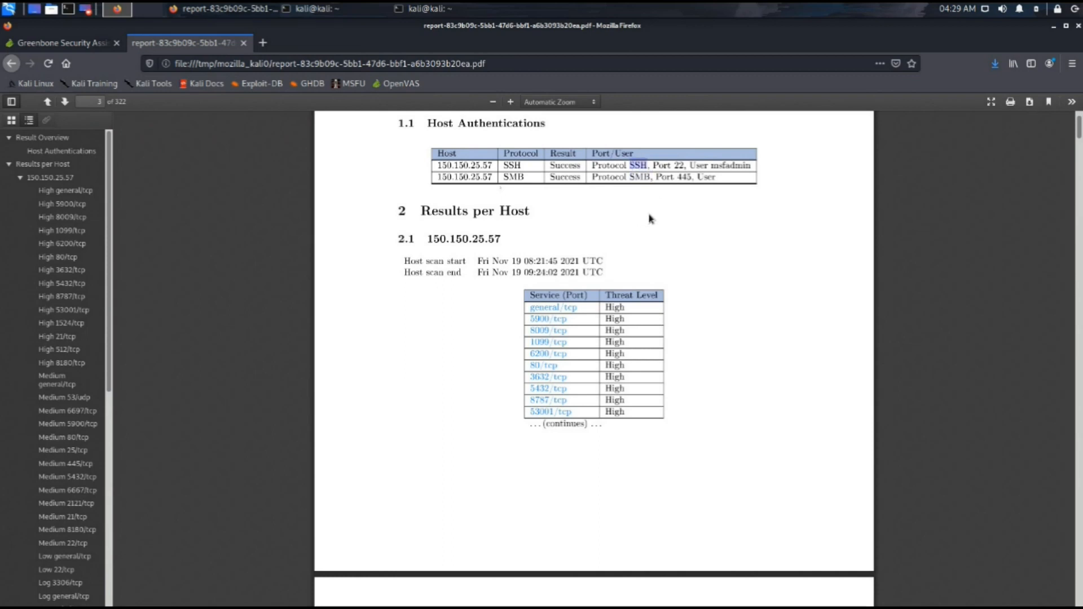
pyautogui.scroll(-3)
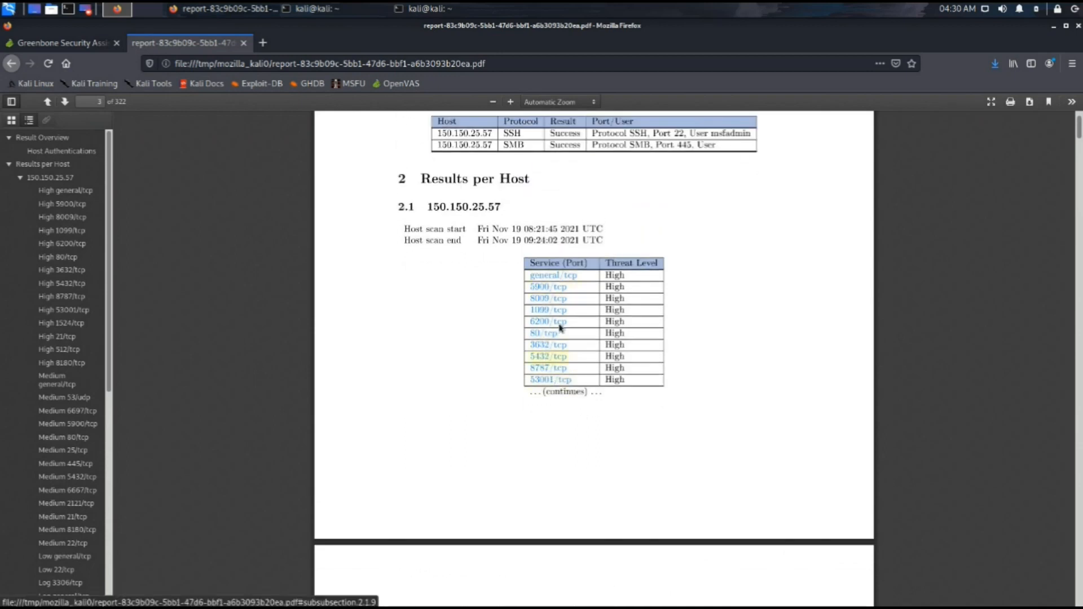
pyautogui.scroll(-3)
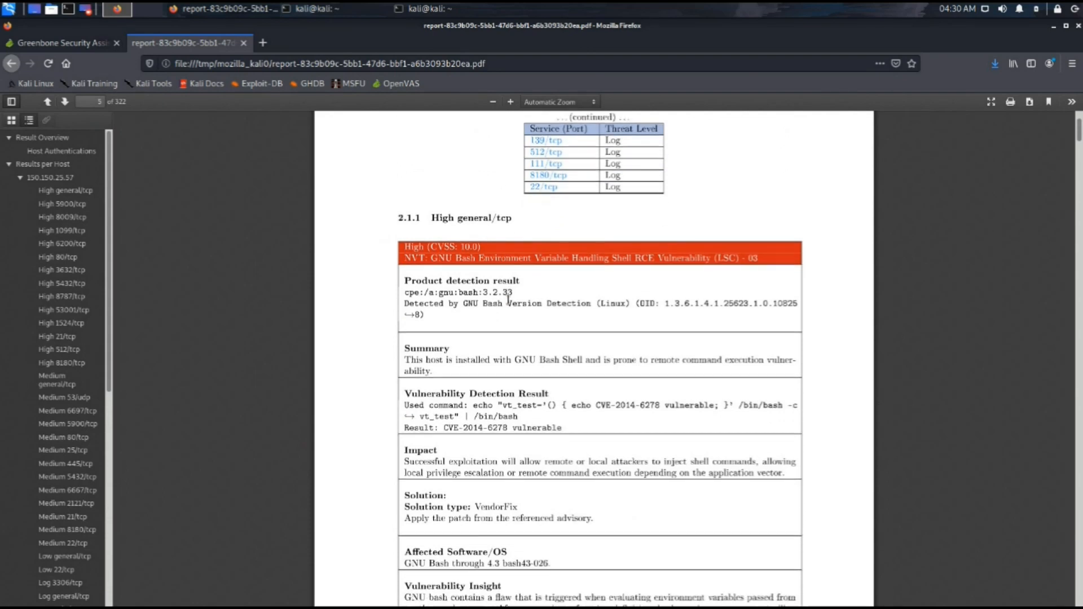
pyautogui.scroll(-3)
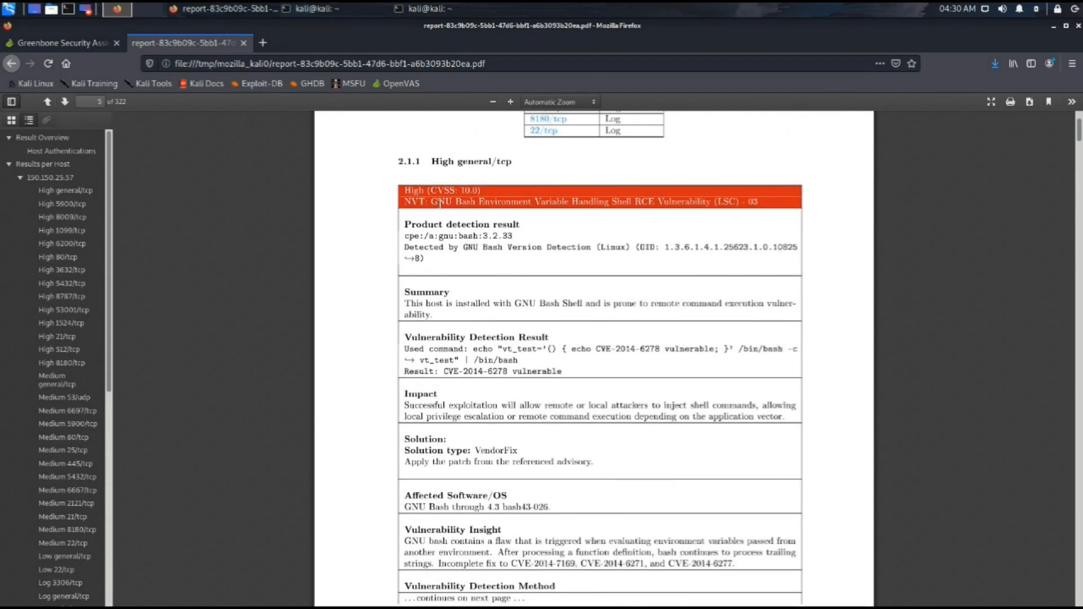
pyautogui.moveTo(528, 298)
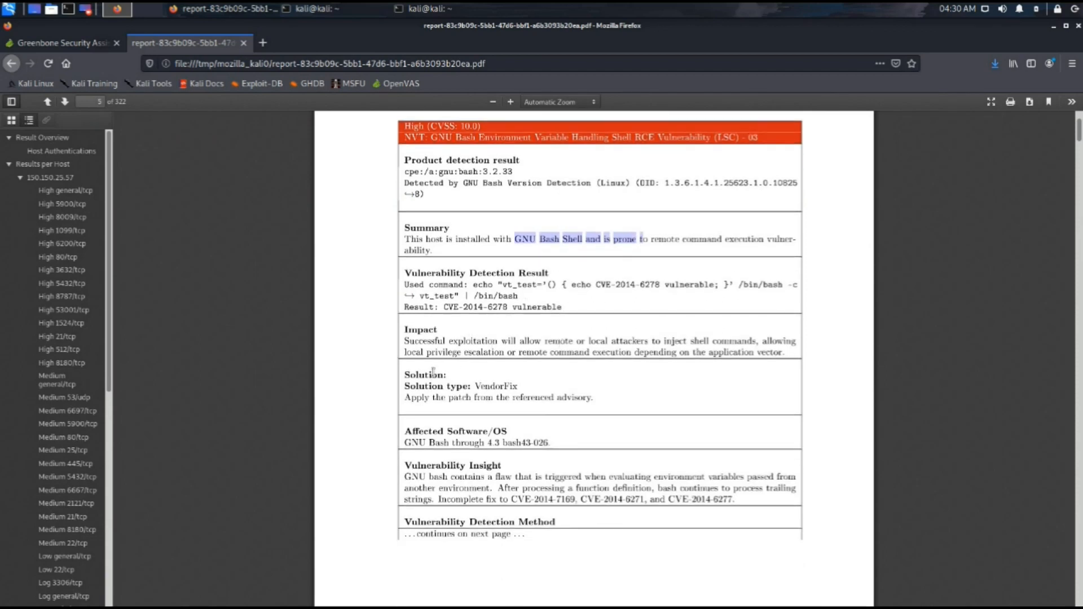
pyautogui.scroll(-3)
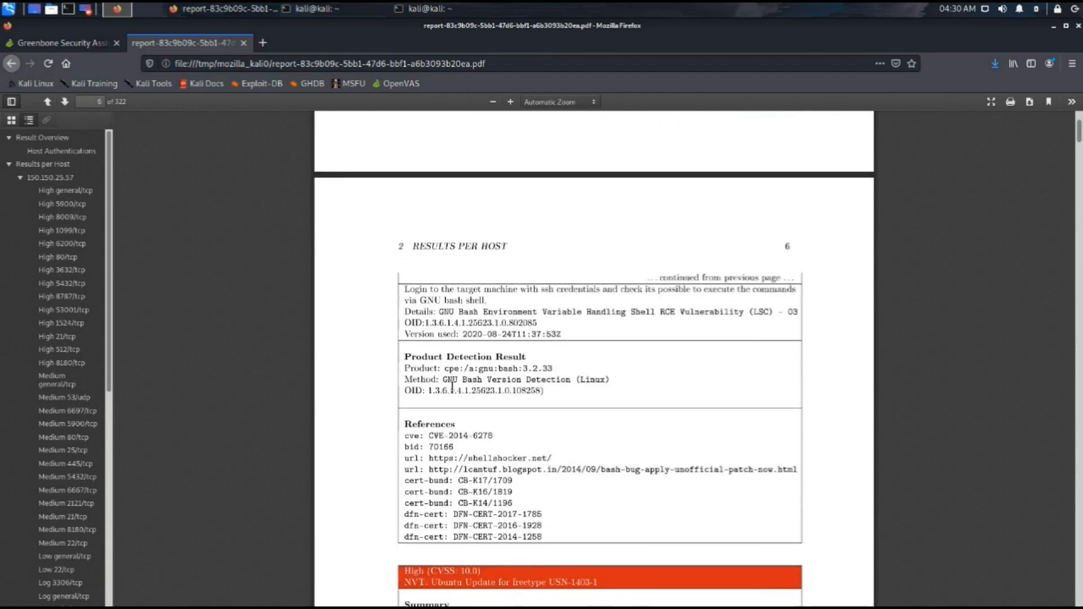
pyautogui.scroll(-3)
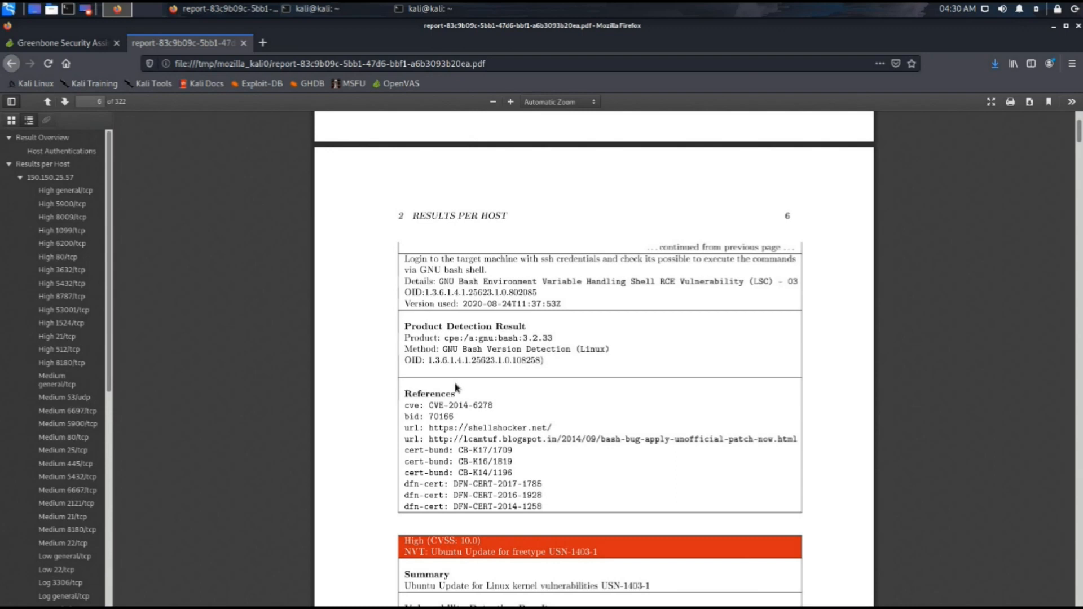
pyautogui.scroll(-3)
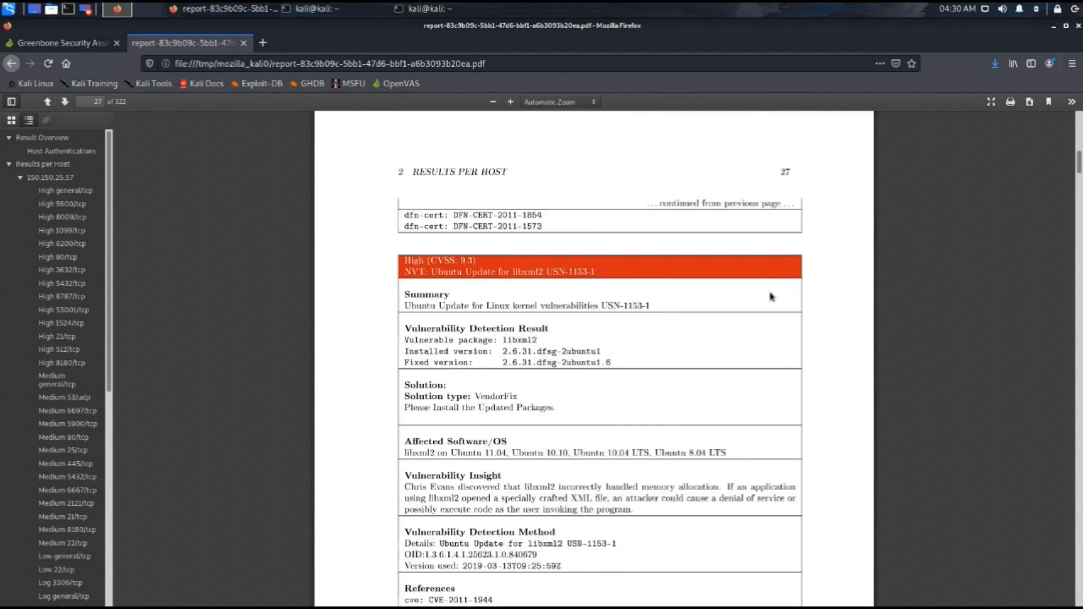
pyautogui.scroll(-3)
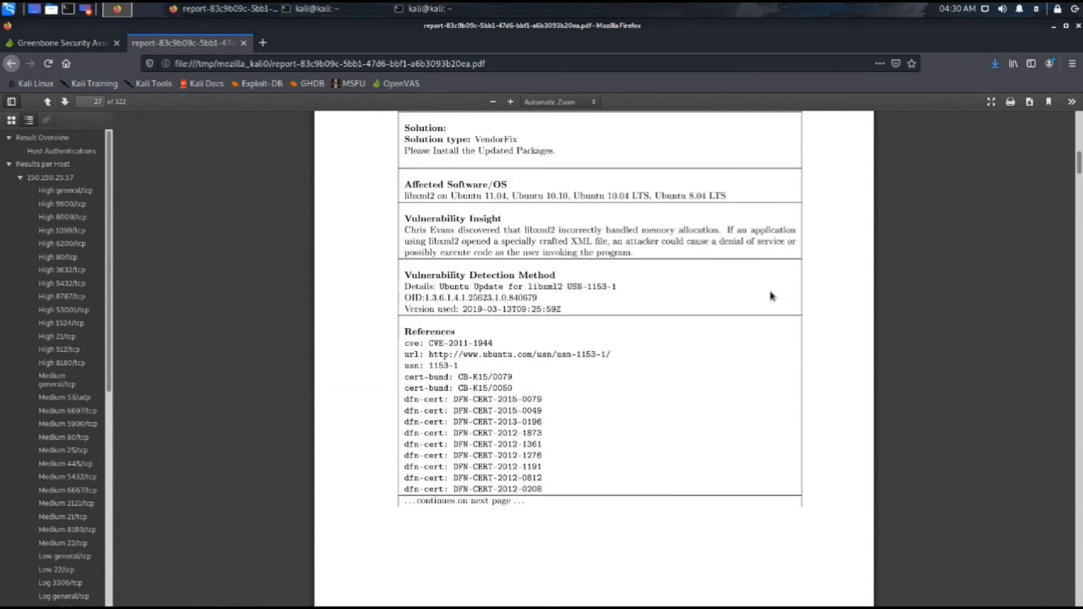
pyautogui.scroll(-3)
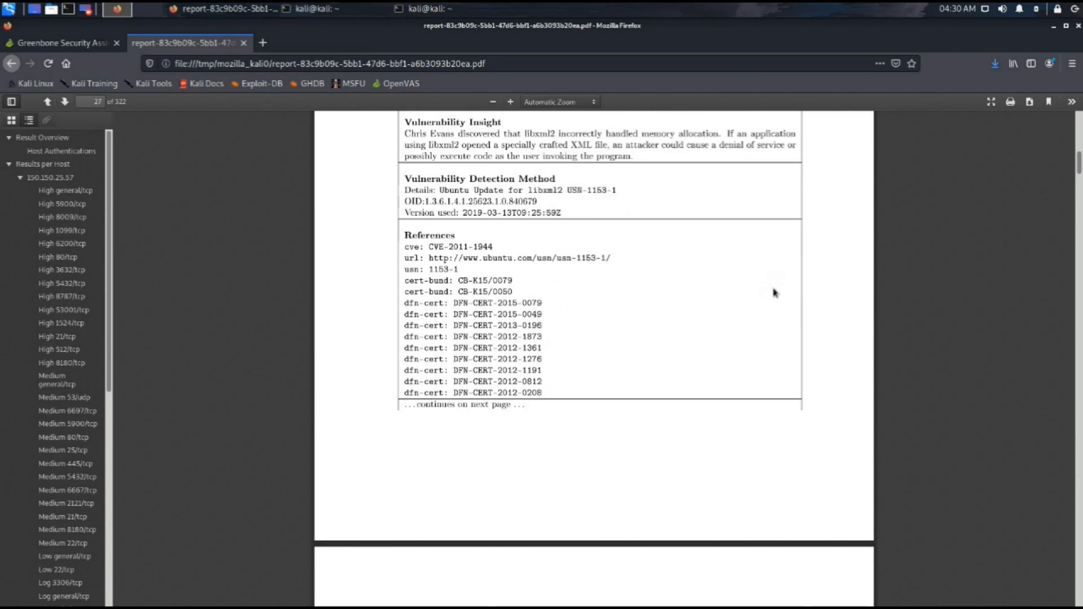
pyautogui.scroll(-3)
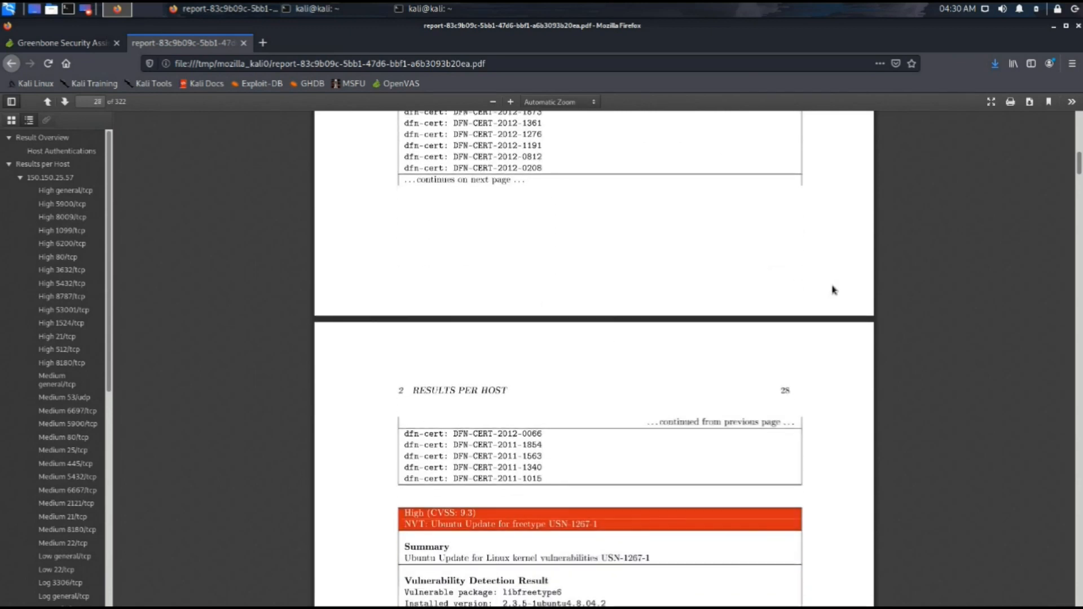
pyautogui.scroll(-3)
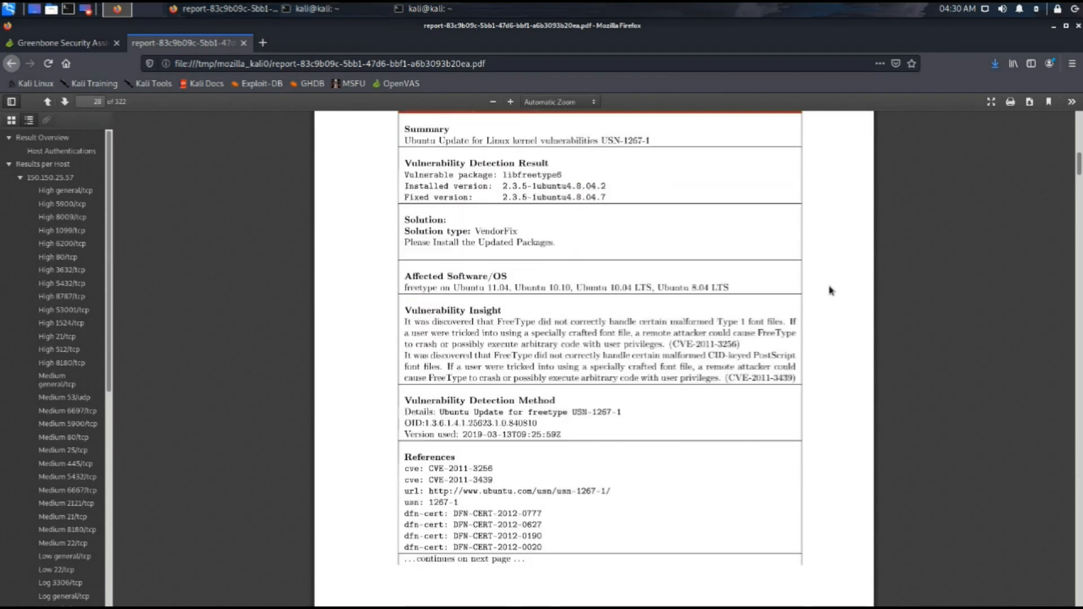